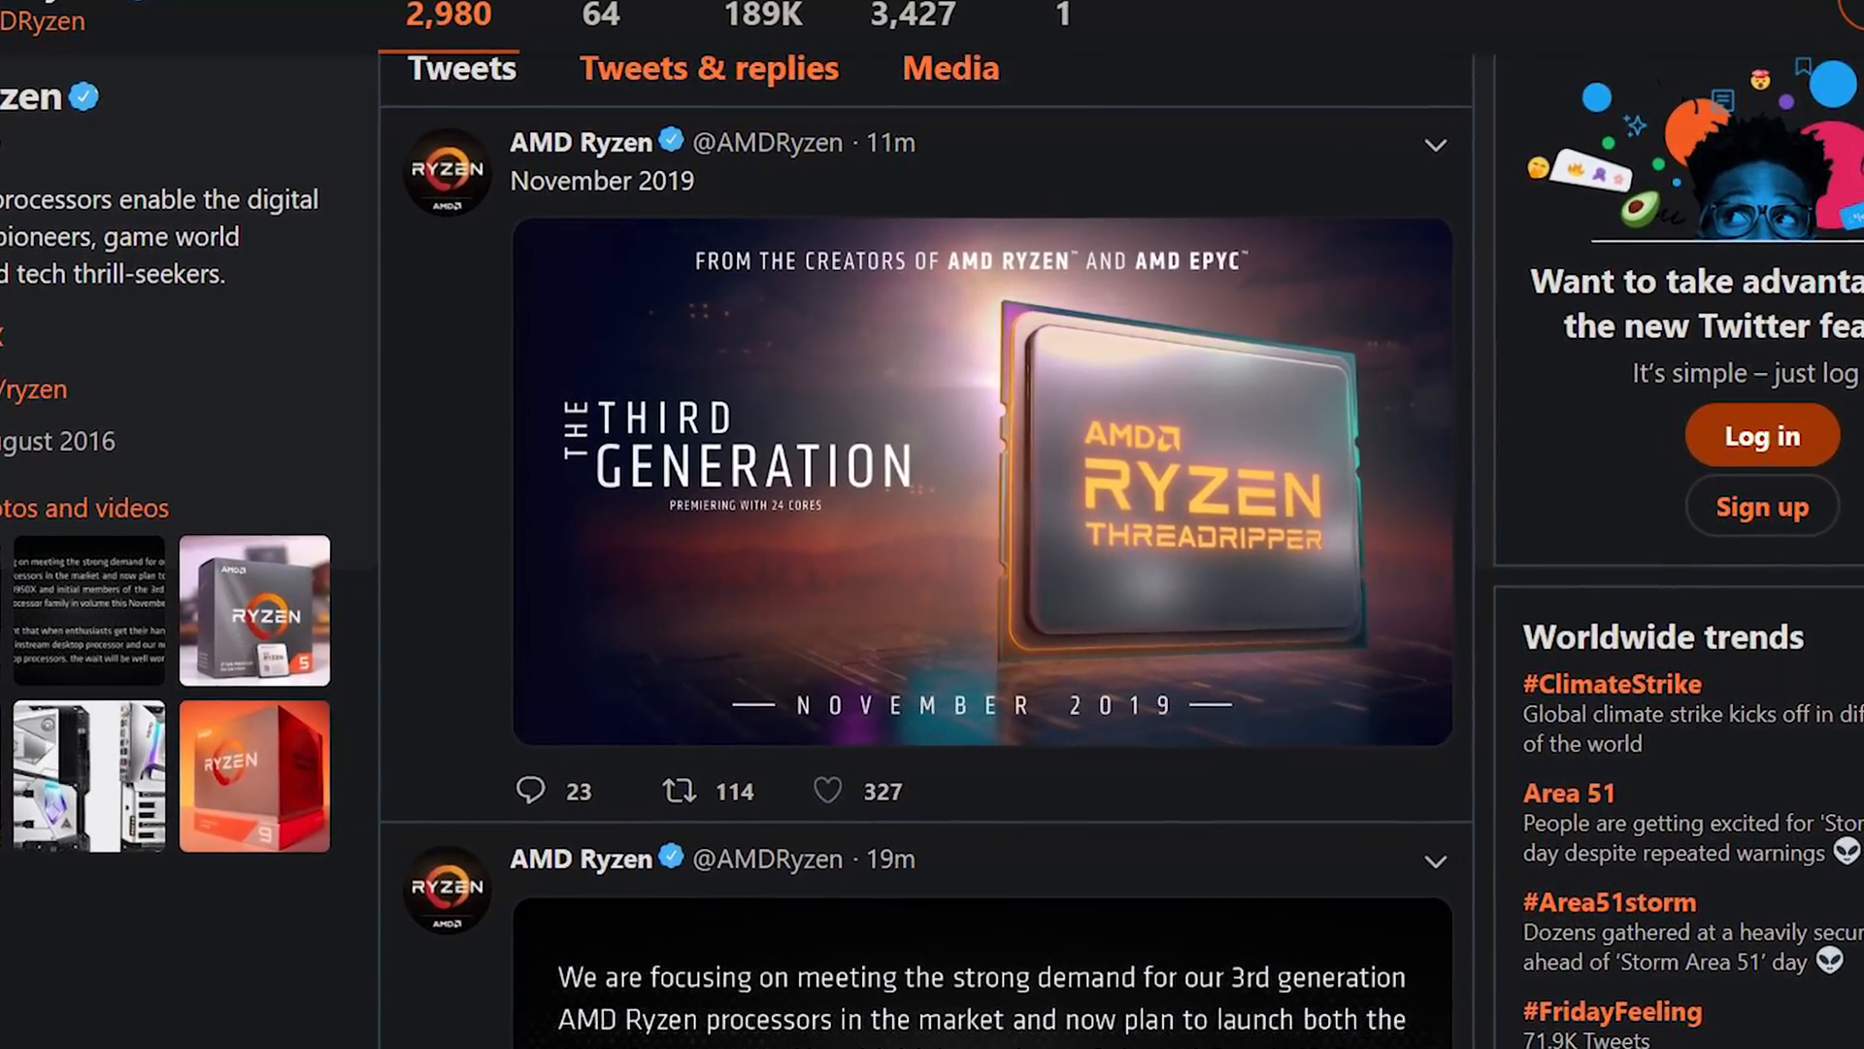
scroll("down", 3)
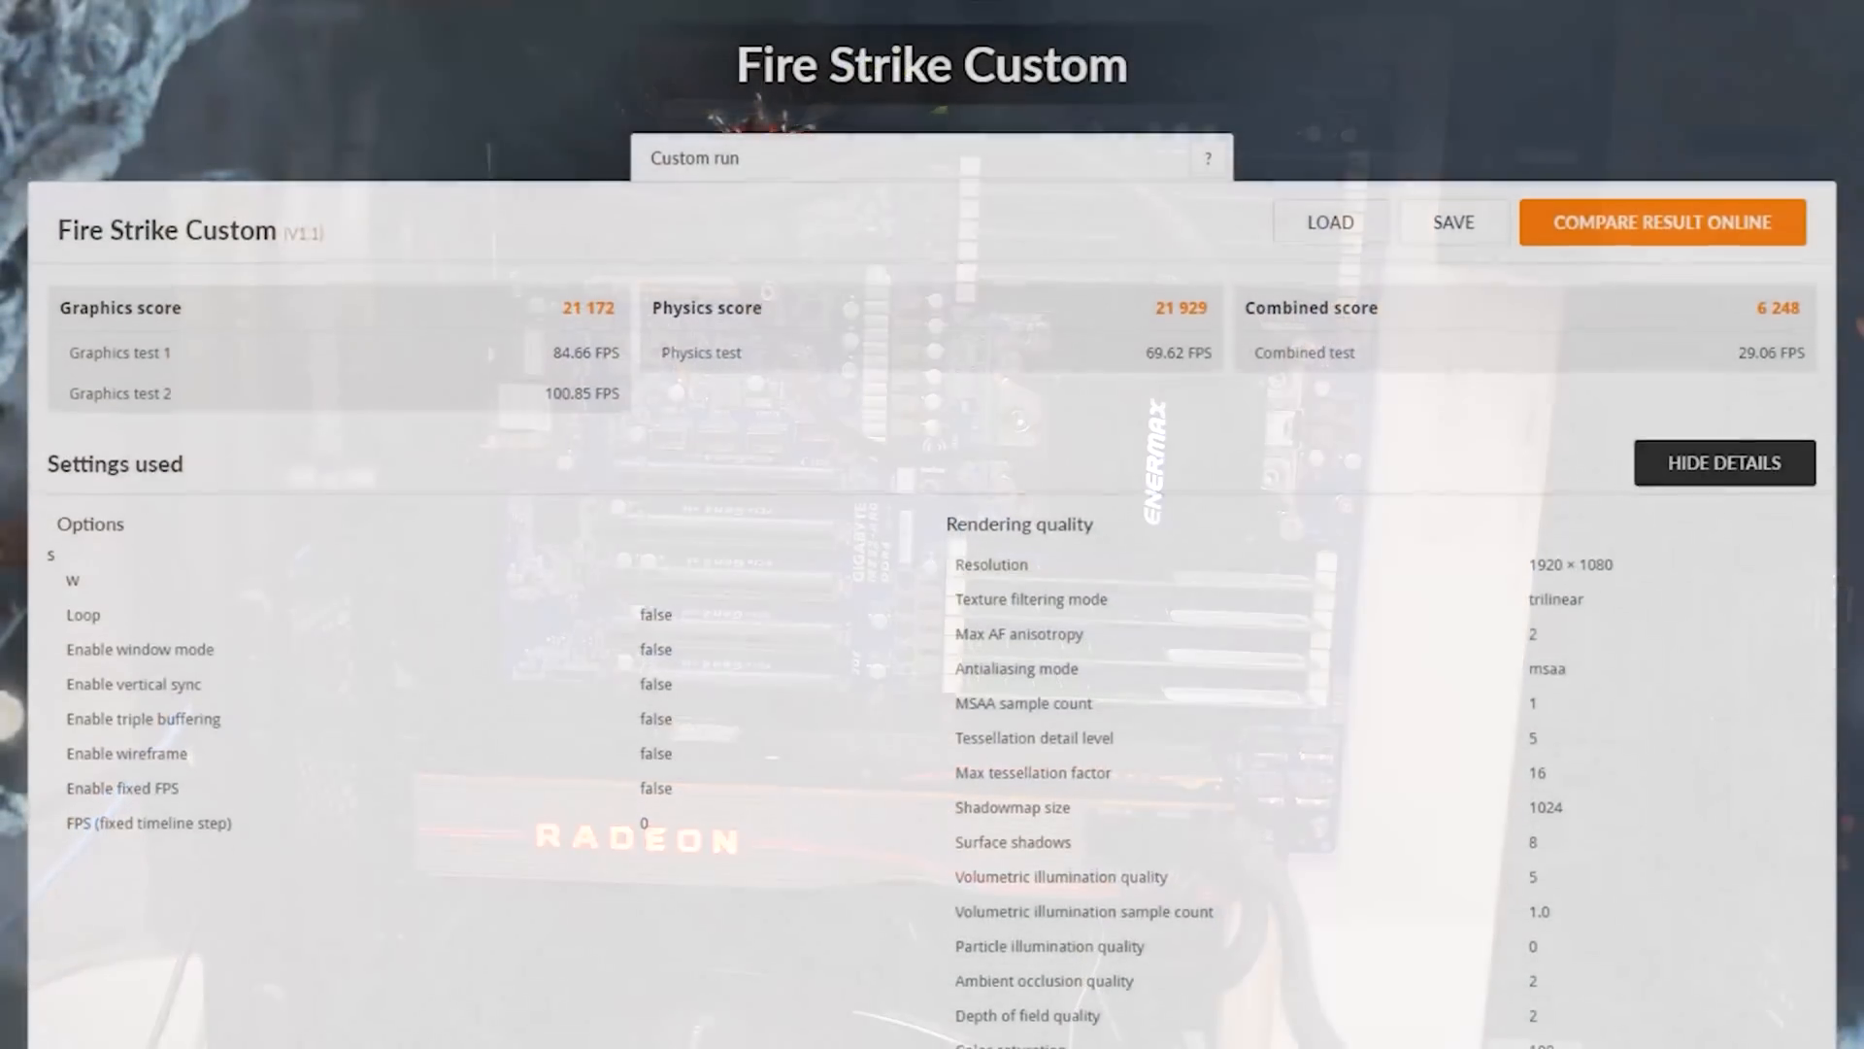
scroll("down", 3)
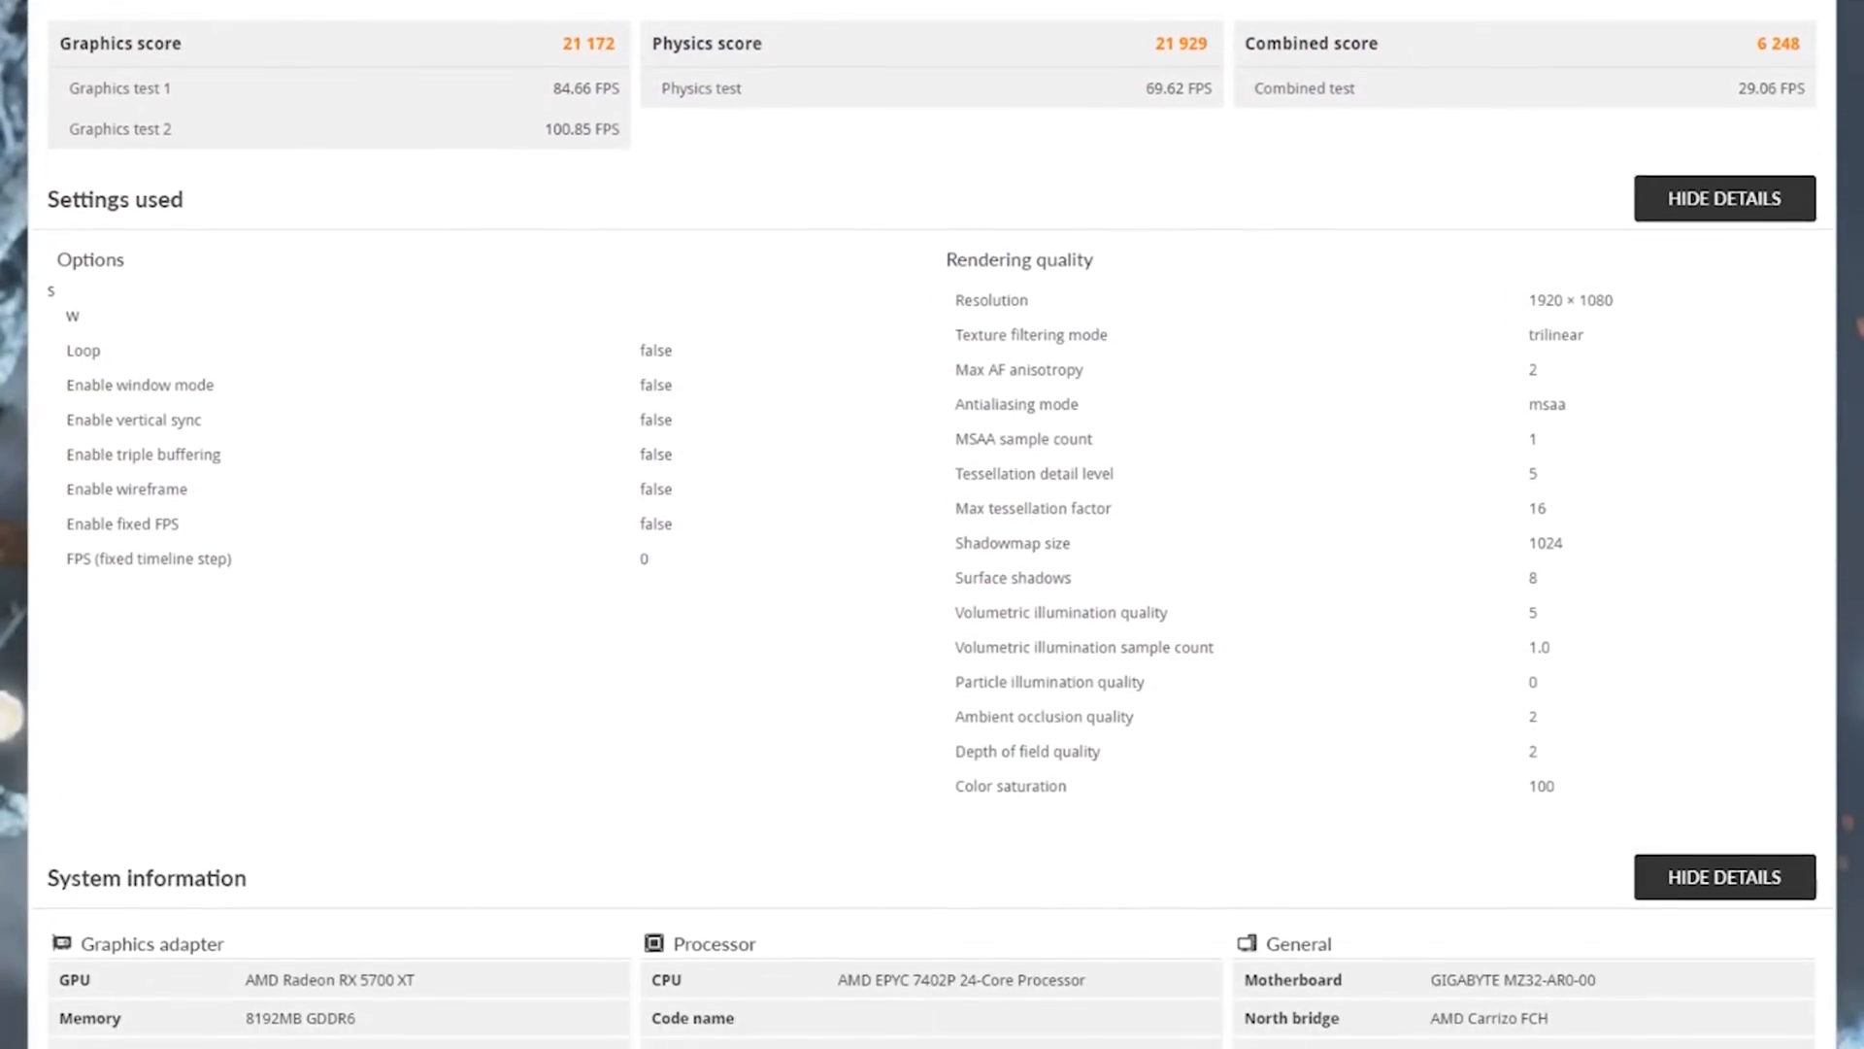
scroll("down", 3)
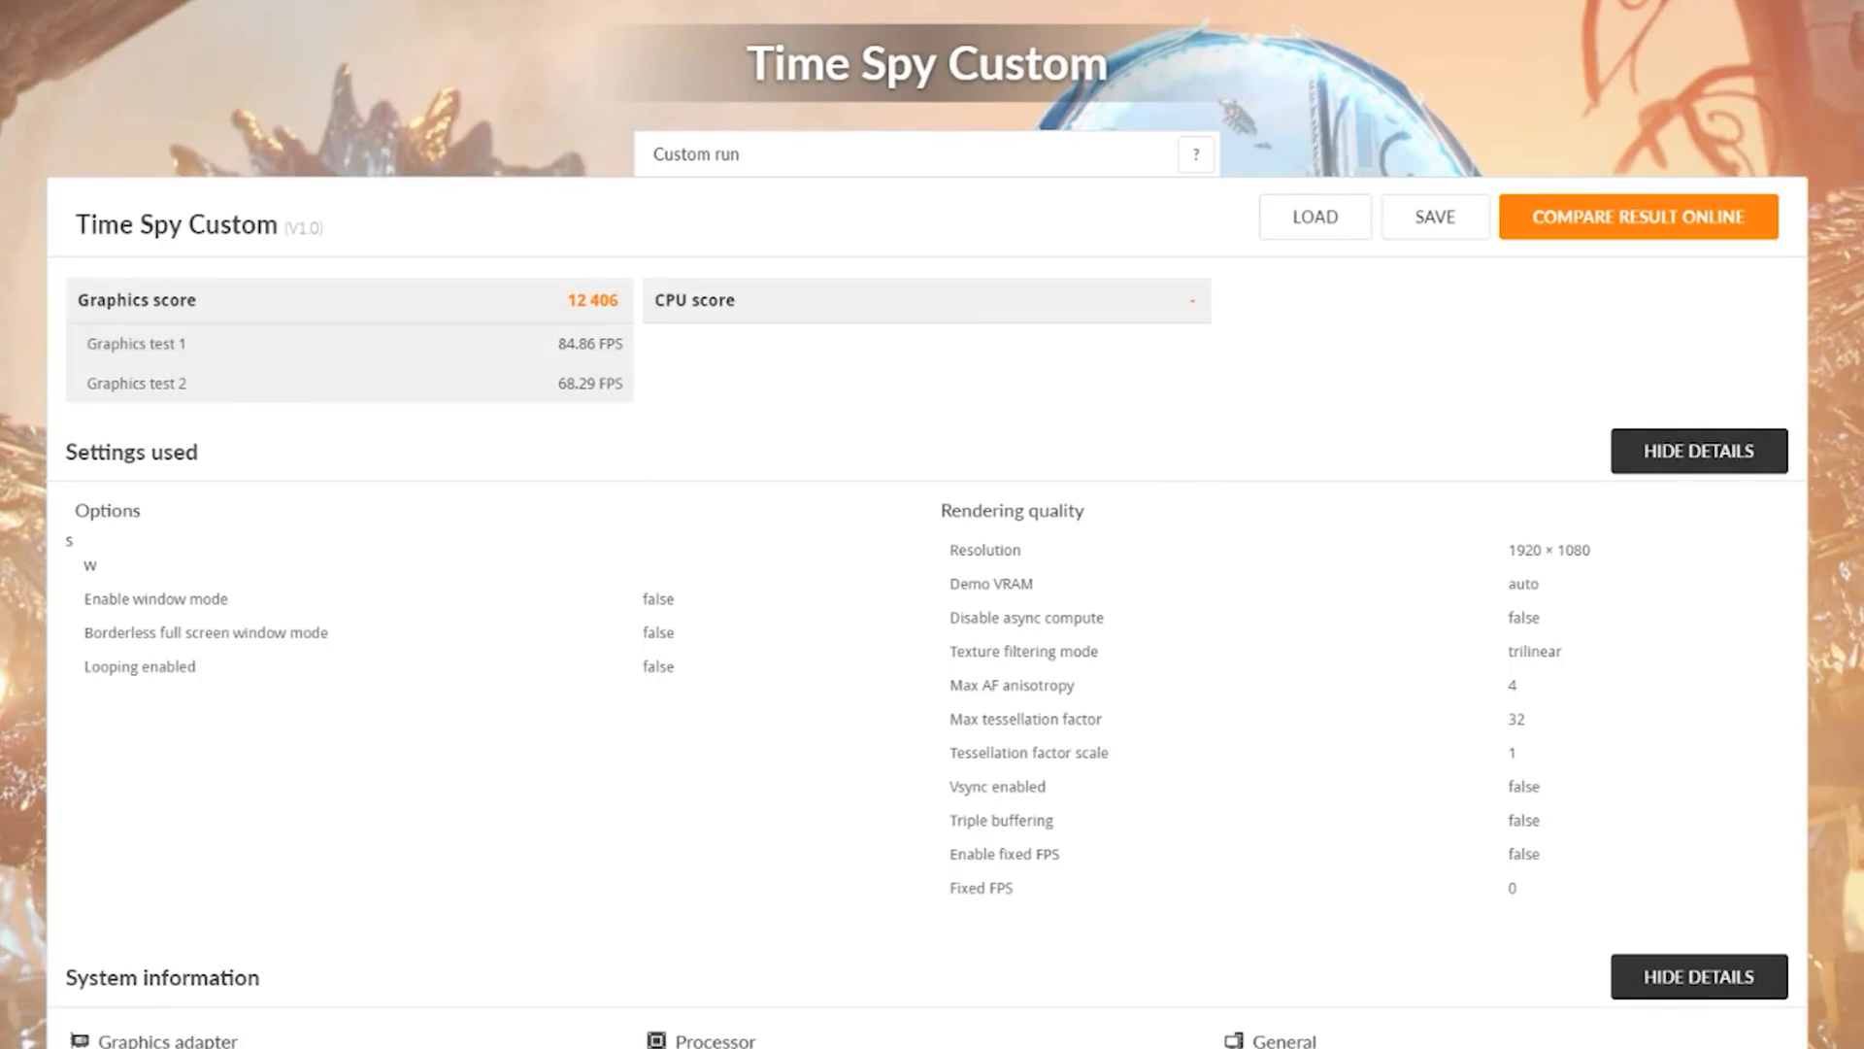
scroll("down", 3)
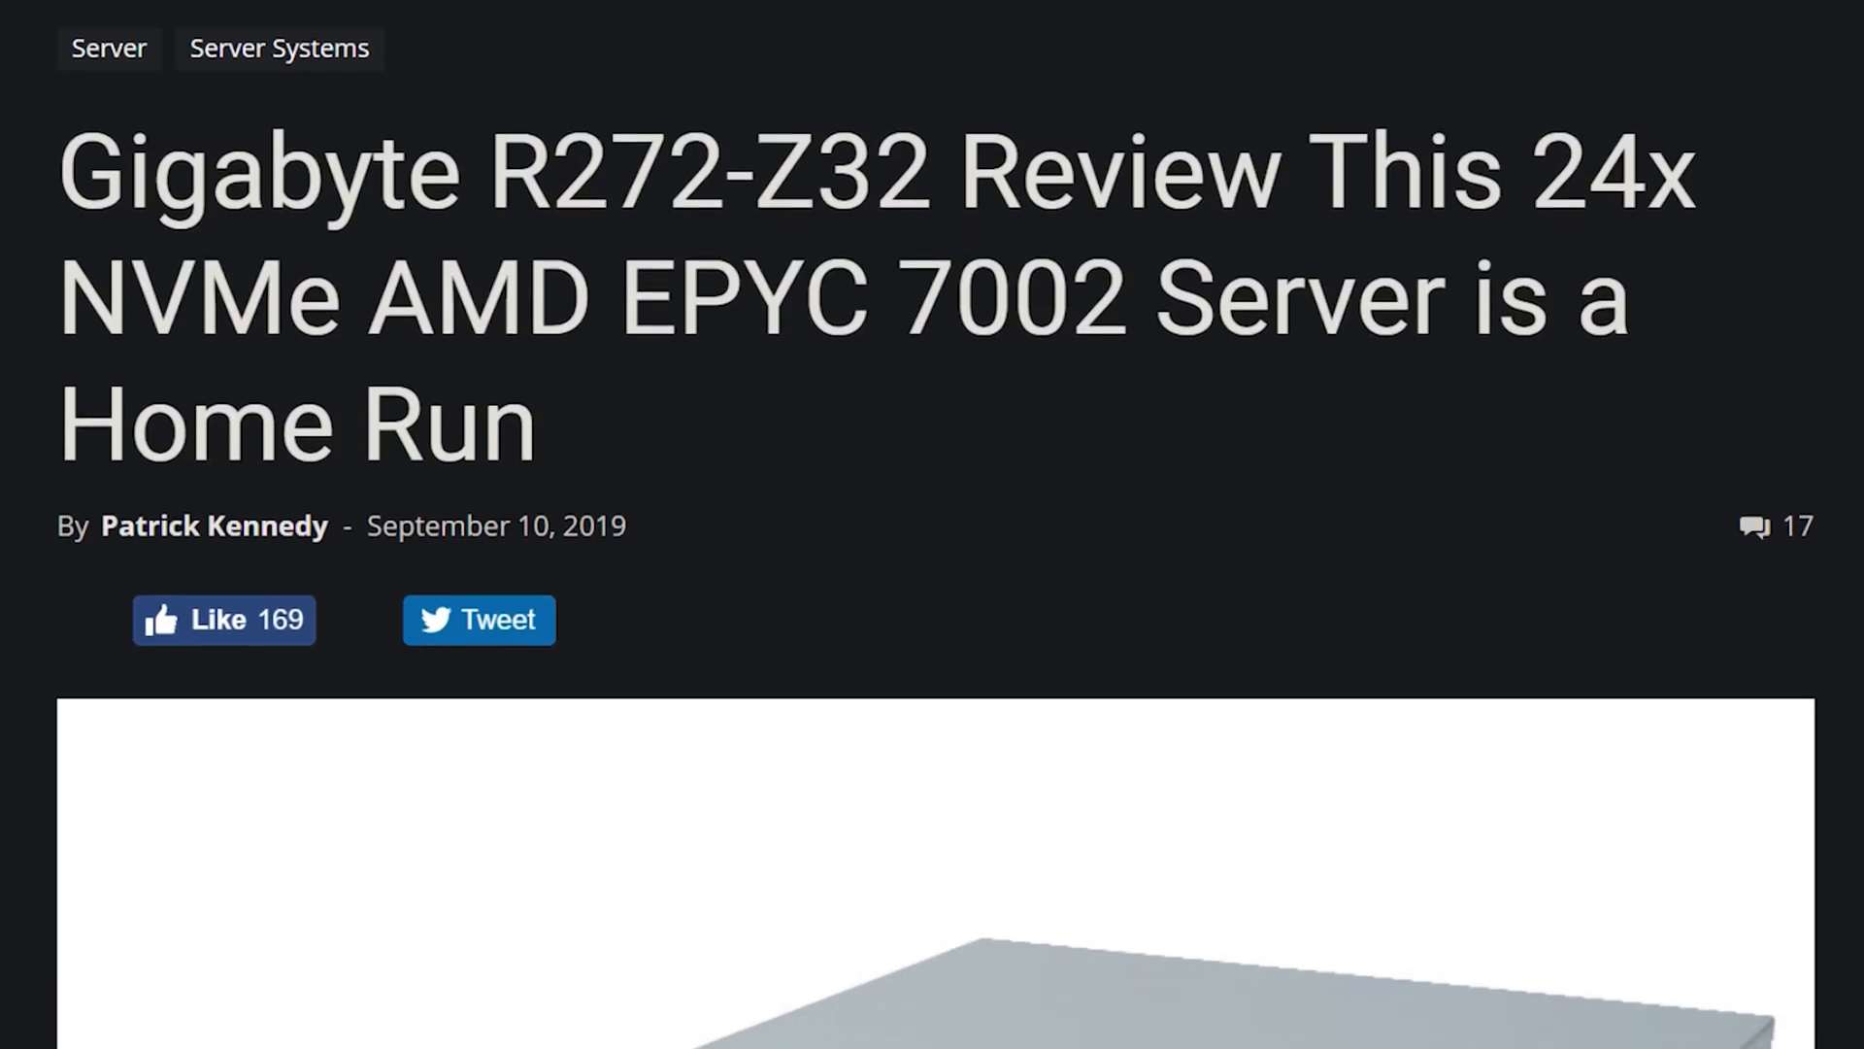
scroll("down", 3)
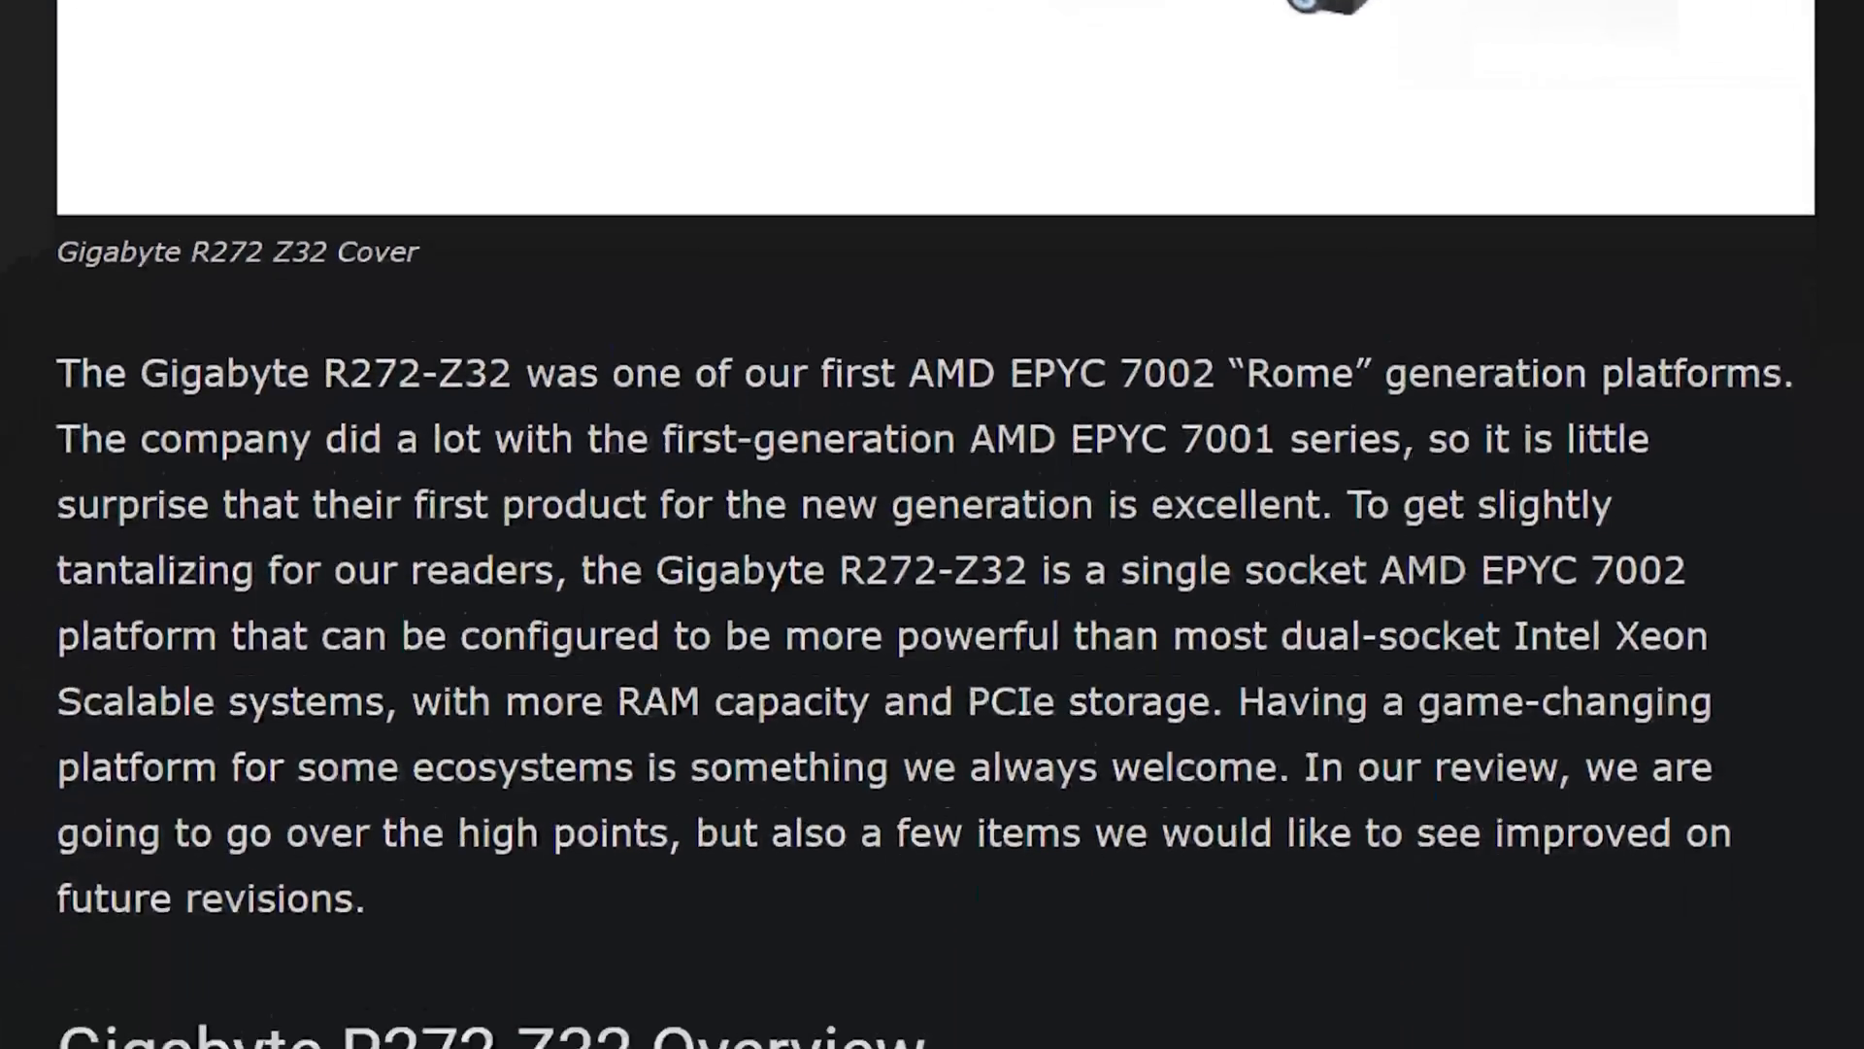
scroll("down", 3)
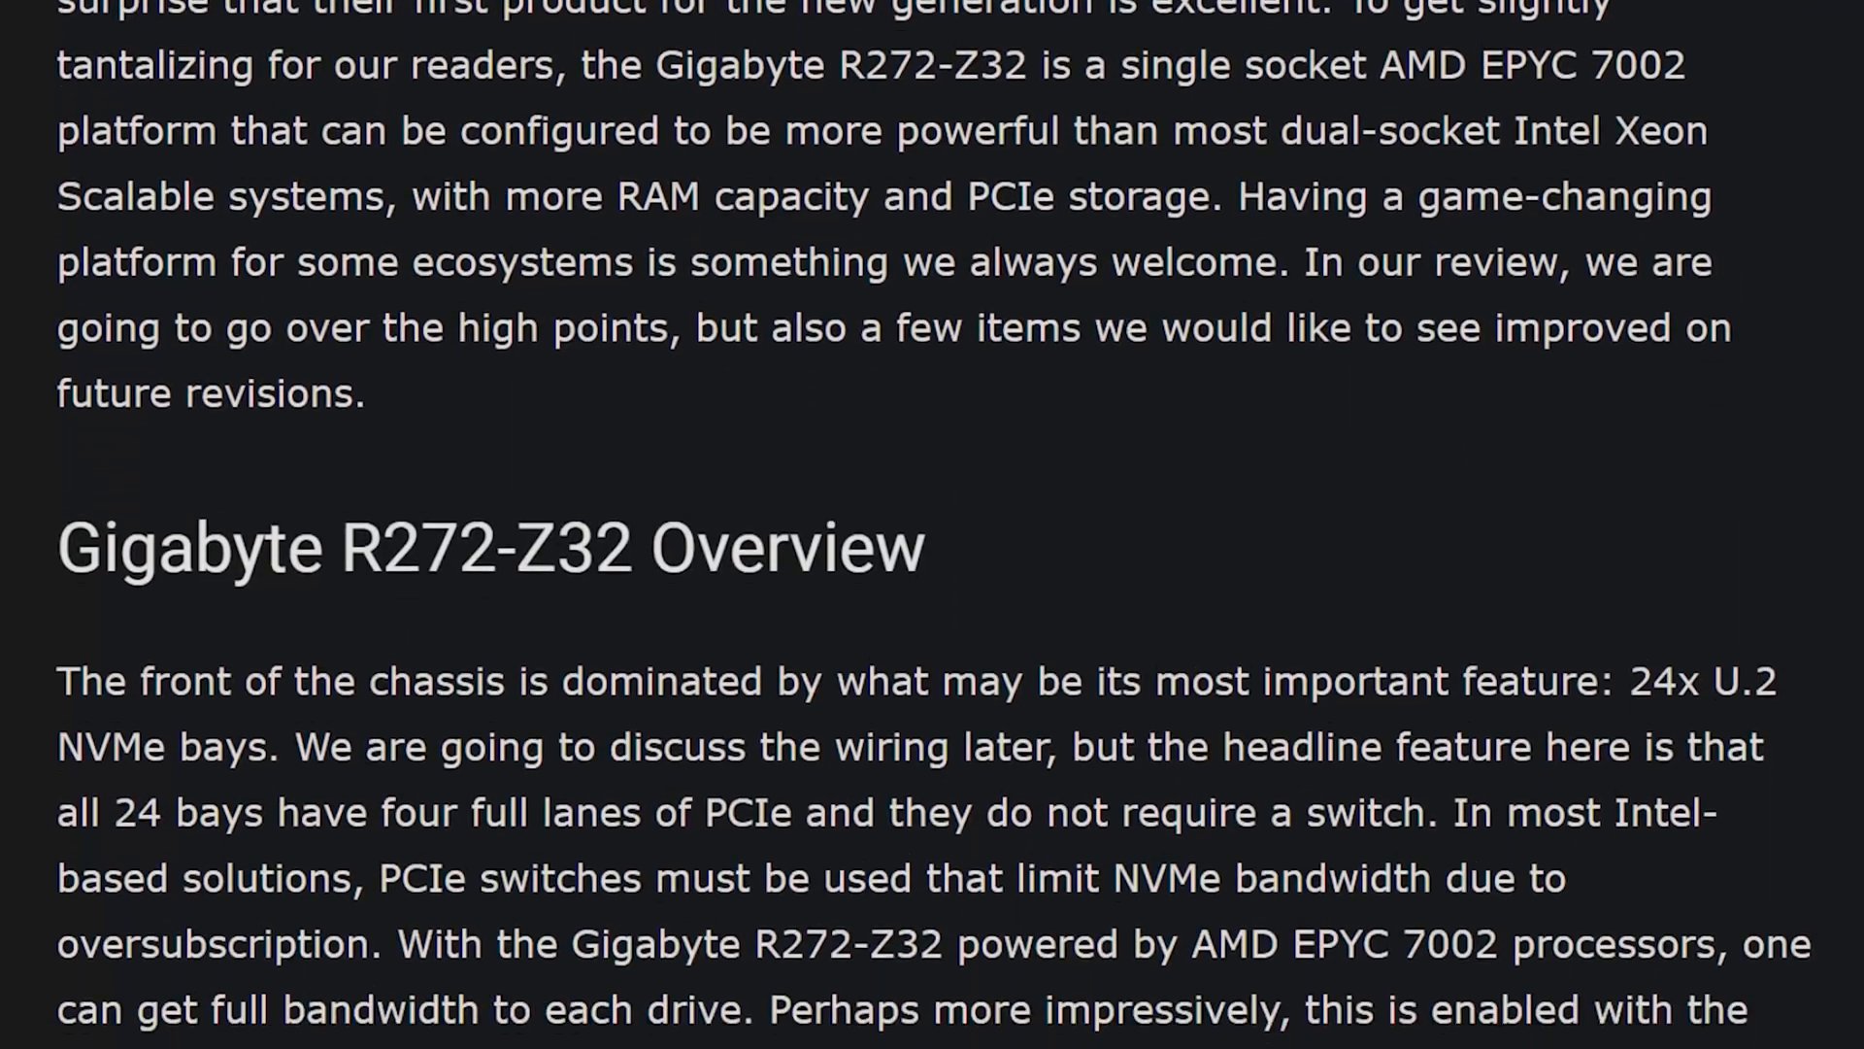
scroll("down", 3)
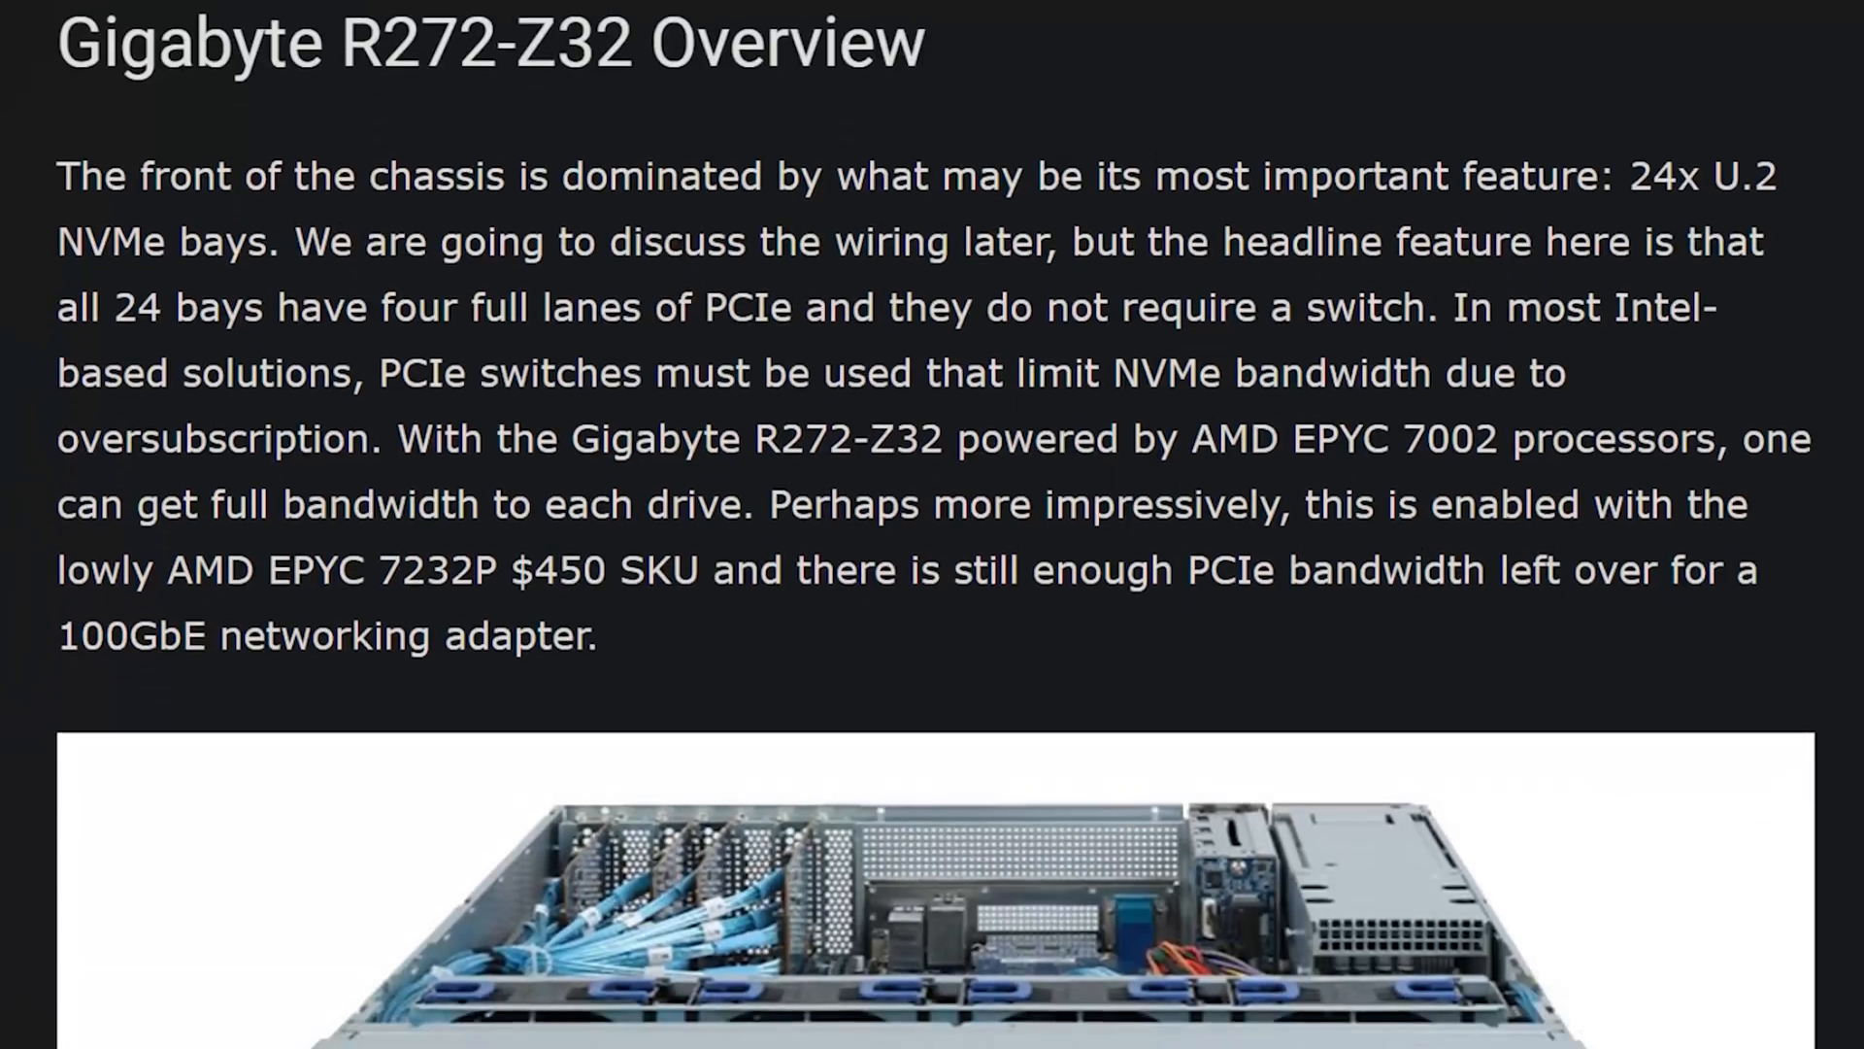
scroll("down", 3)
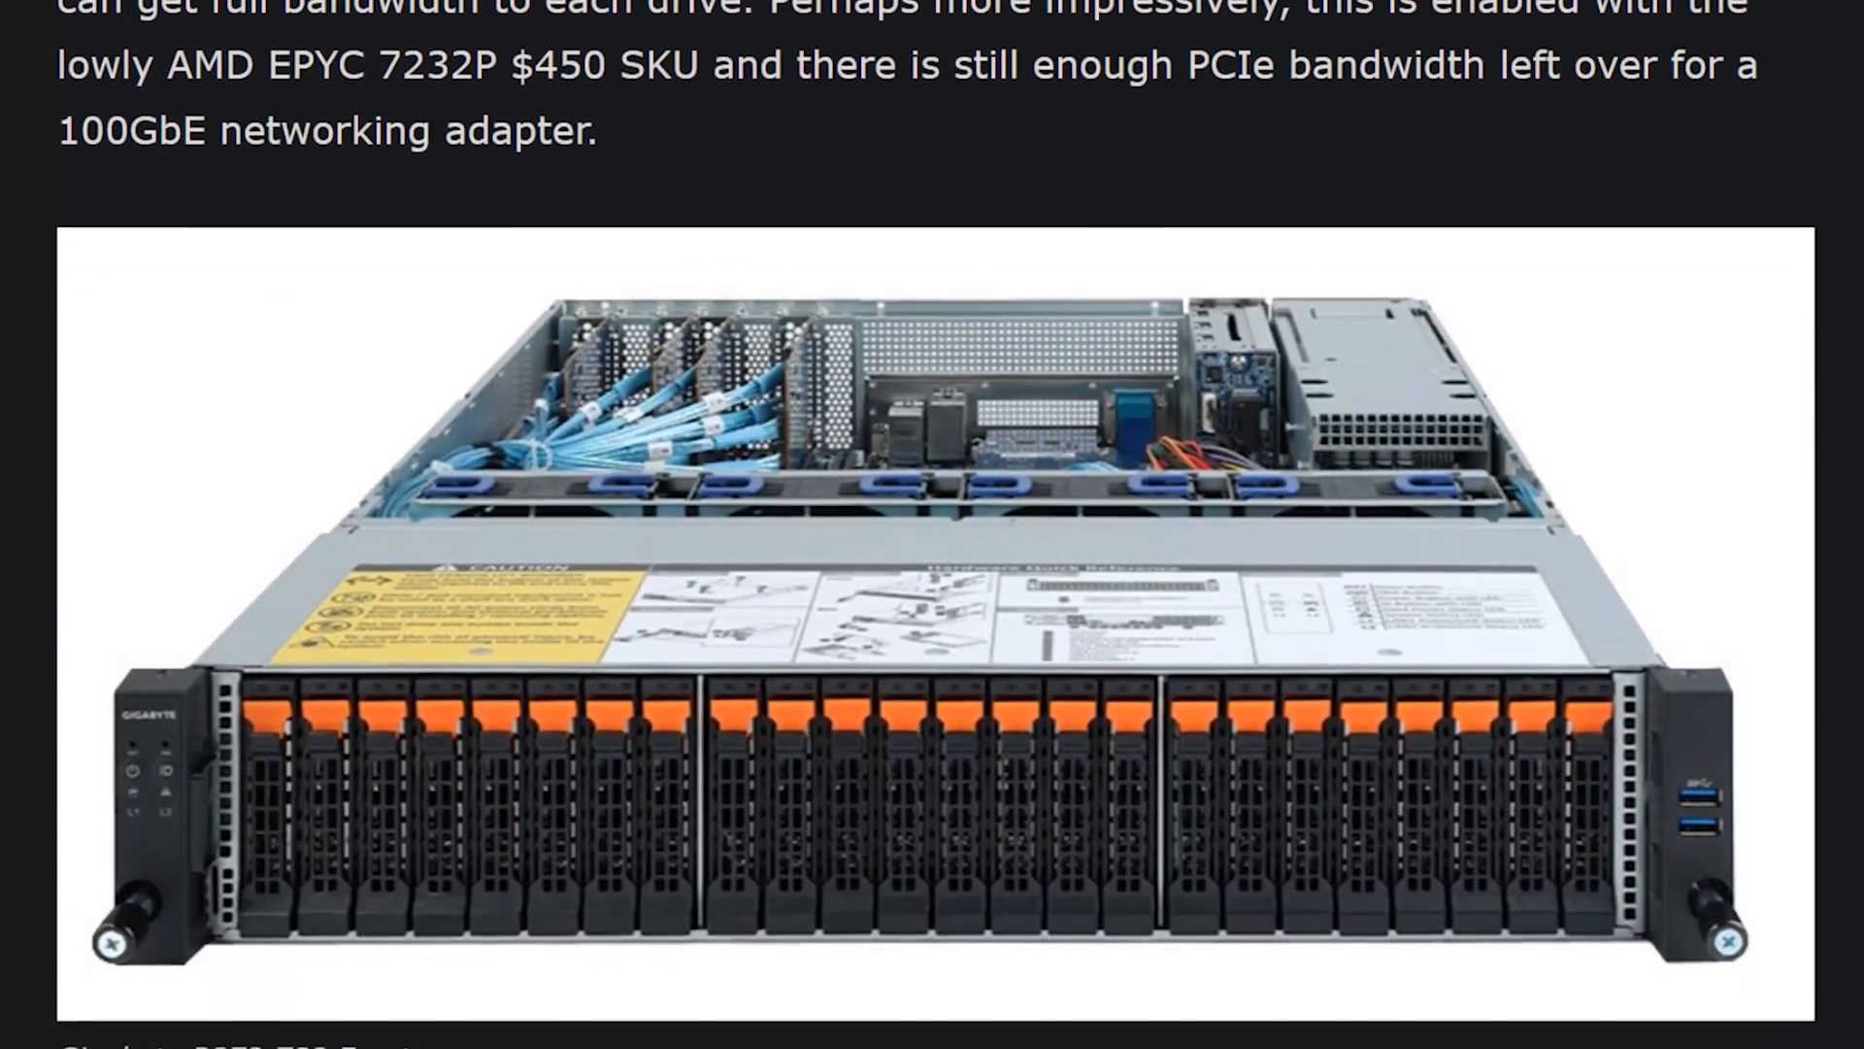
scroll("down", 3)
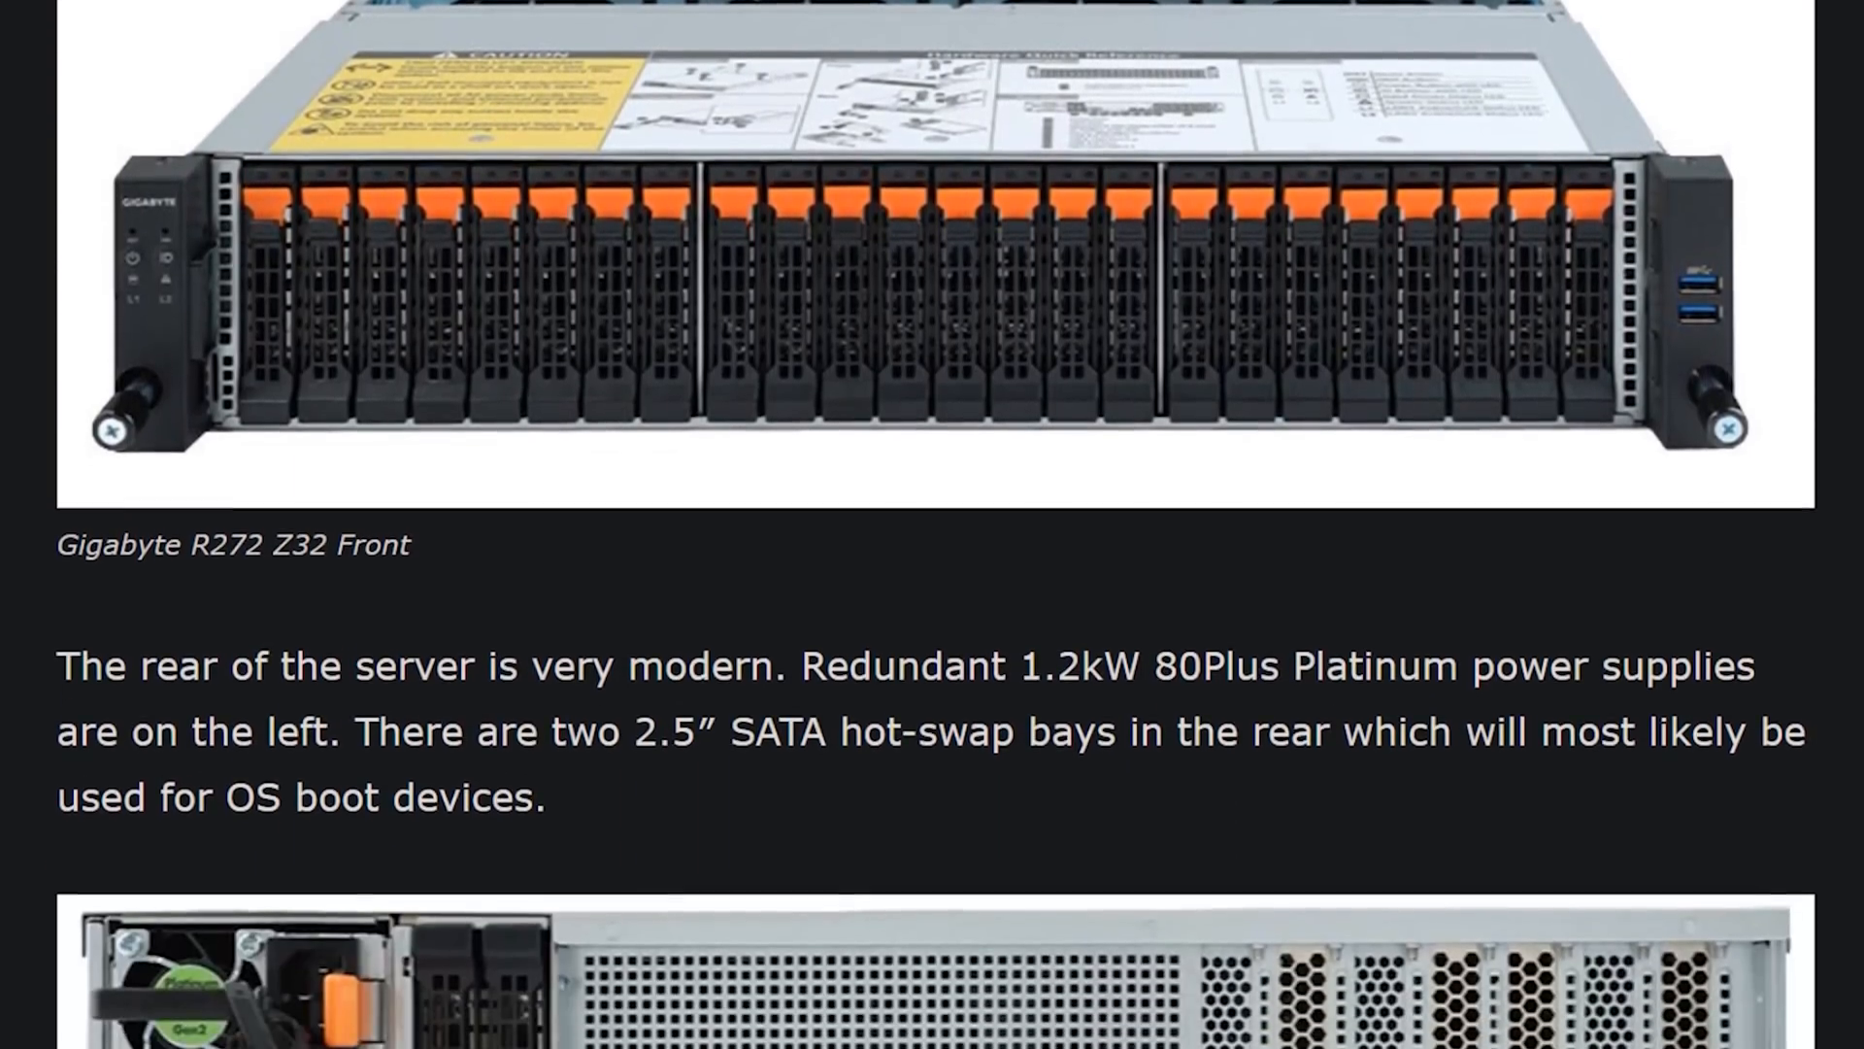
scroll("down", 3)
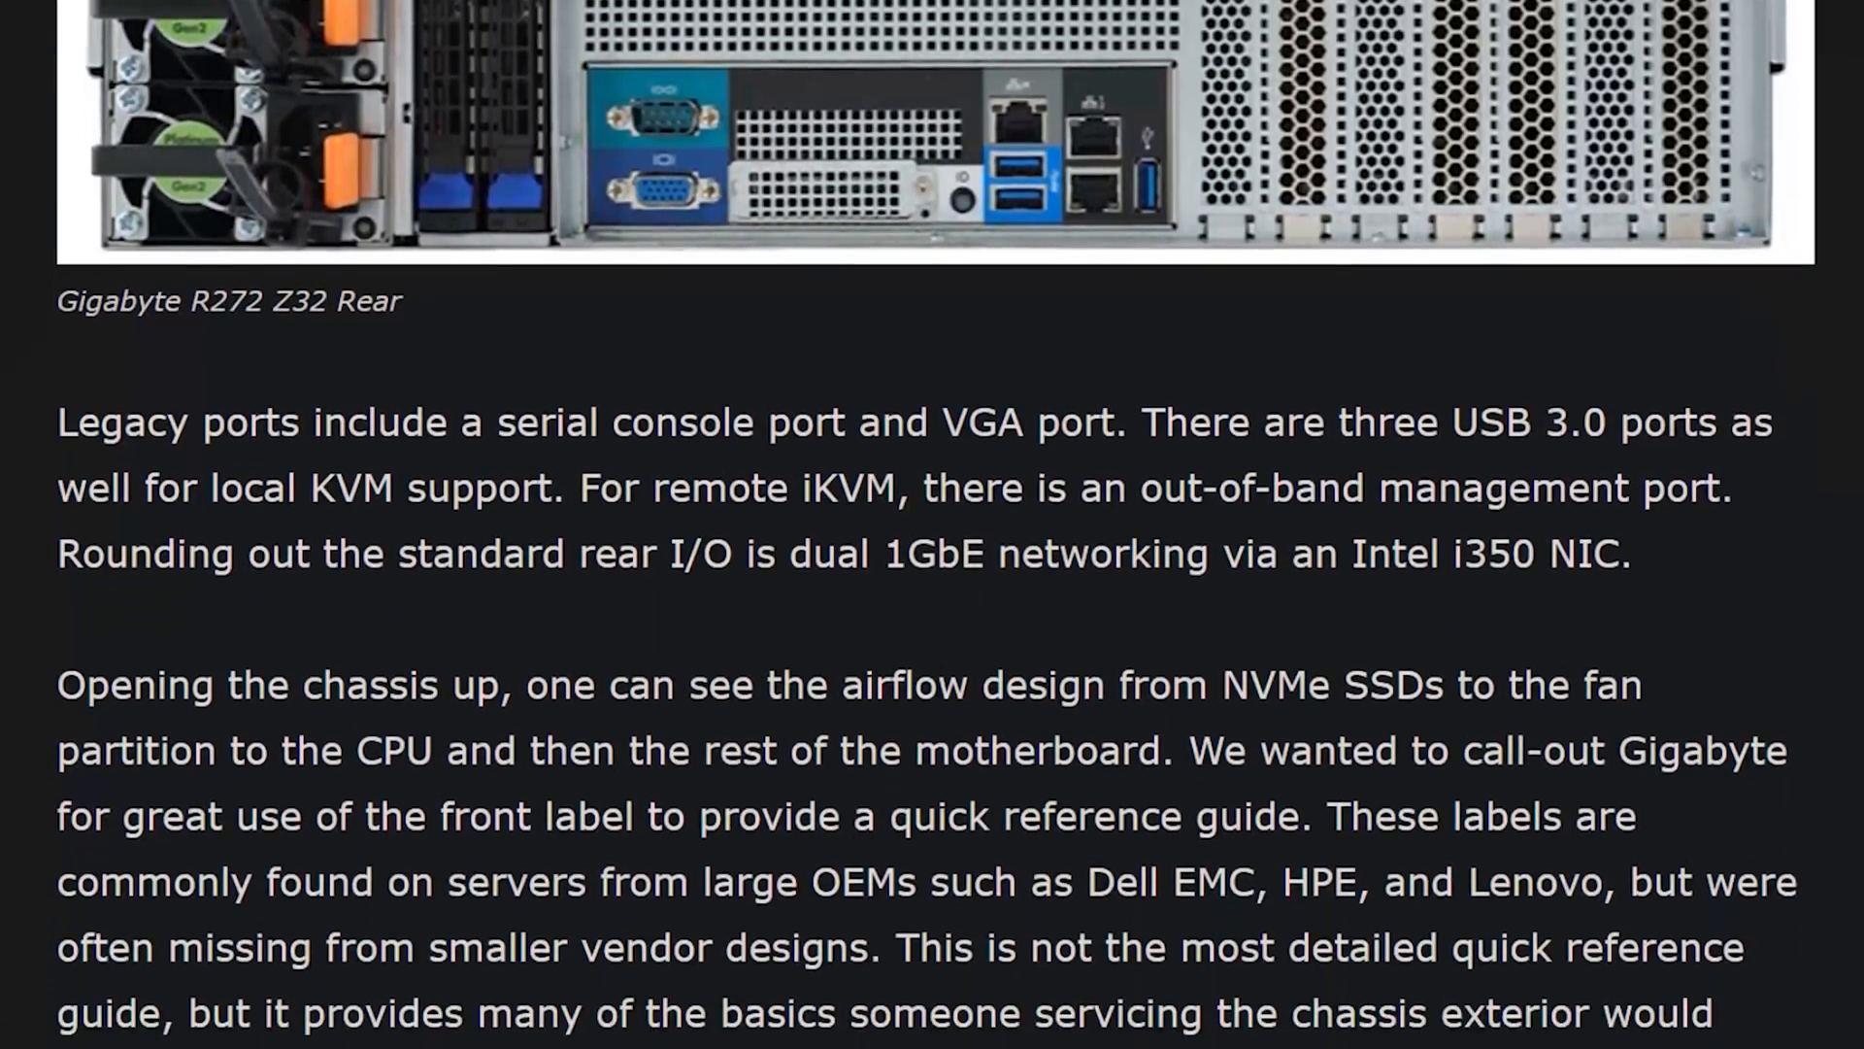
scroll("down", 3)
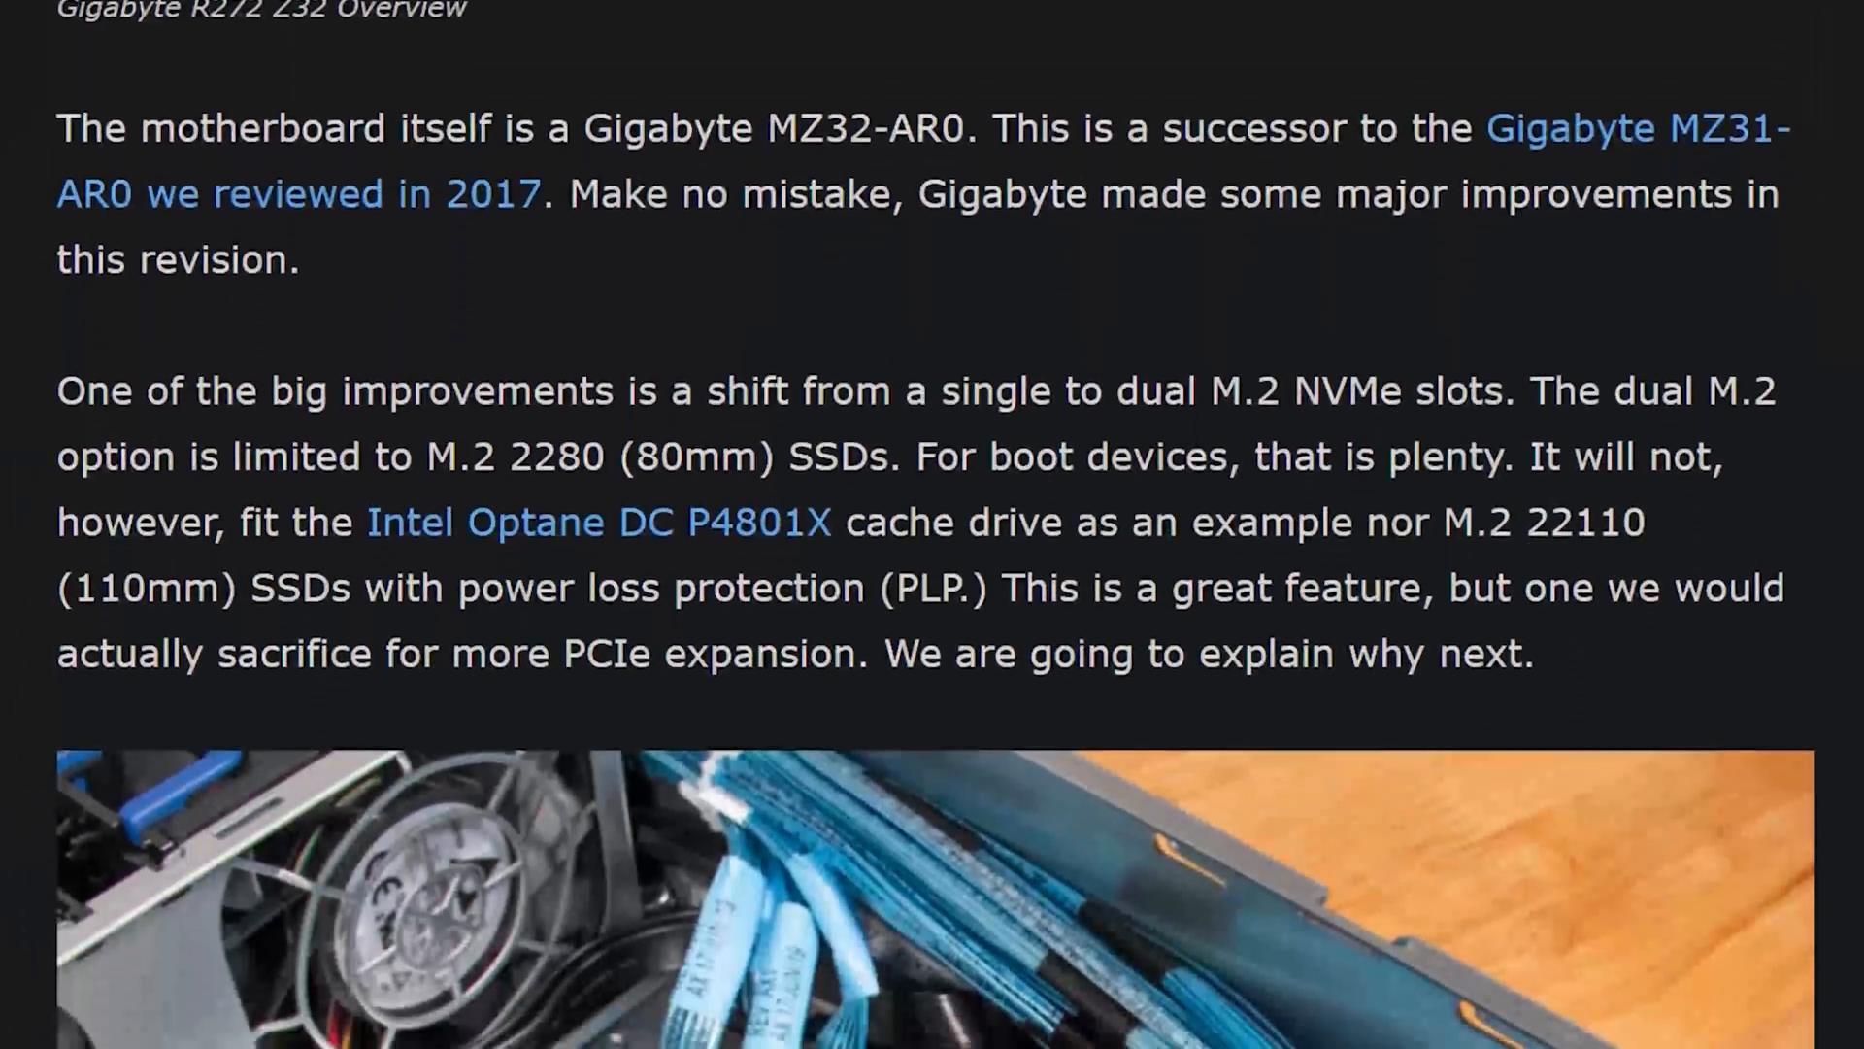
scroll("down", 3)
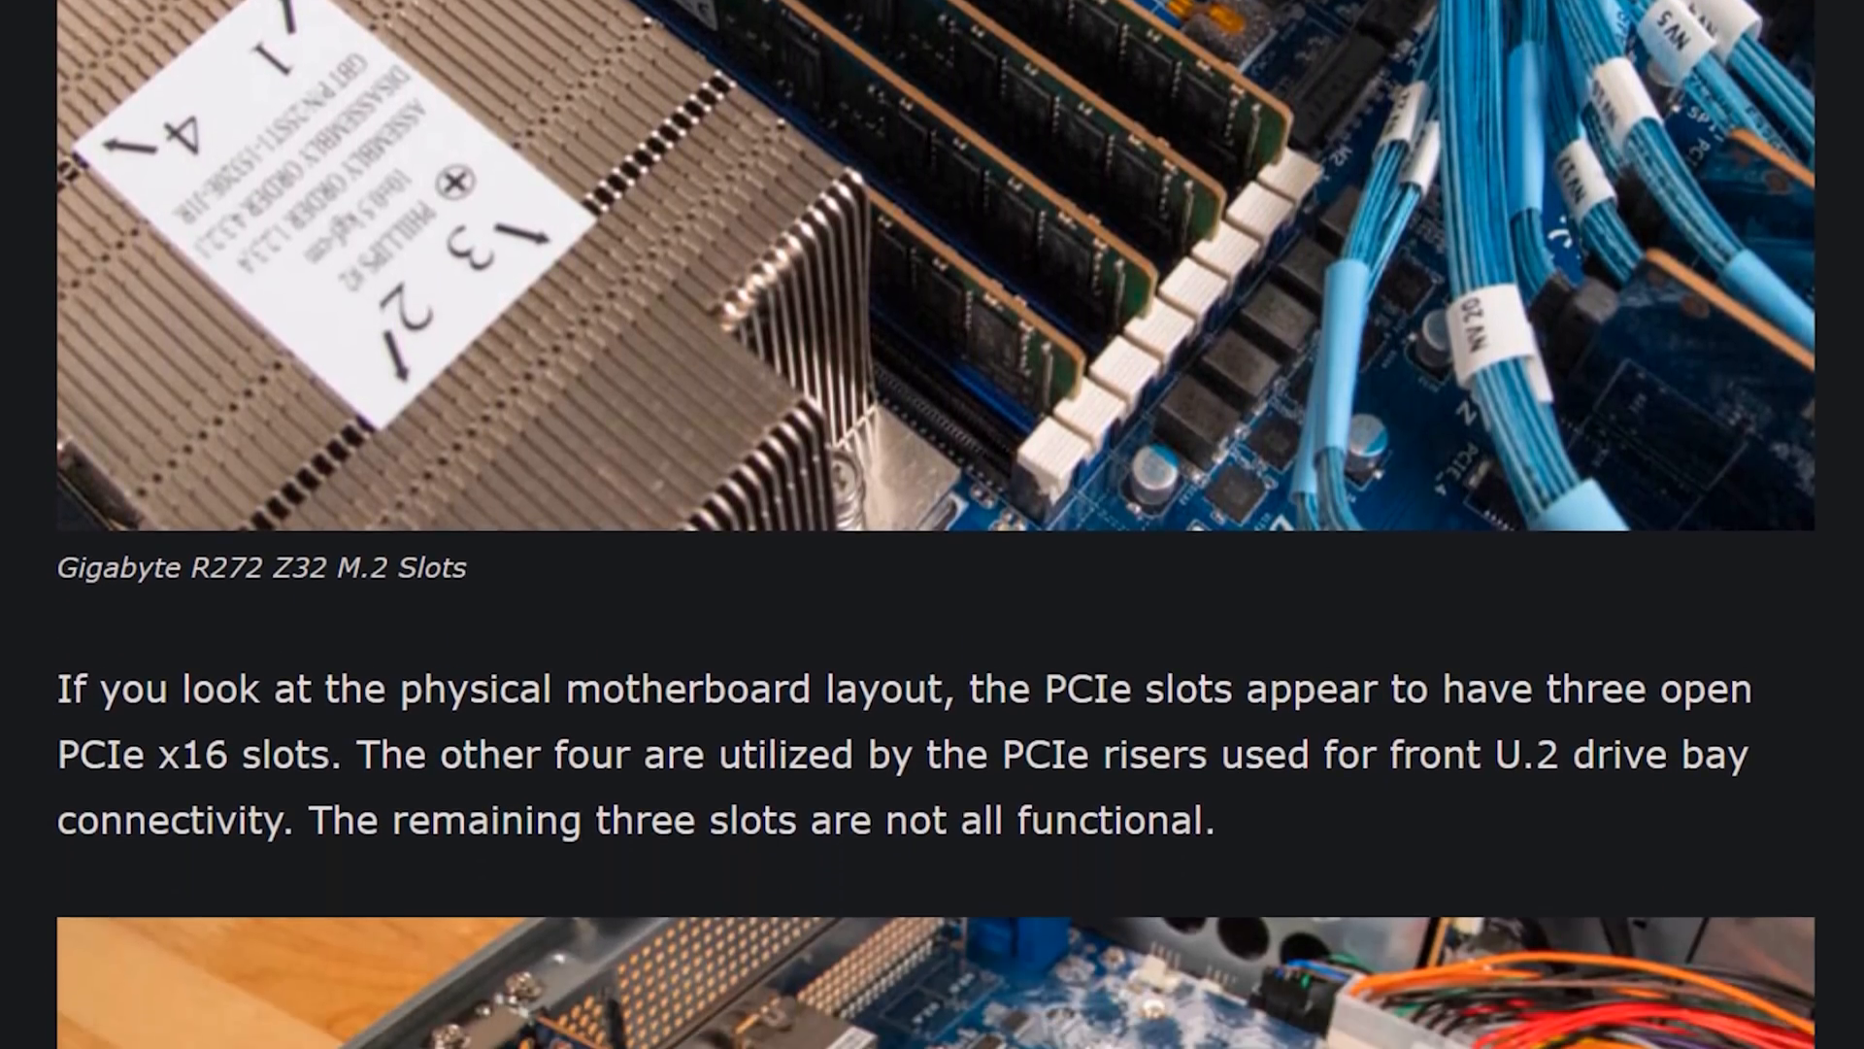
scroll("down", 3)
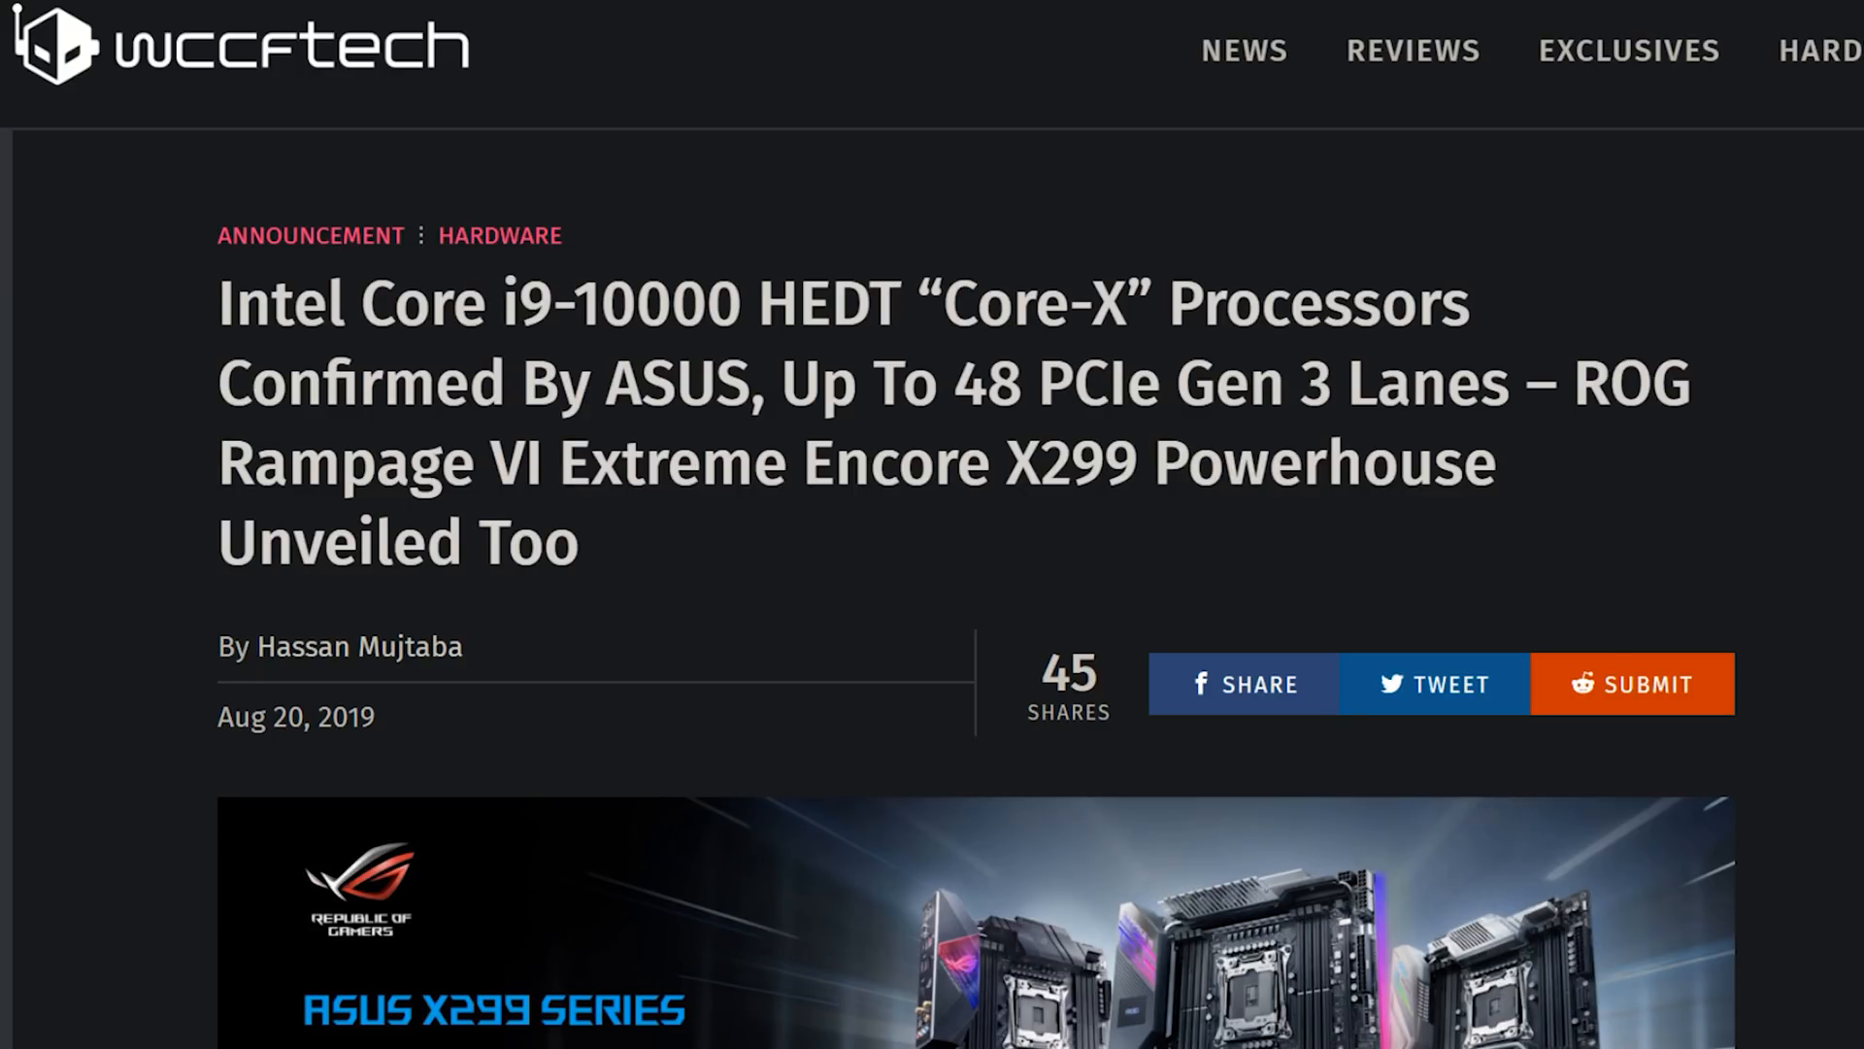
scroll("down", 3)
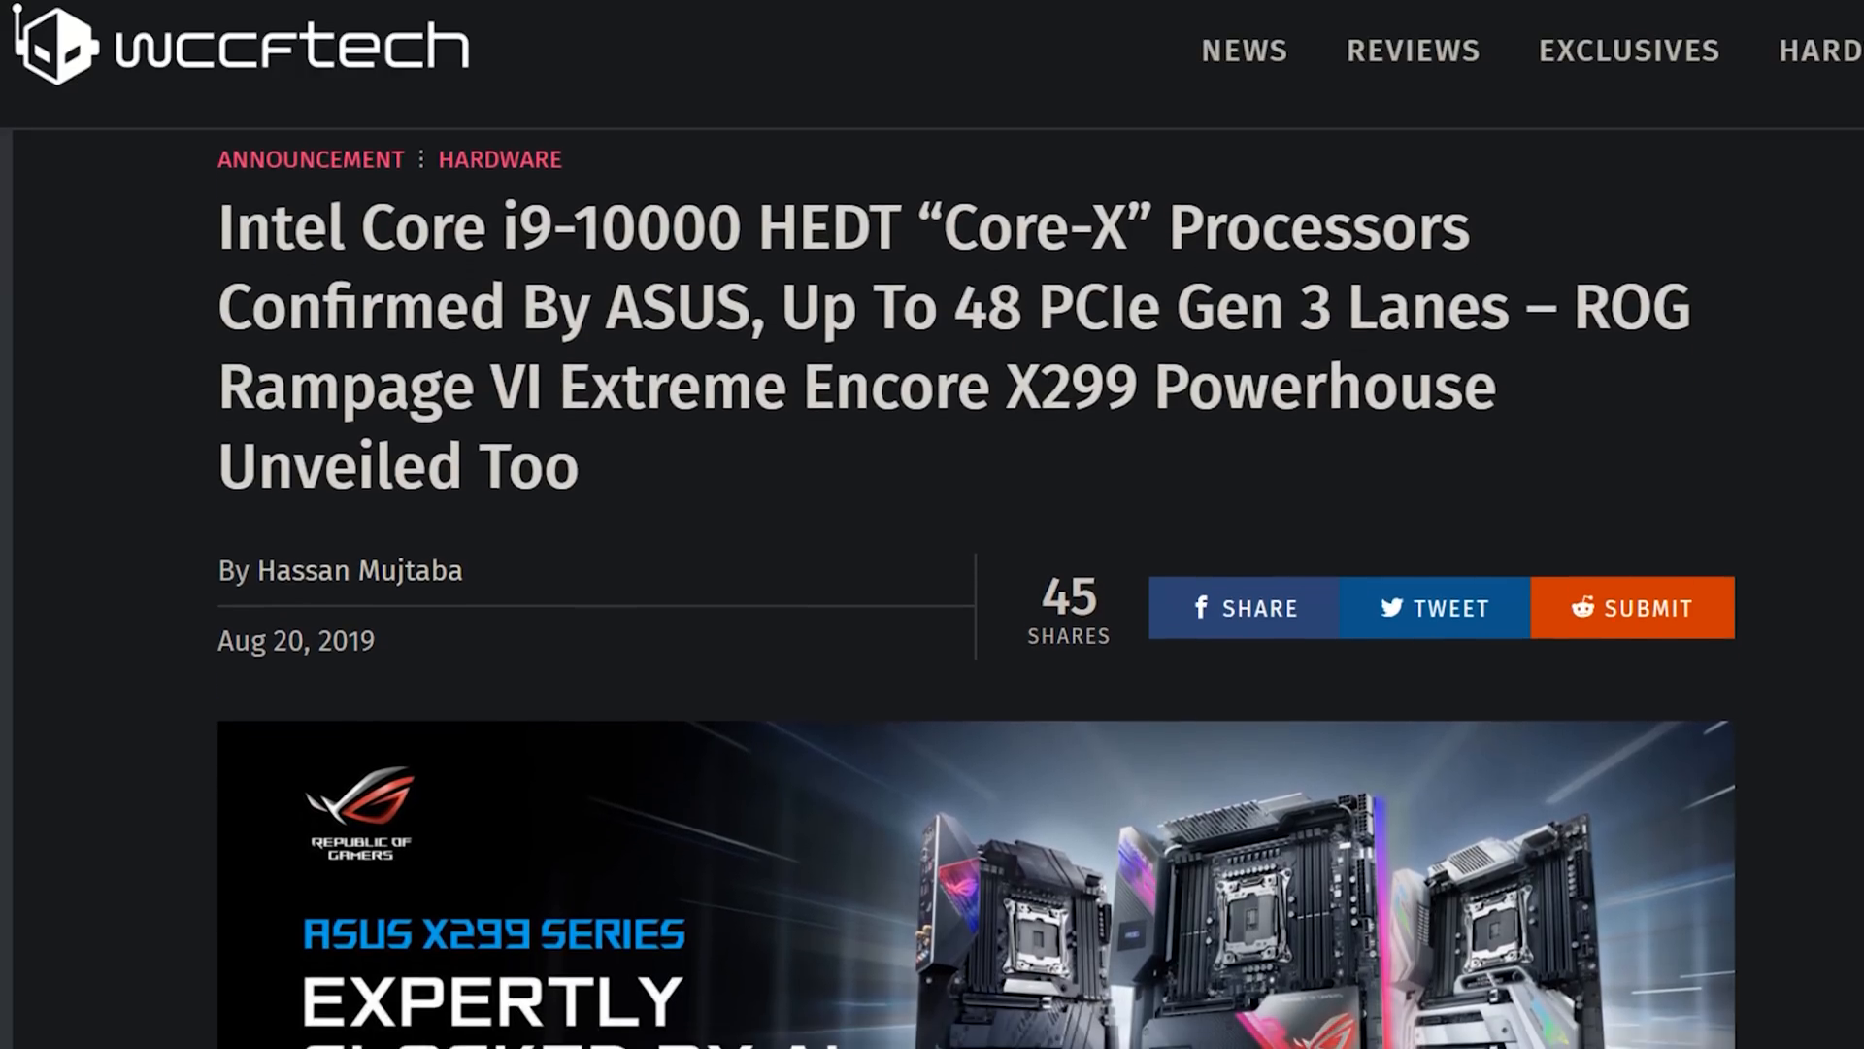
scroll("down", 3)
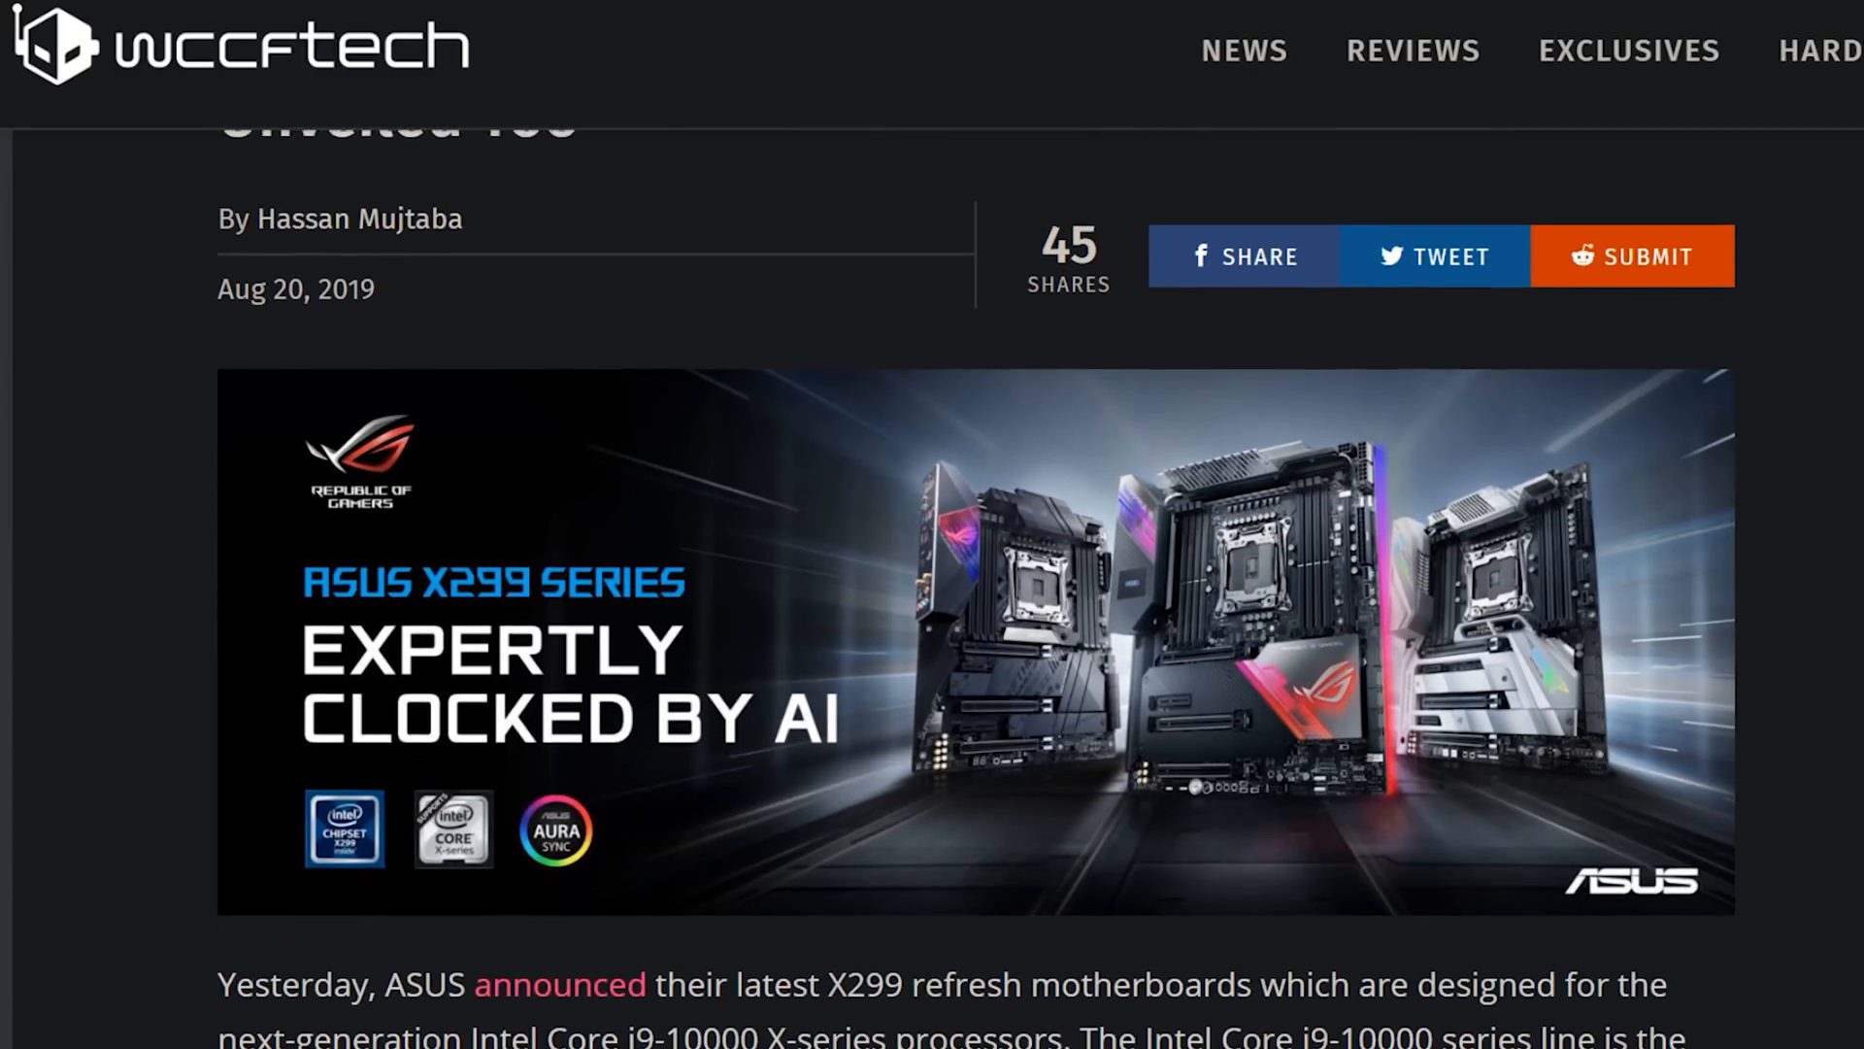
scroll("down", 3)
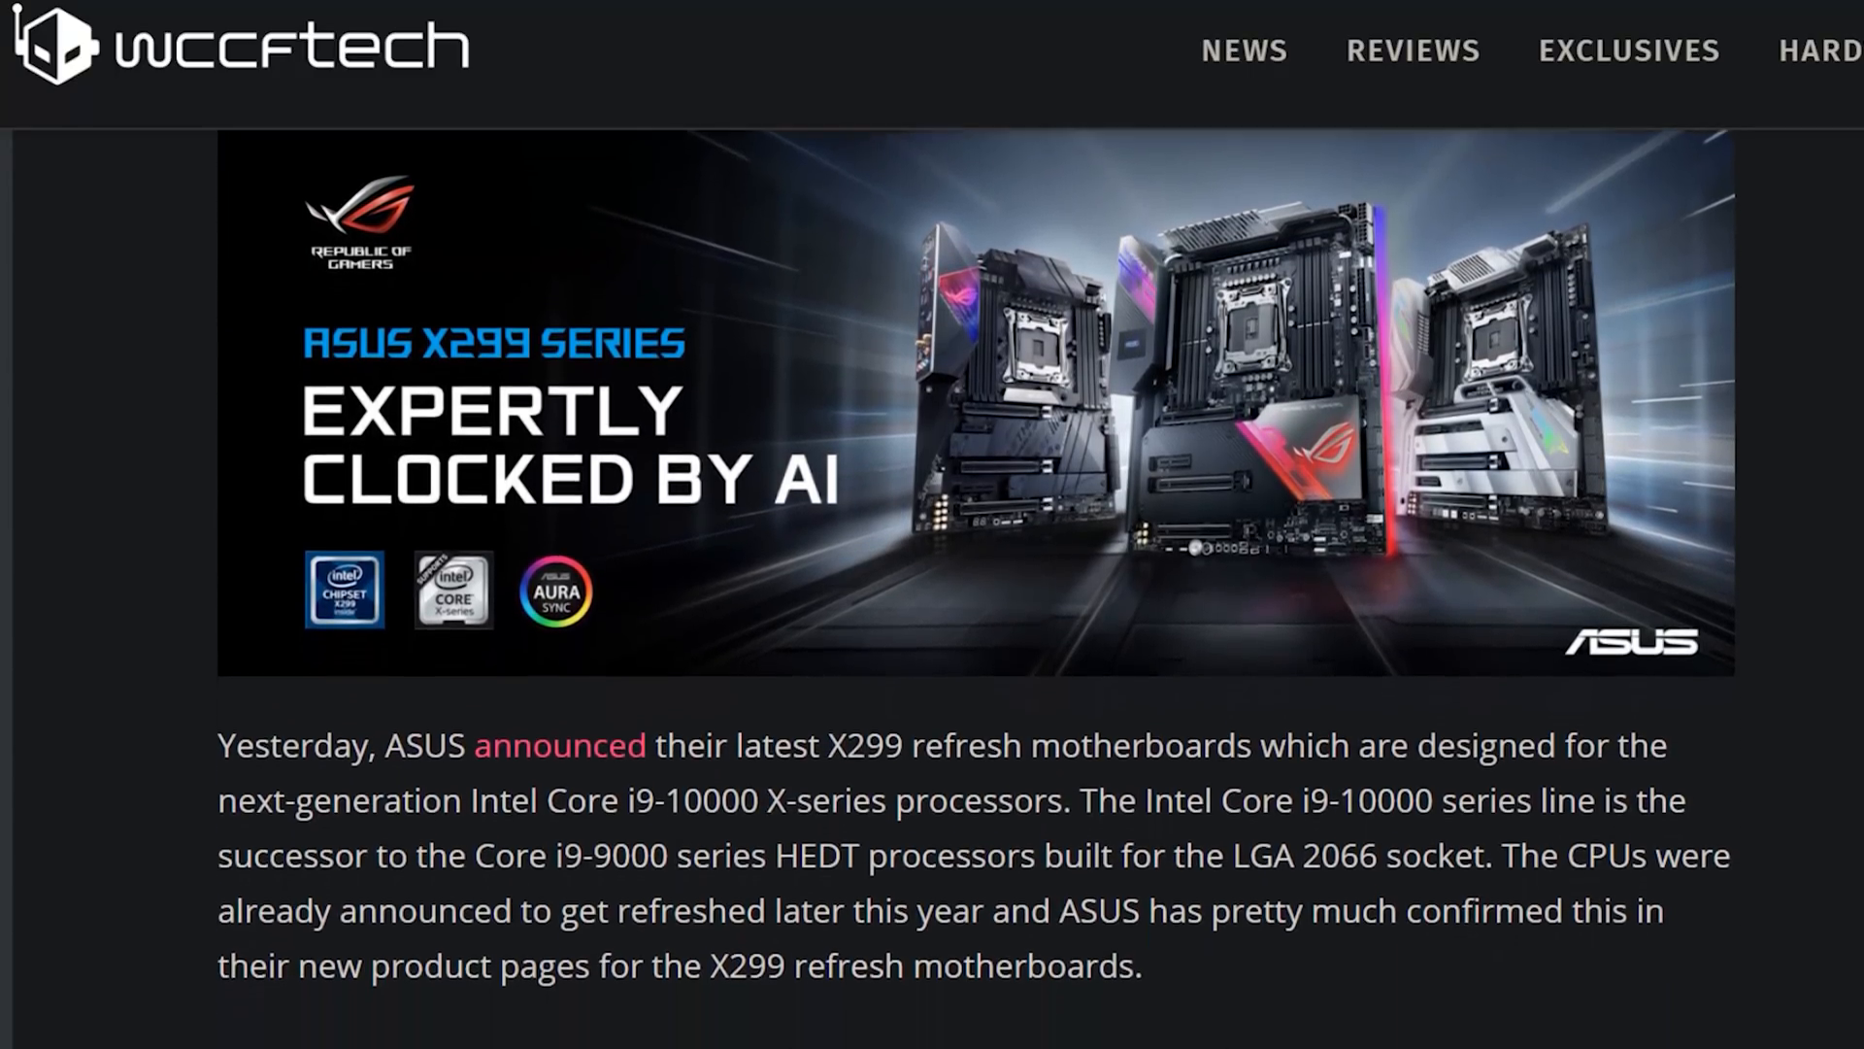
scroll("down", 3)
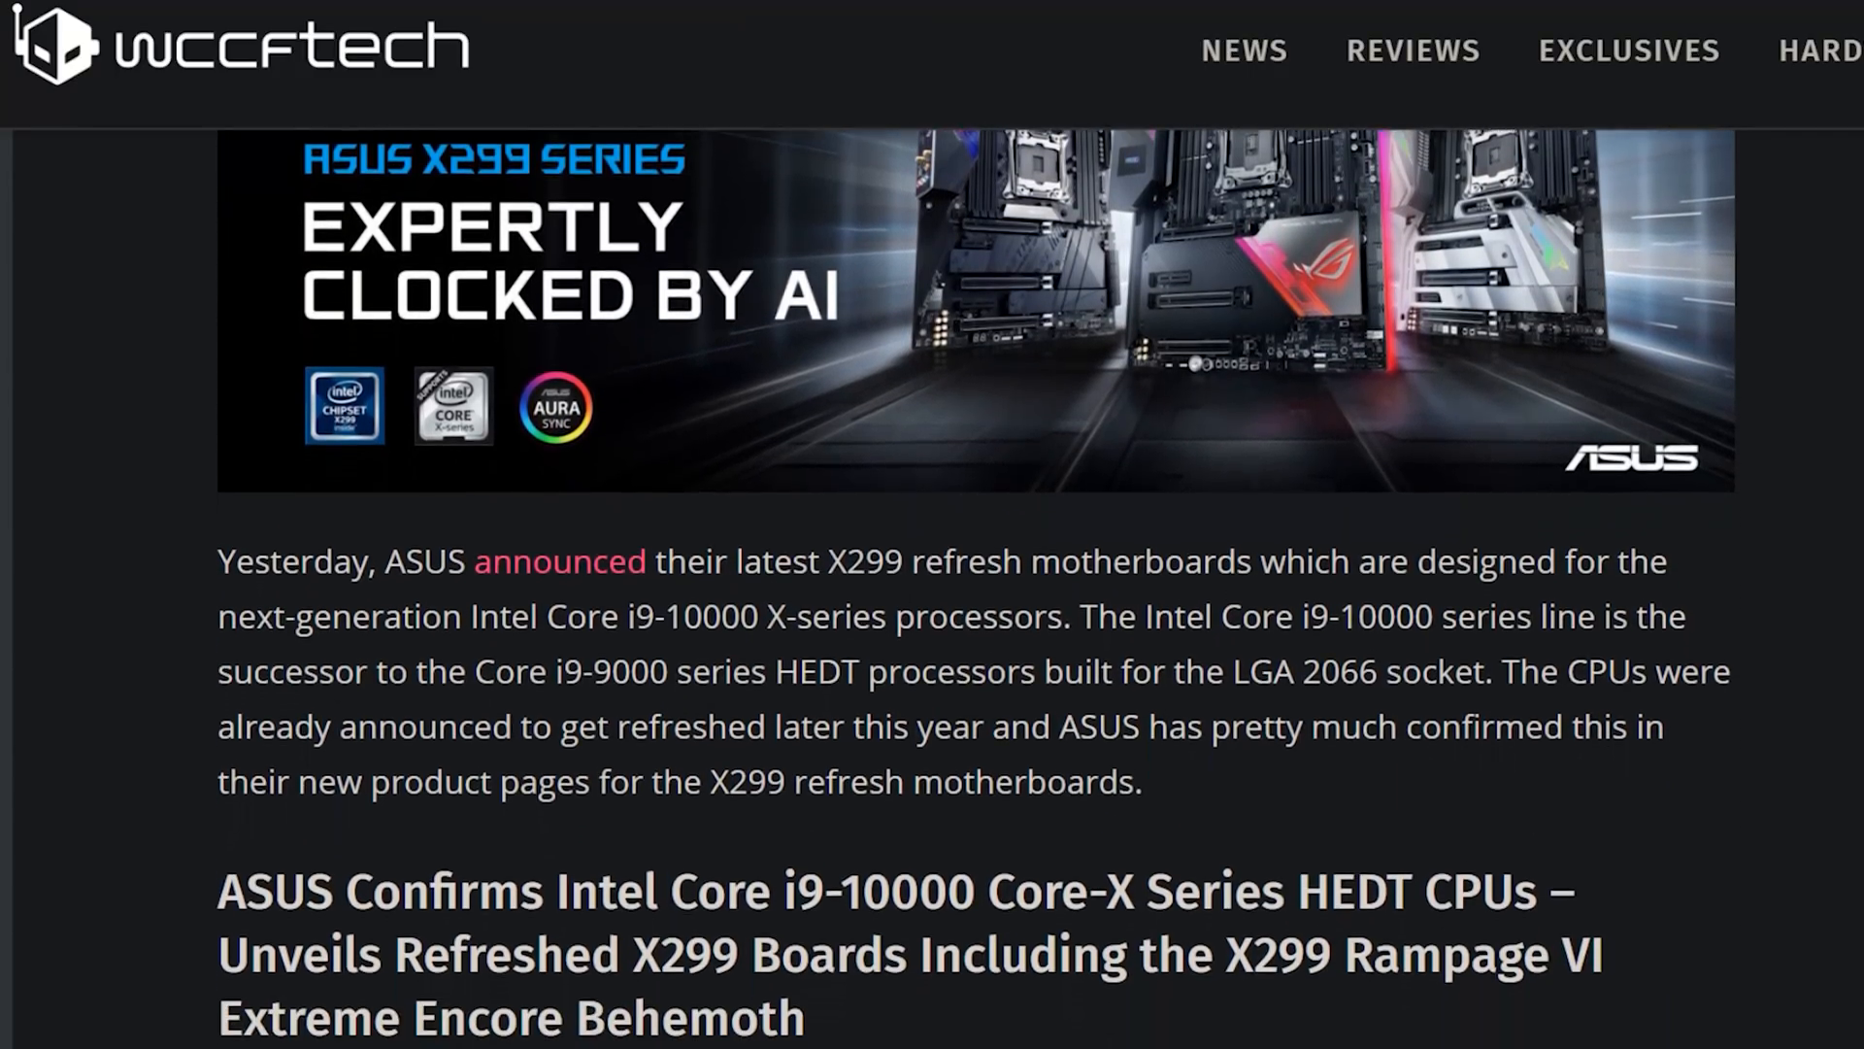
scroll("down", 3)
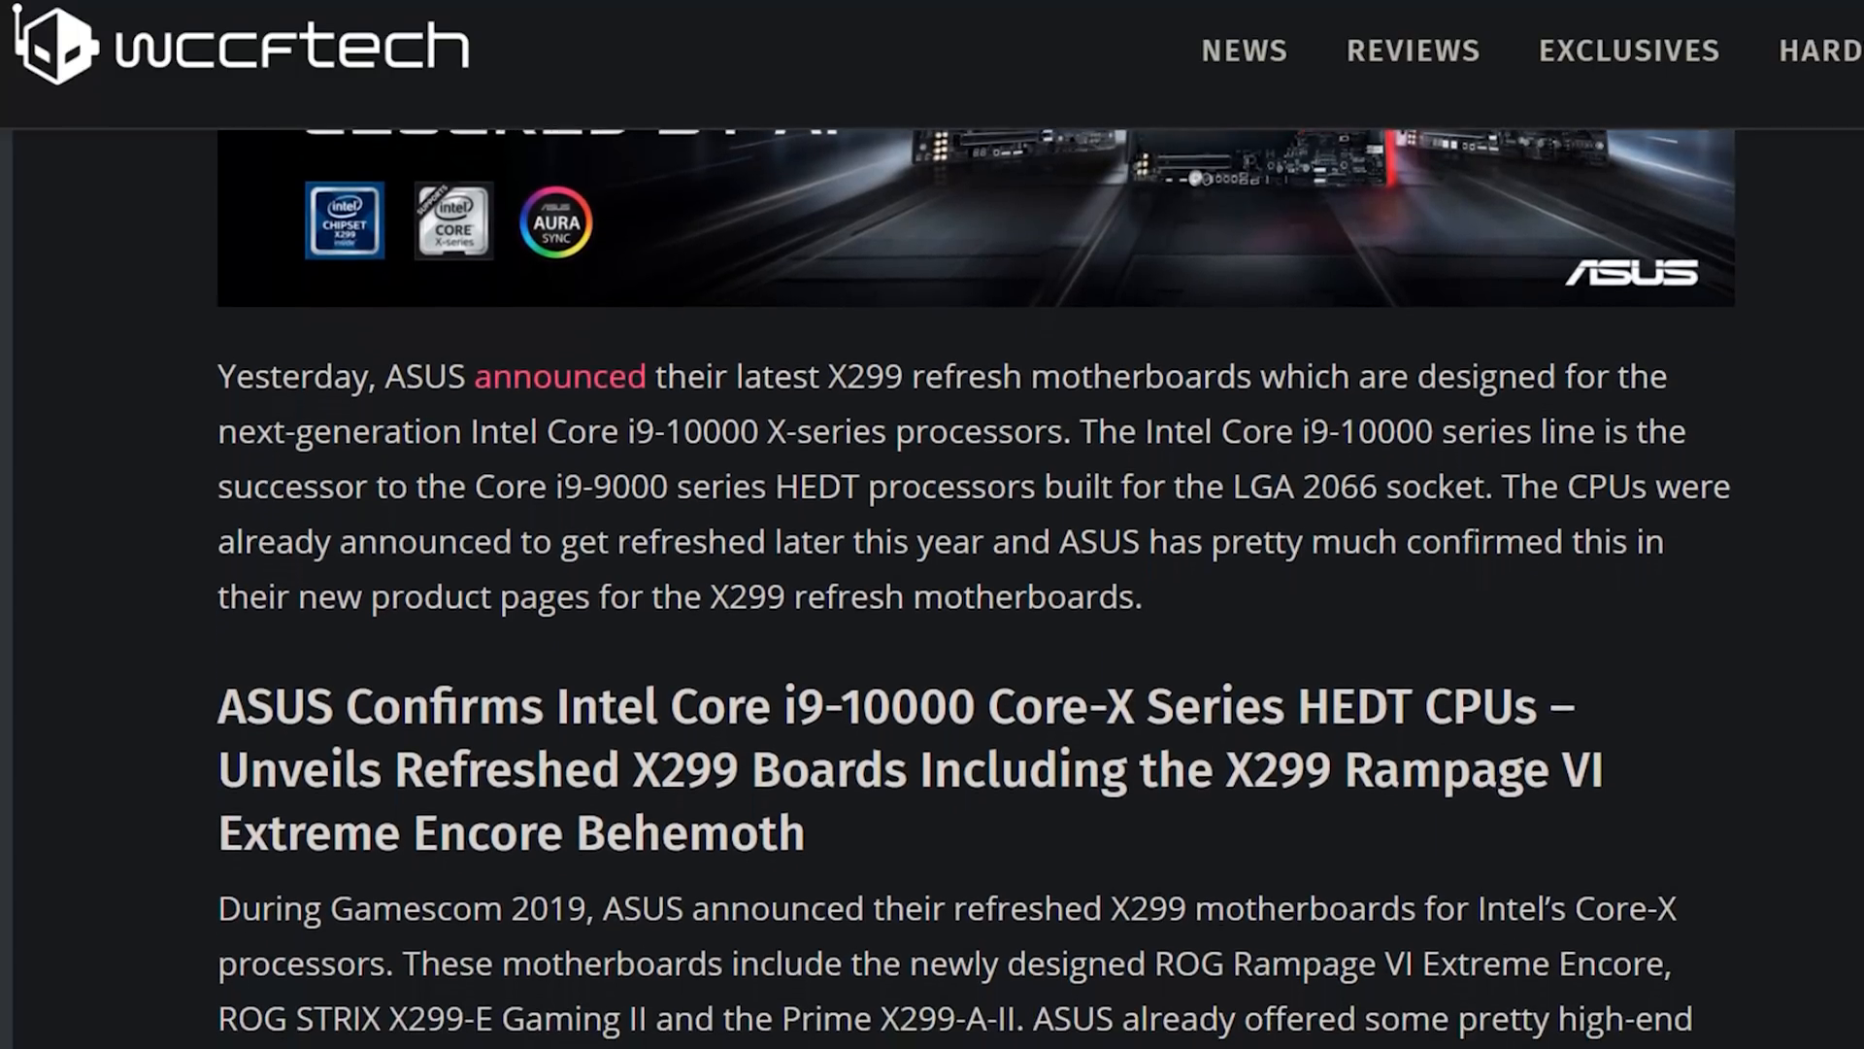
scroll("down", 3)
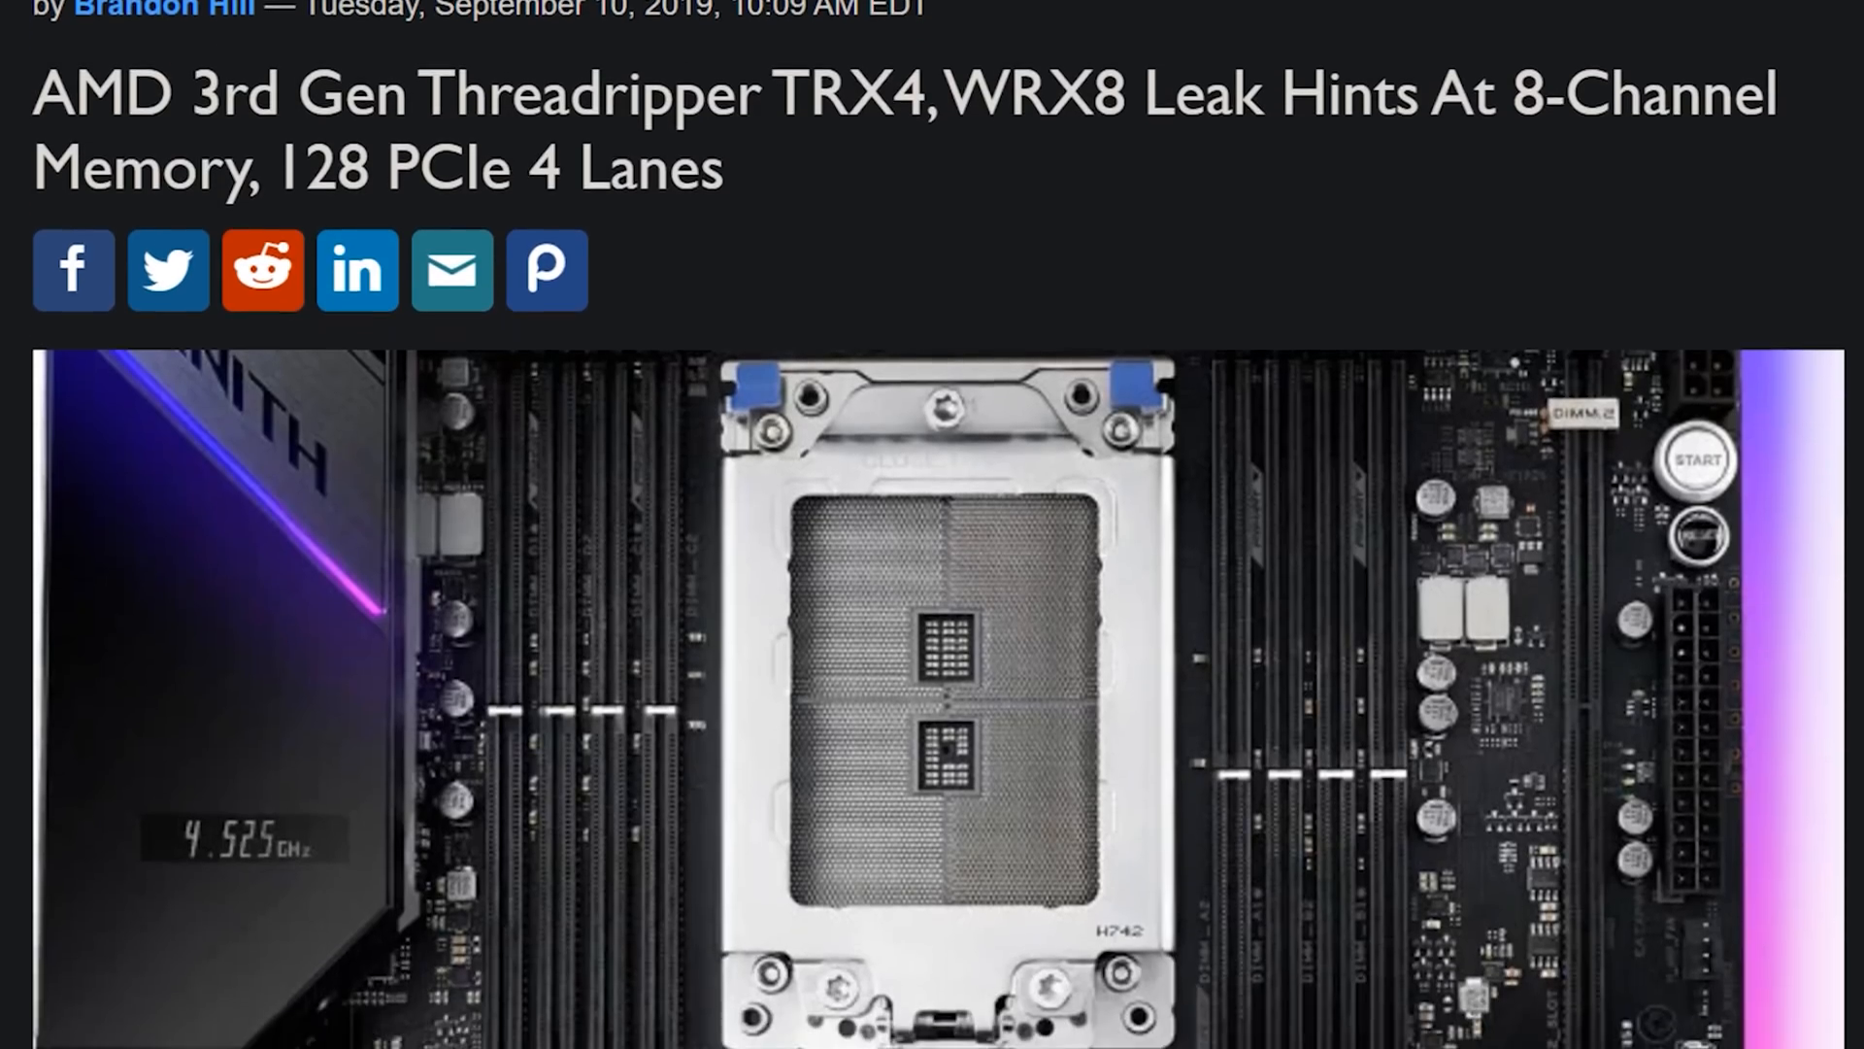
scroll("down", 3)
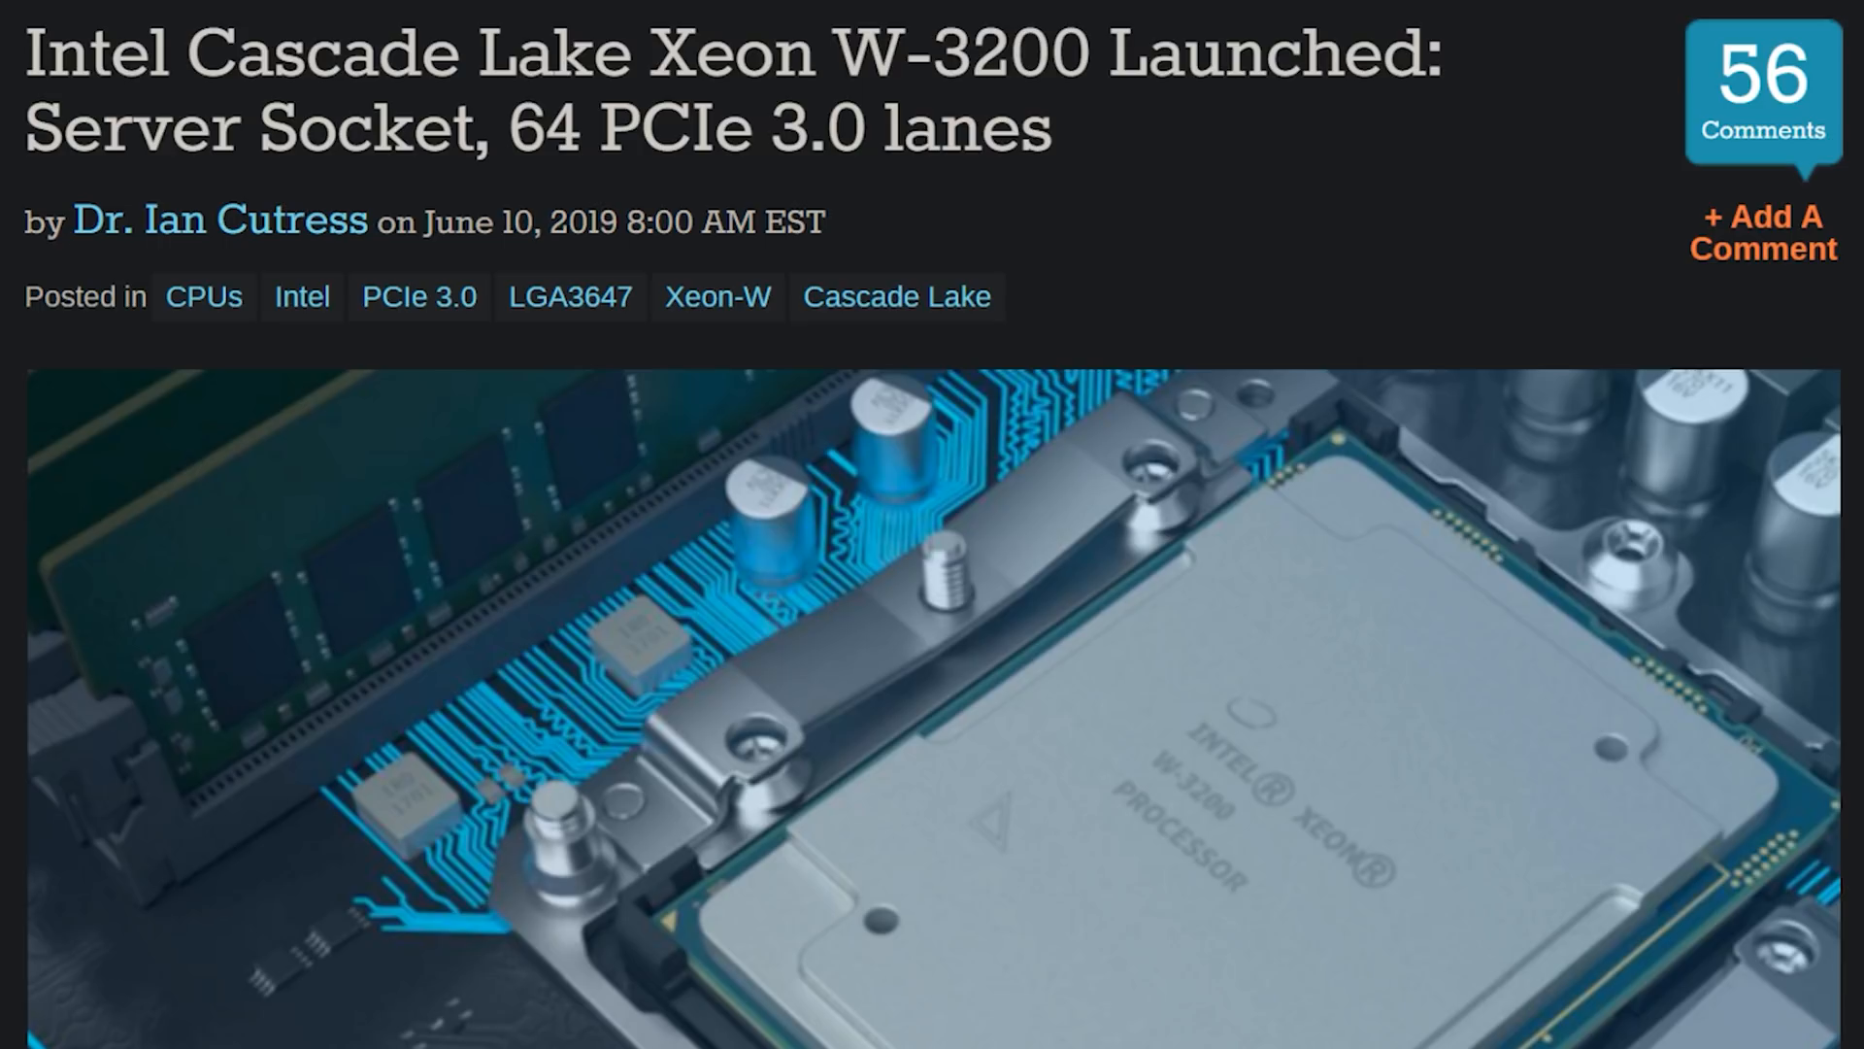
scroll("down", 3)
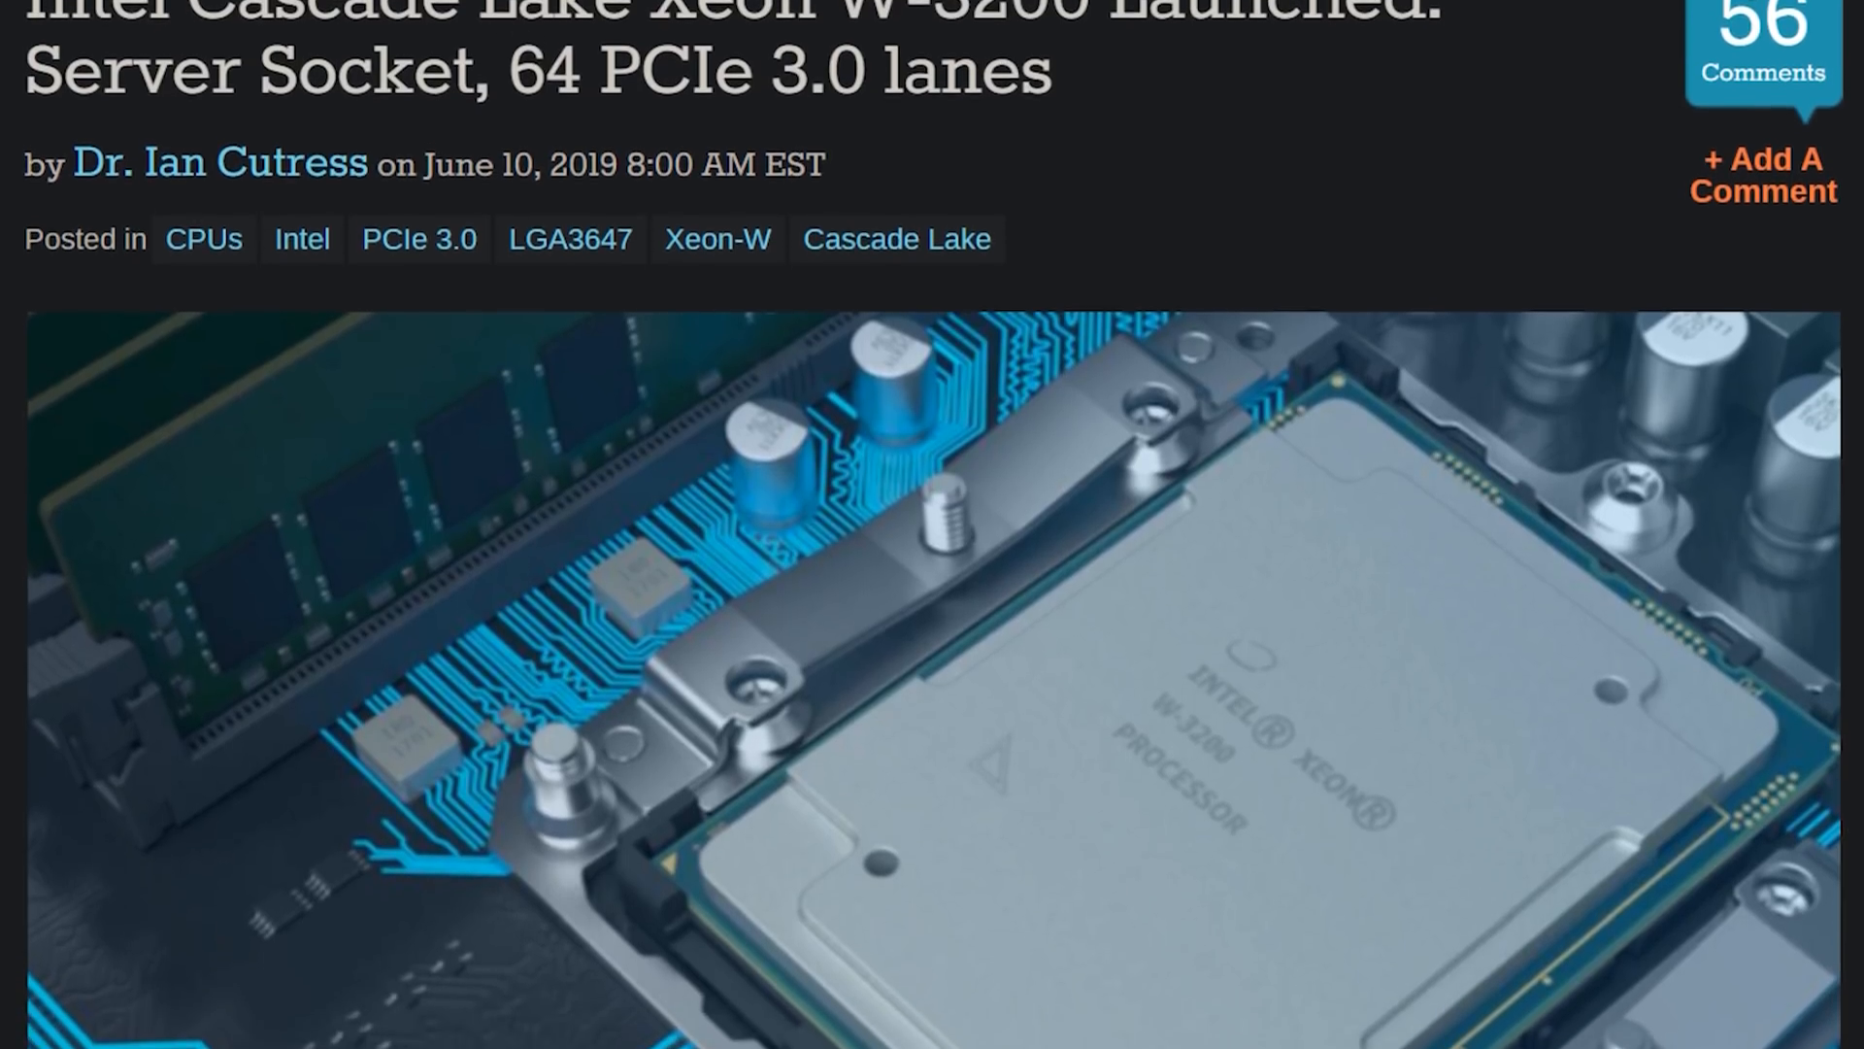
scroll("down", 3)
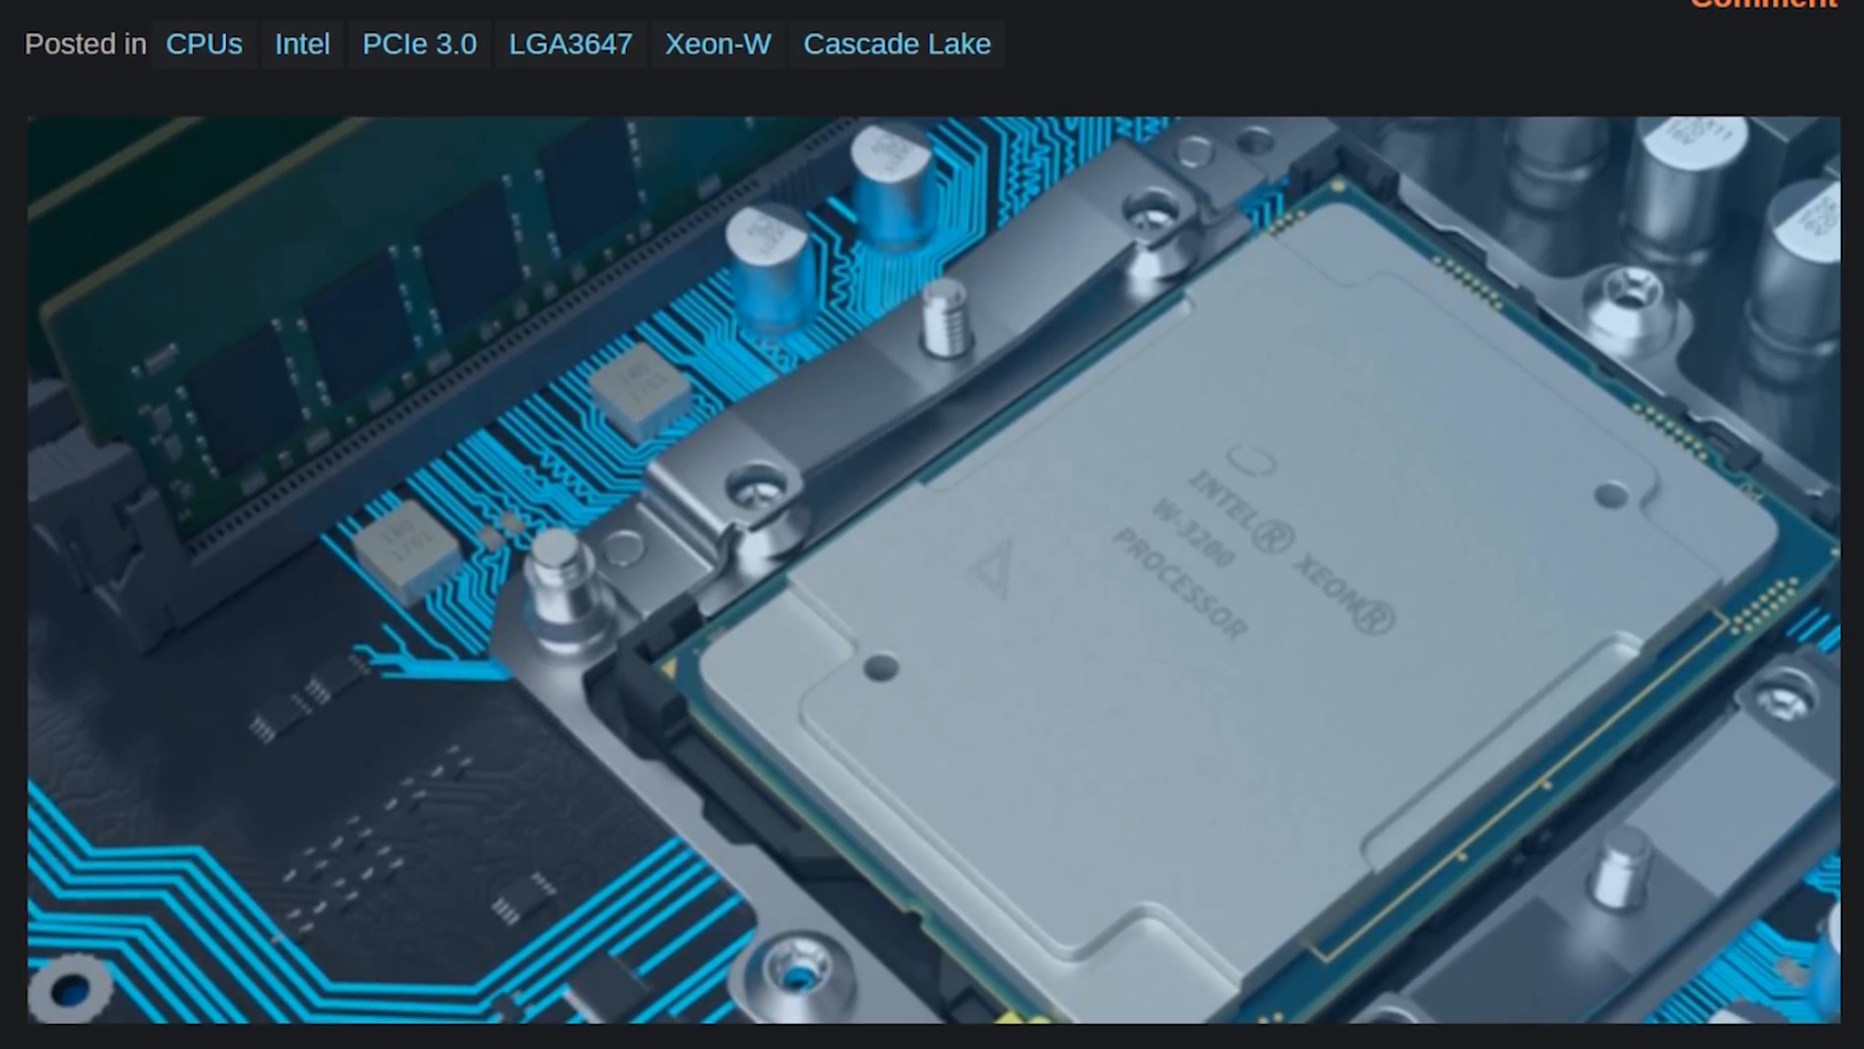
scroll("down", 3)
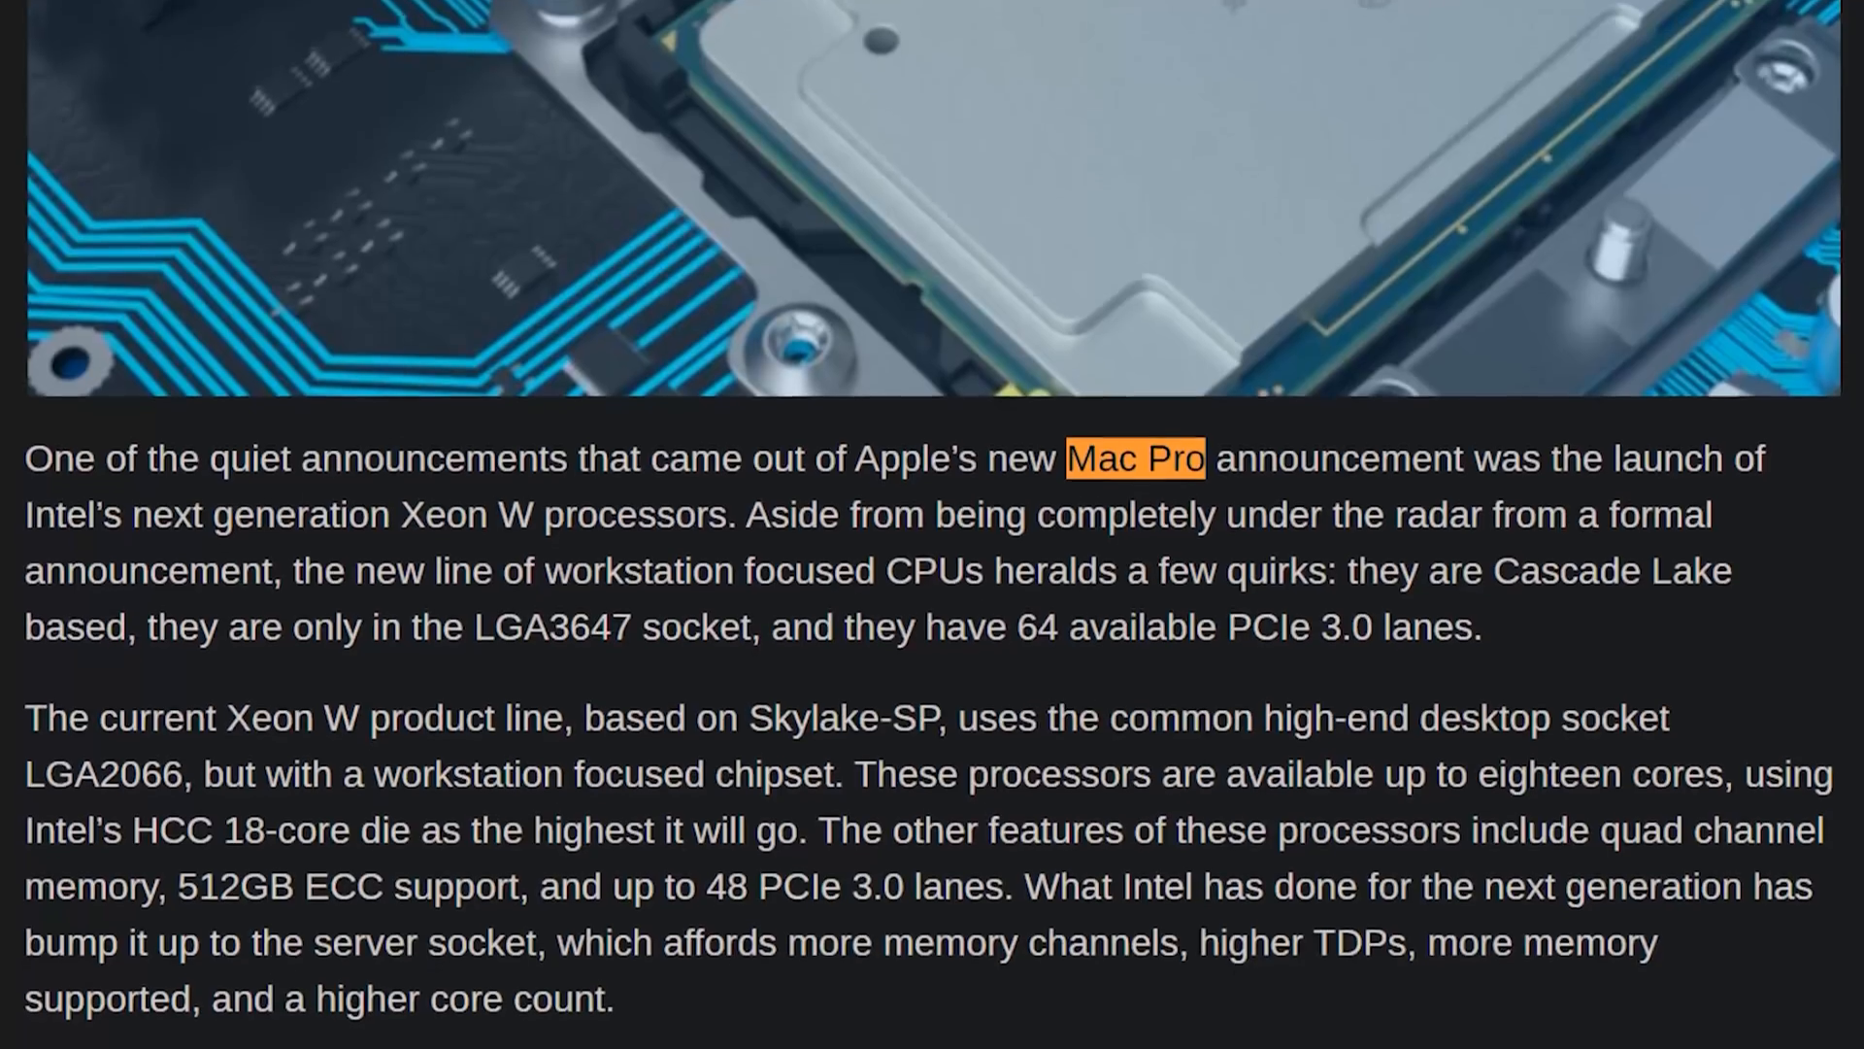
scroll("down", 3)
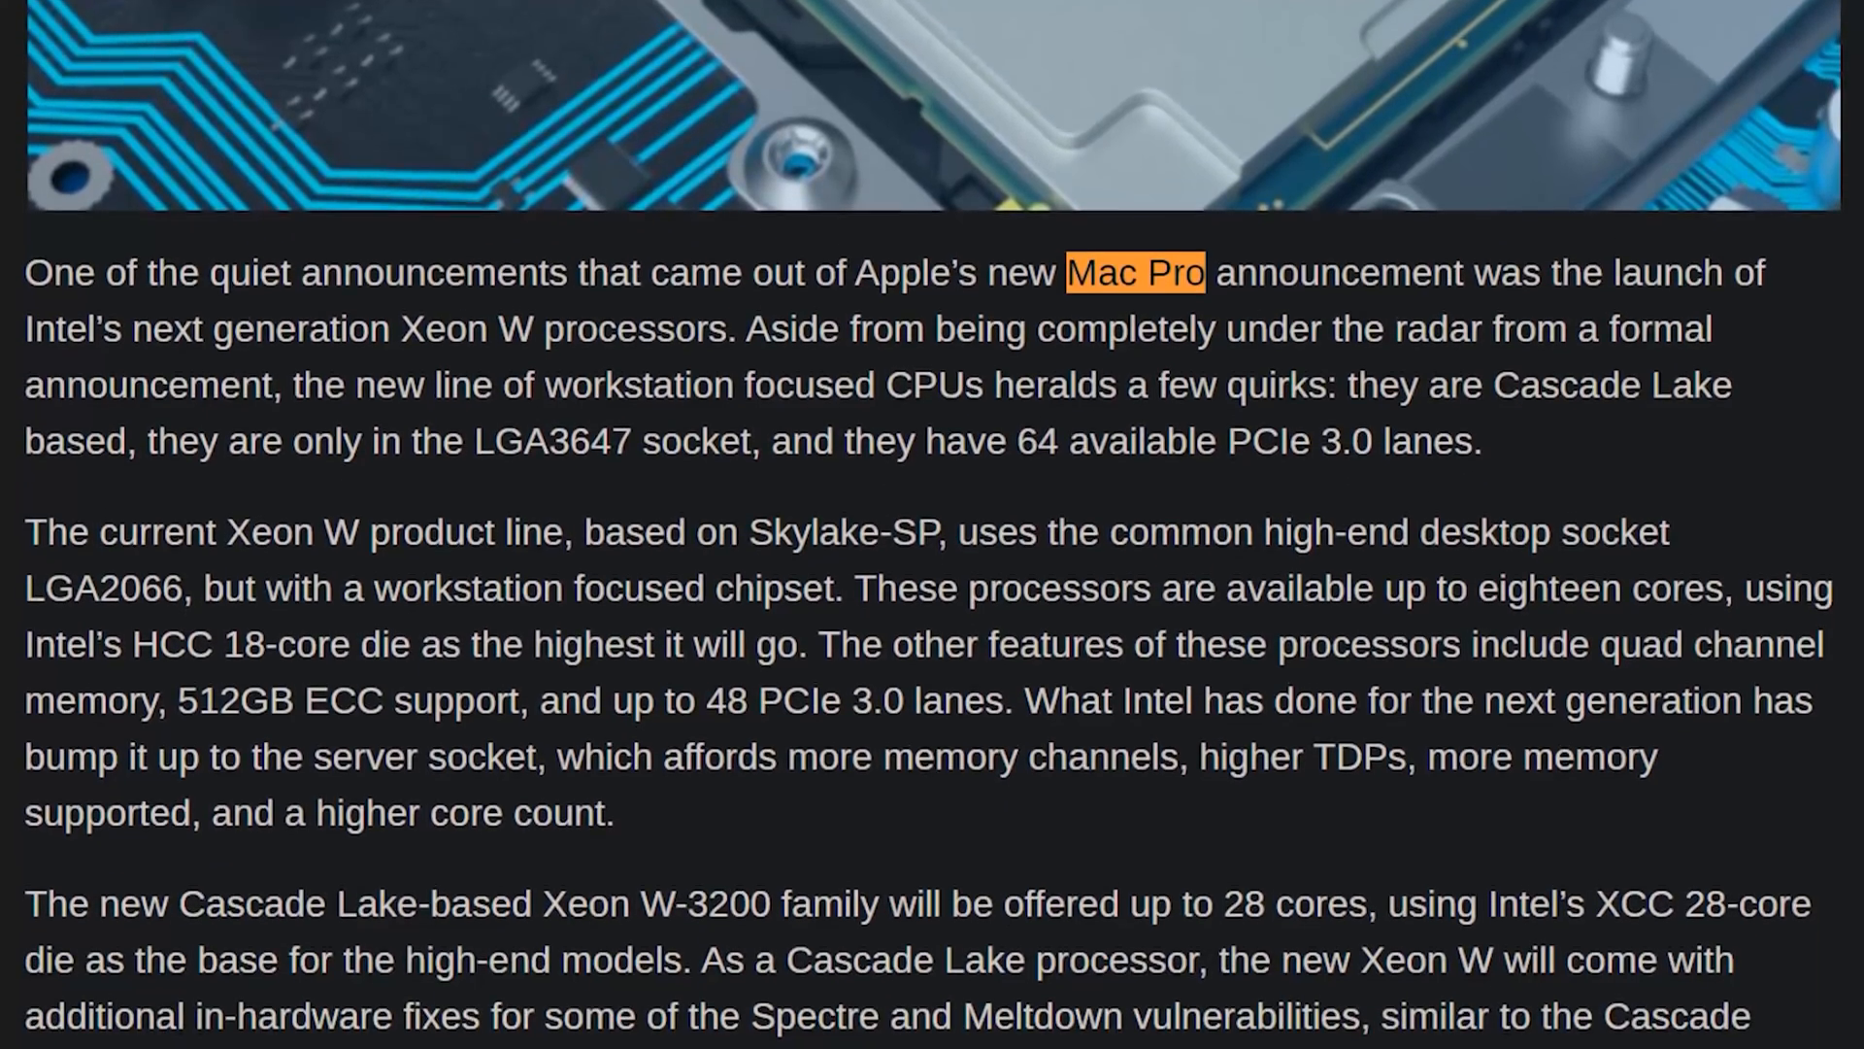
scroll("down", 3)
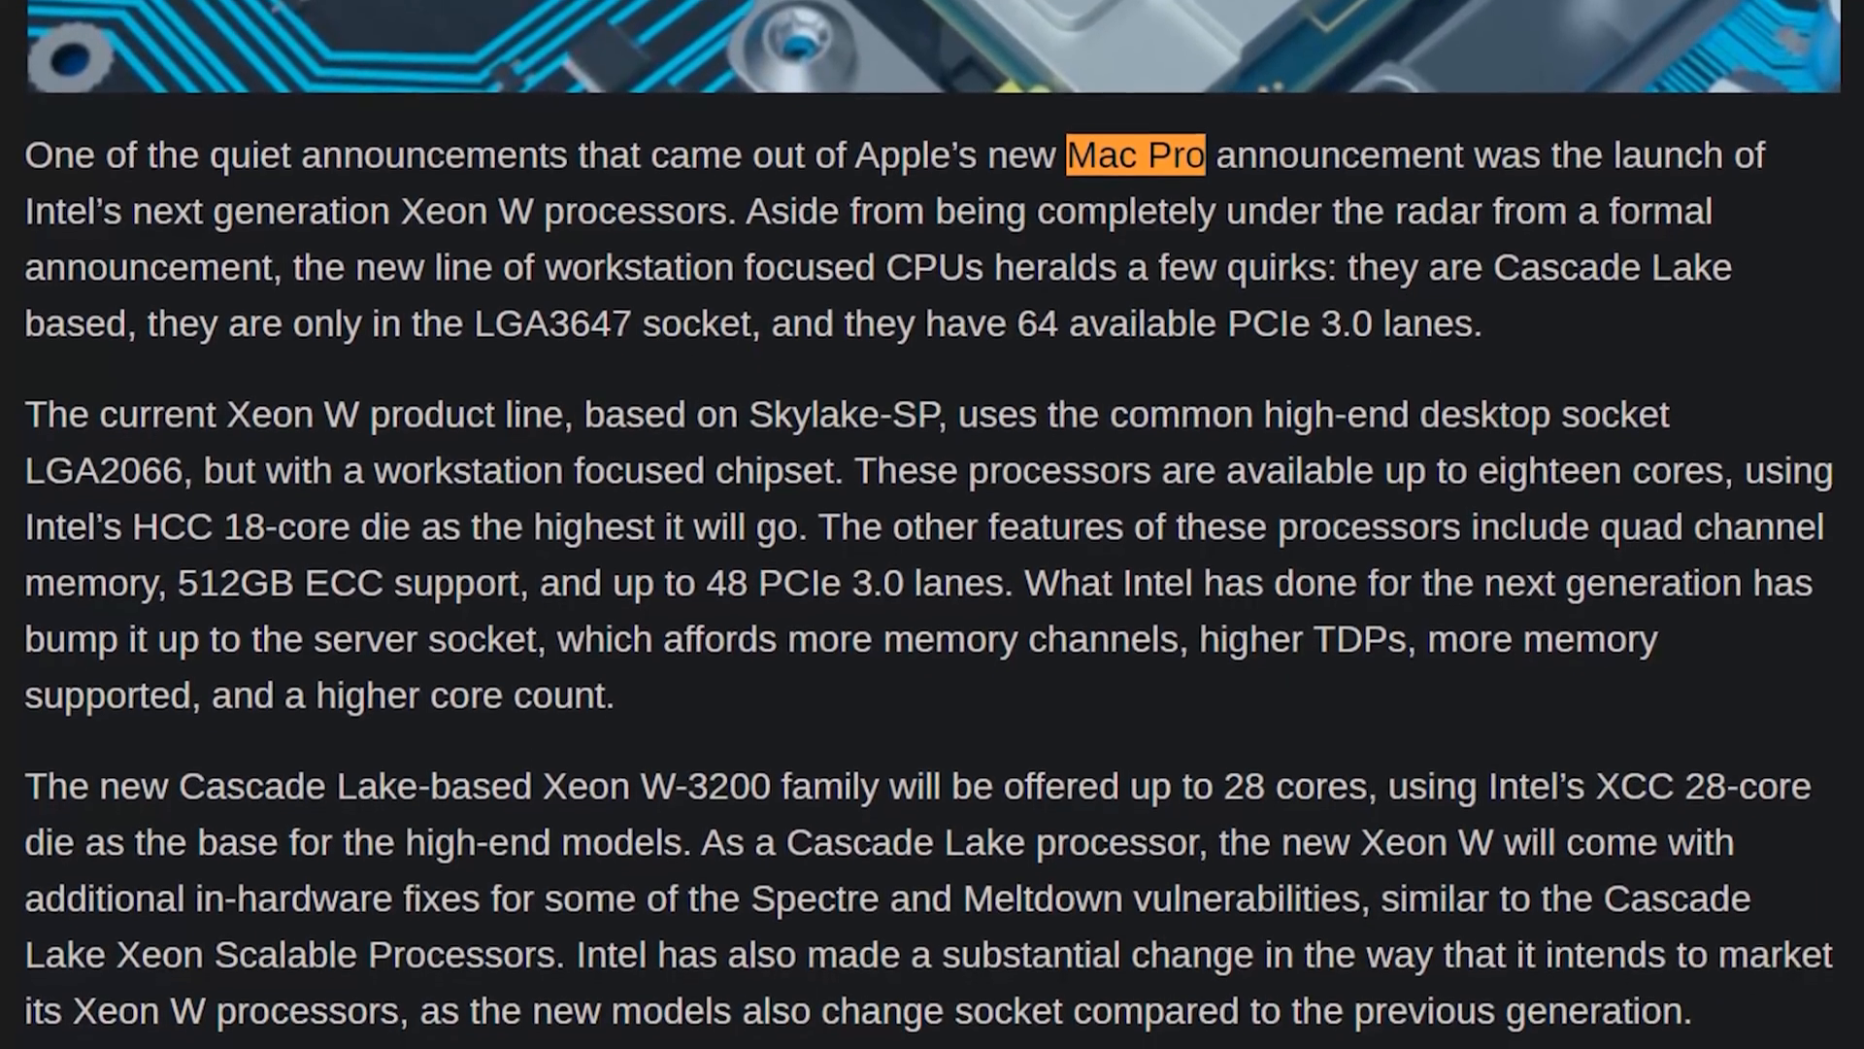
scroll("down", 3)
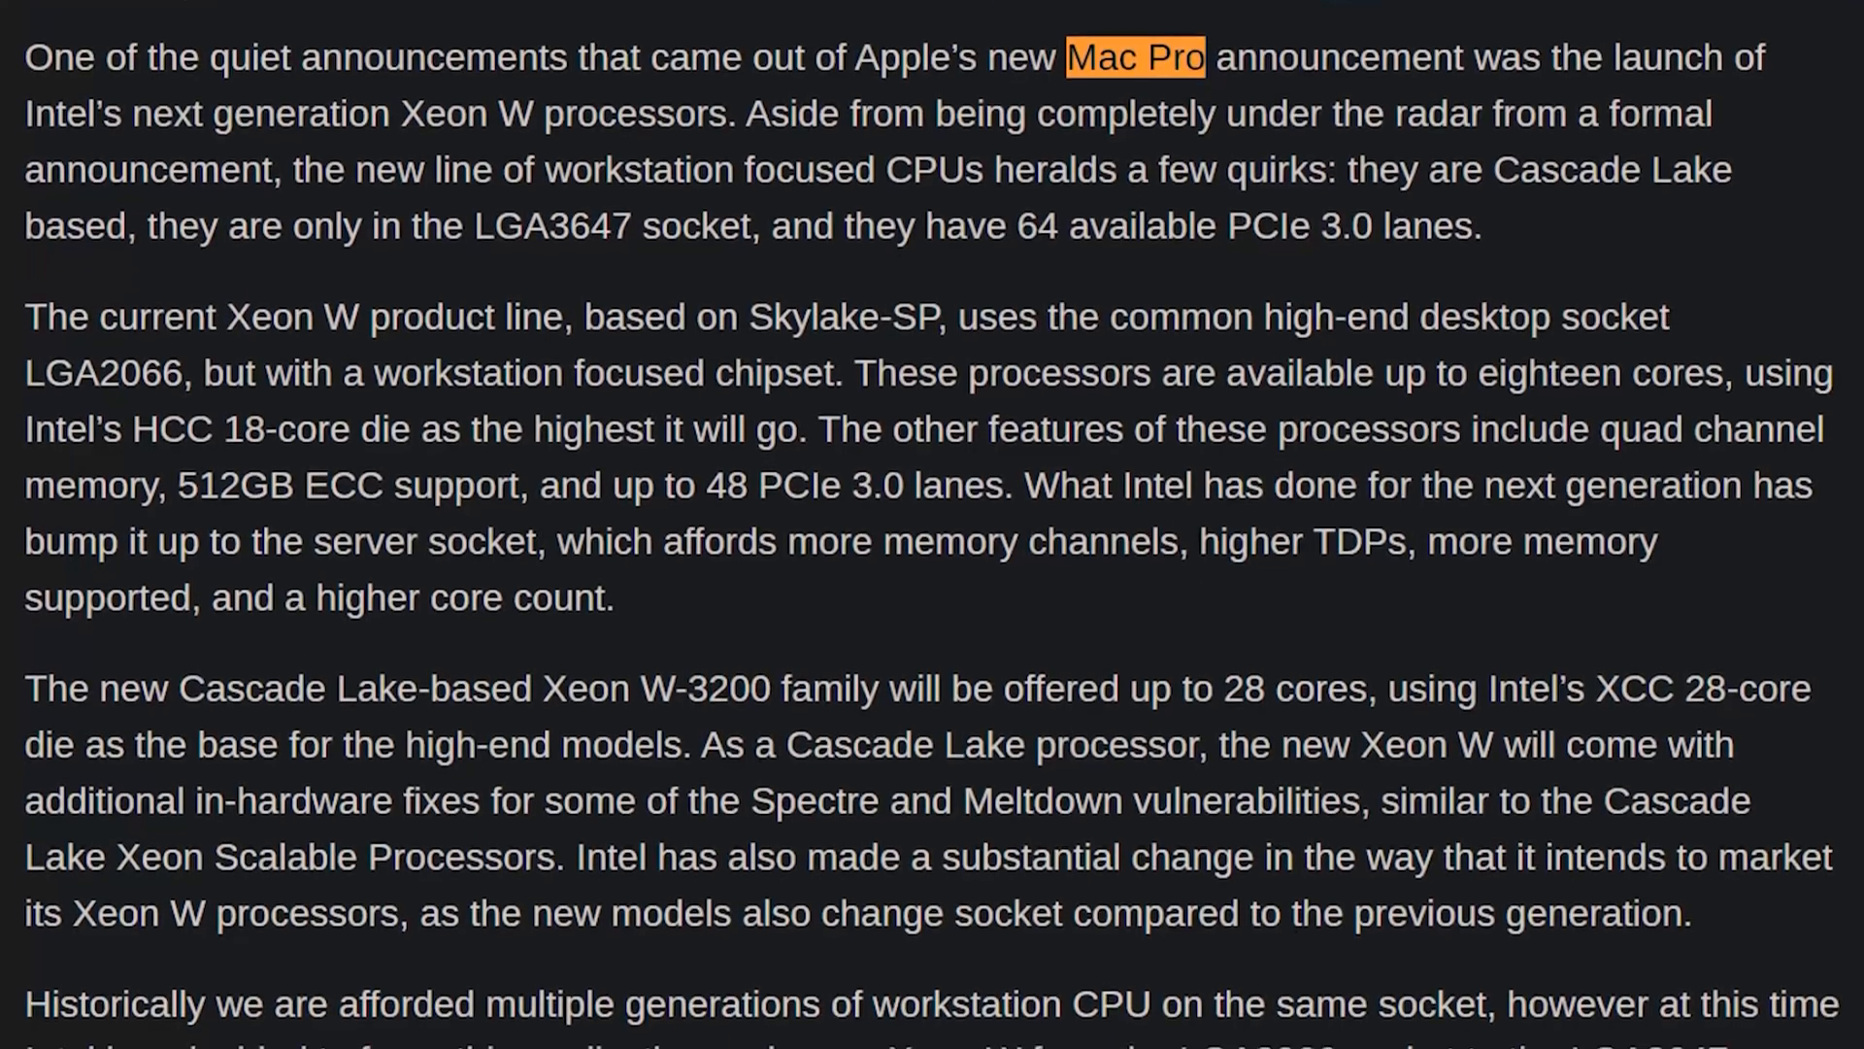
scroll("down", 3)
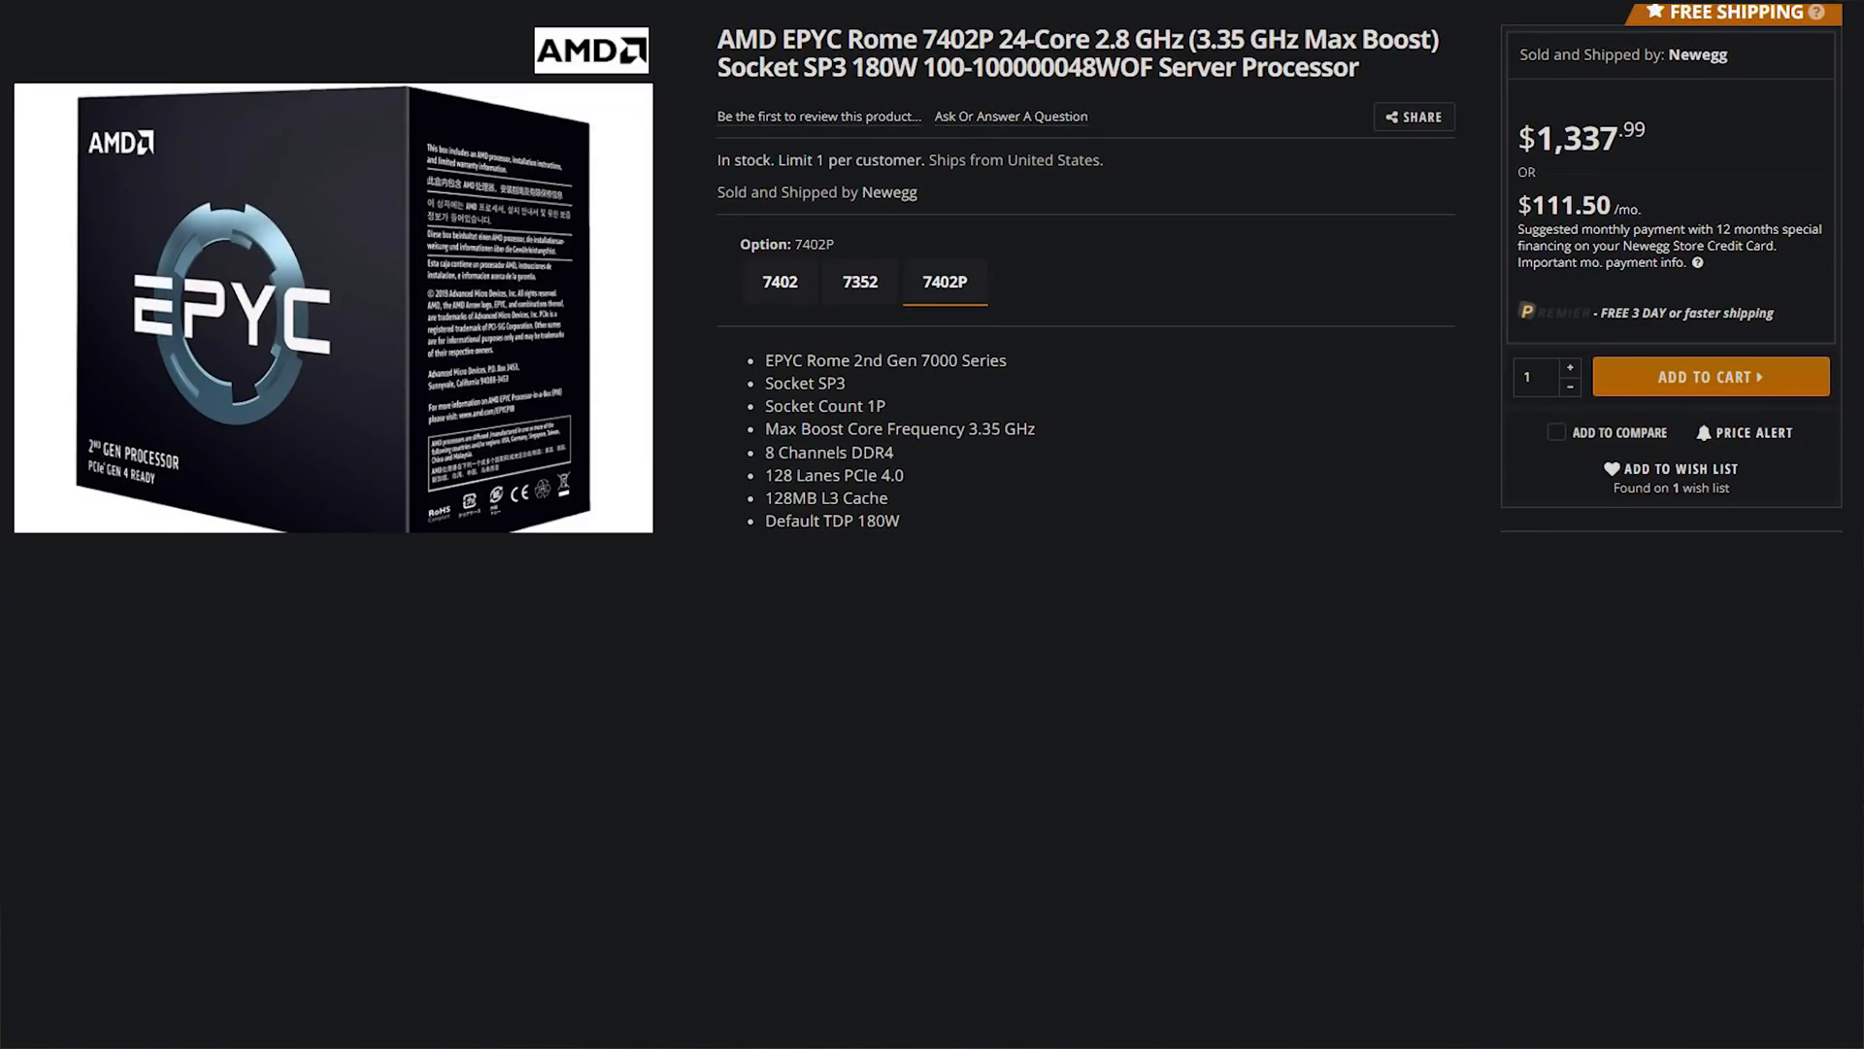
scroll("down", 3)
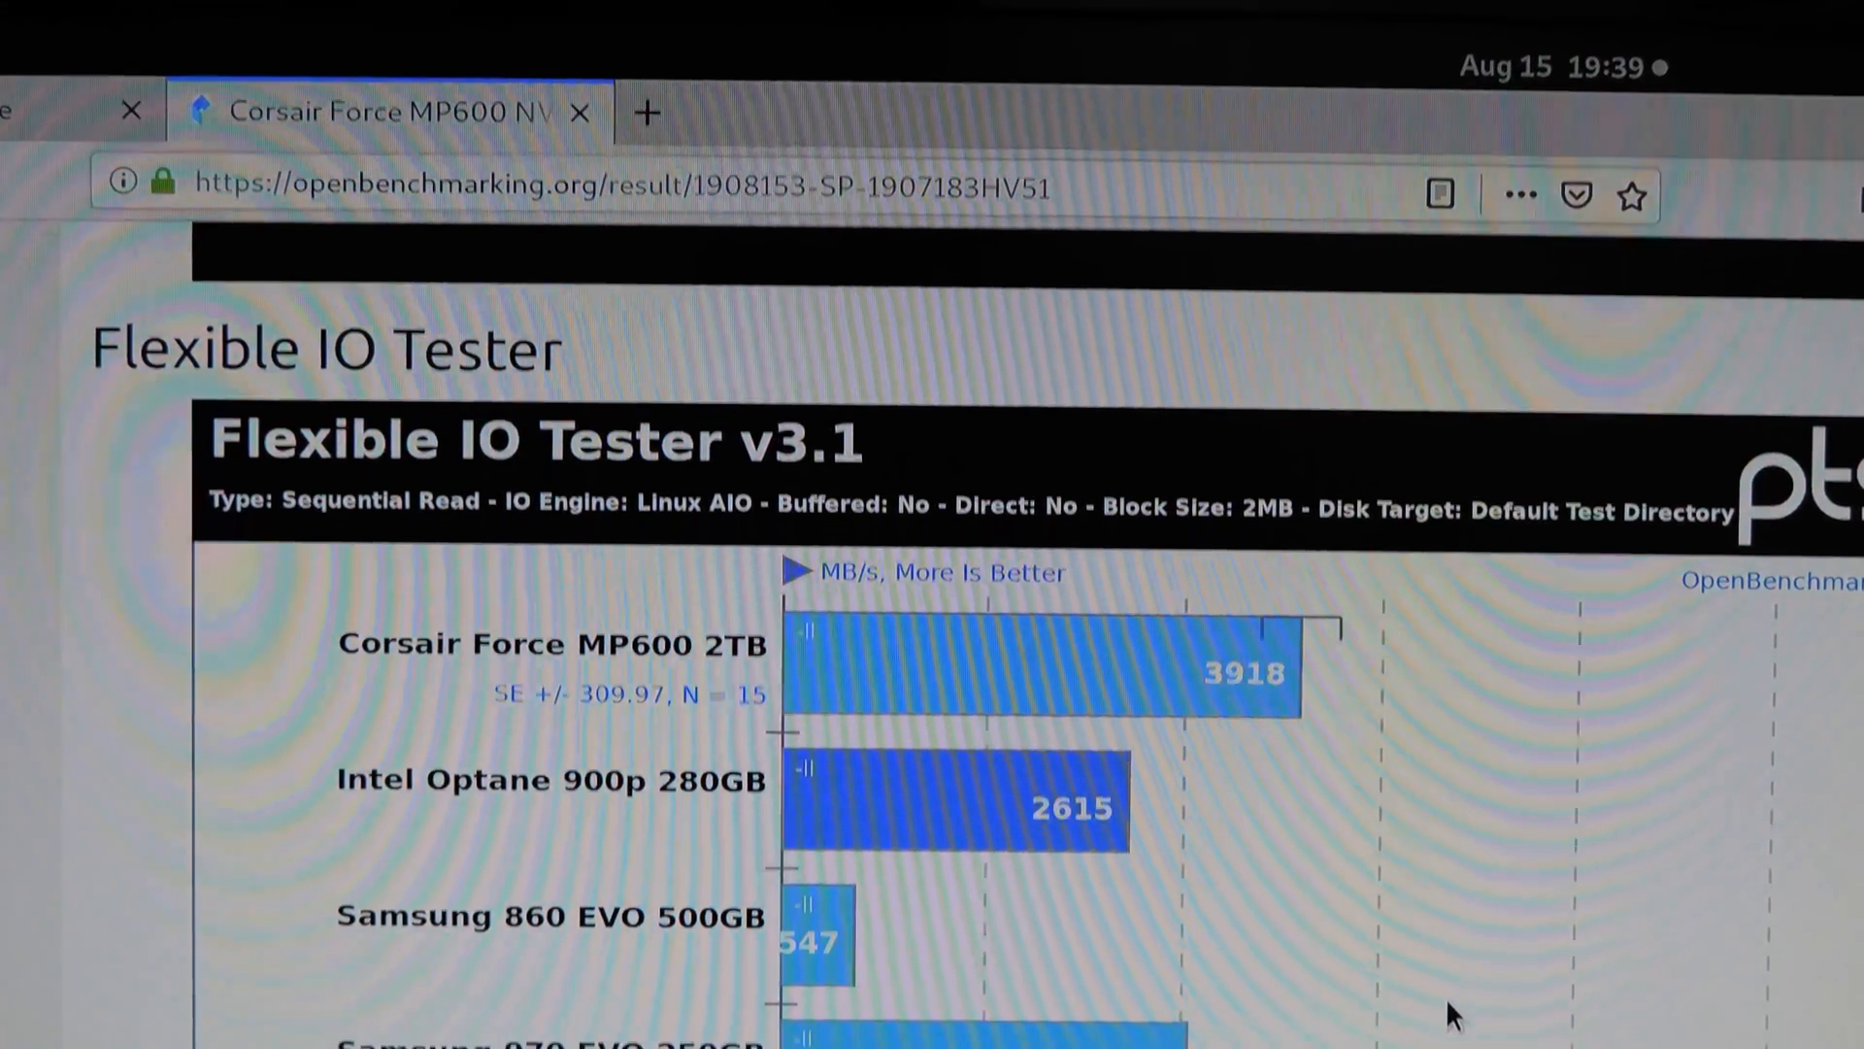
scroll("down", 3)
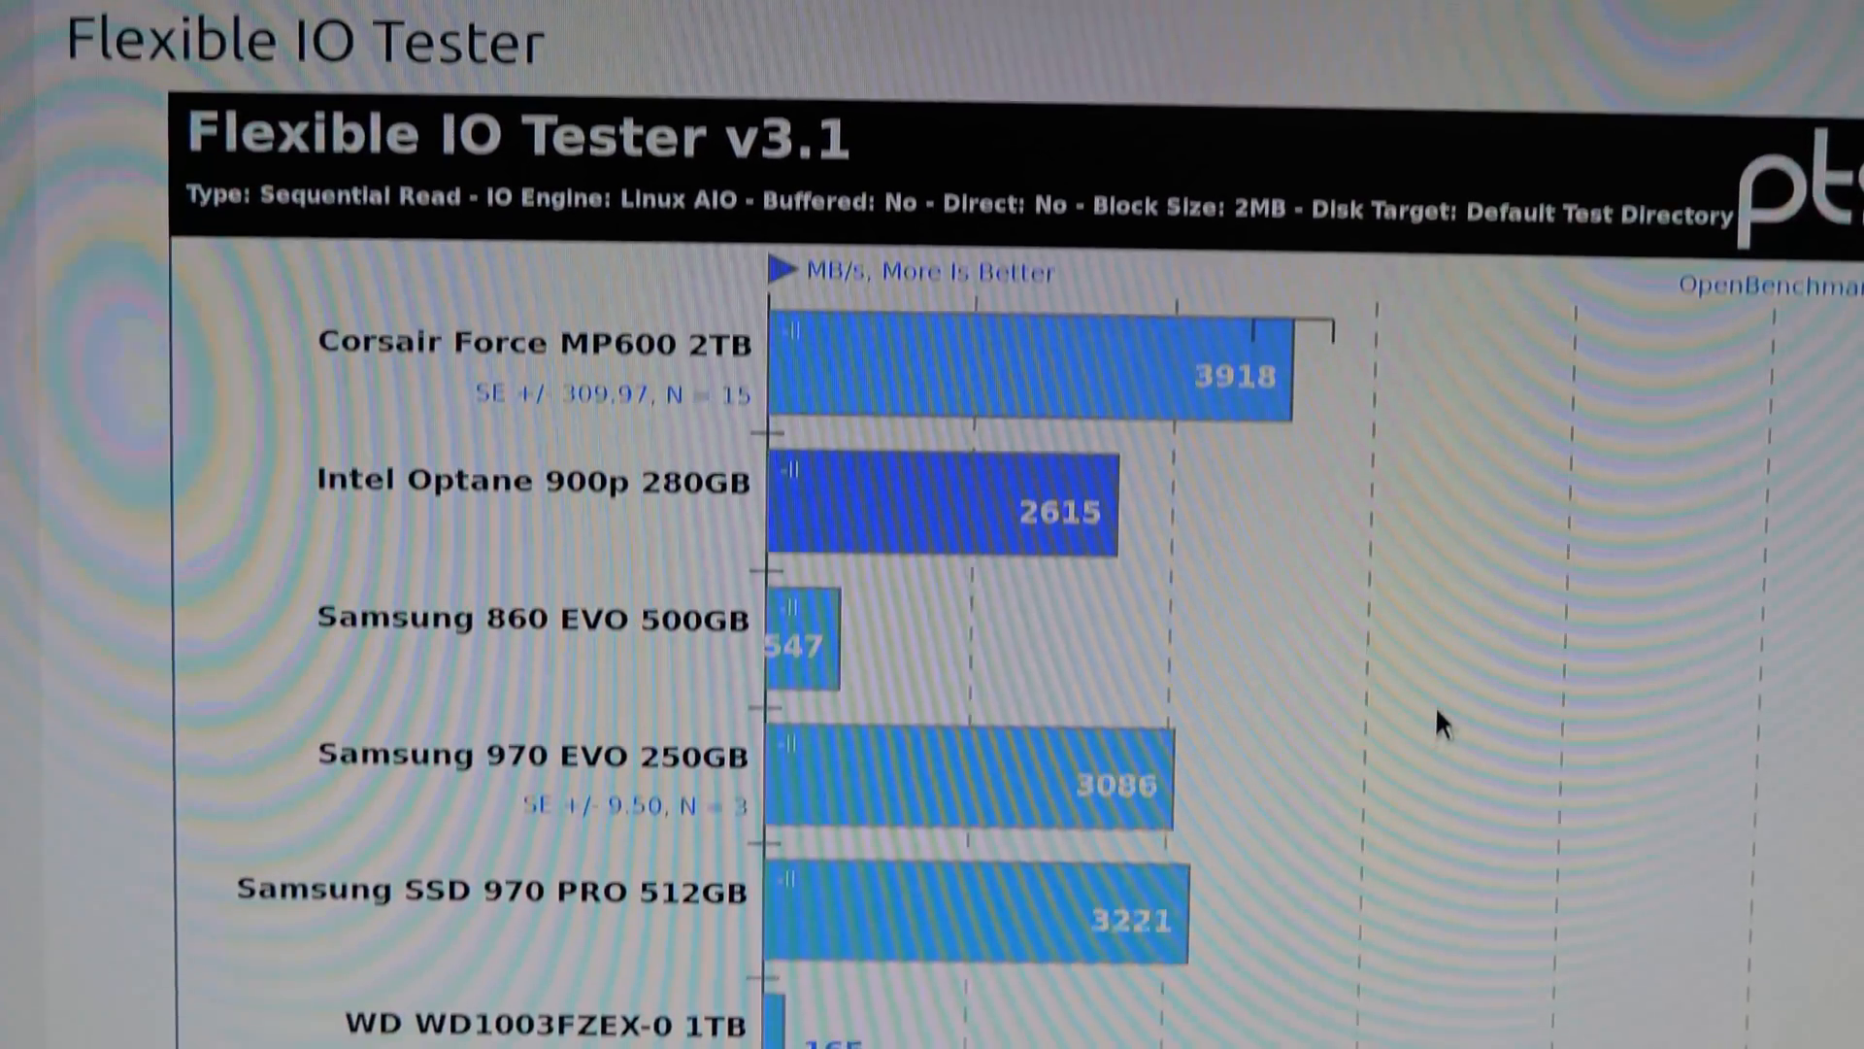
scroll("down", 3)
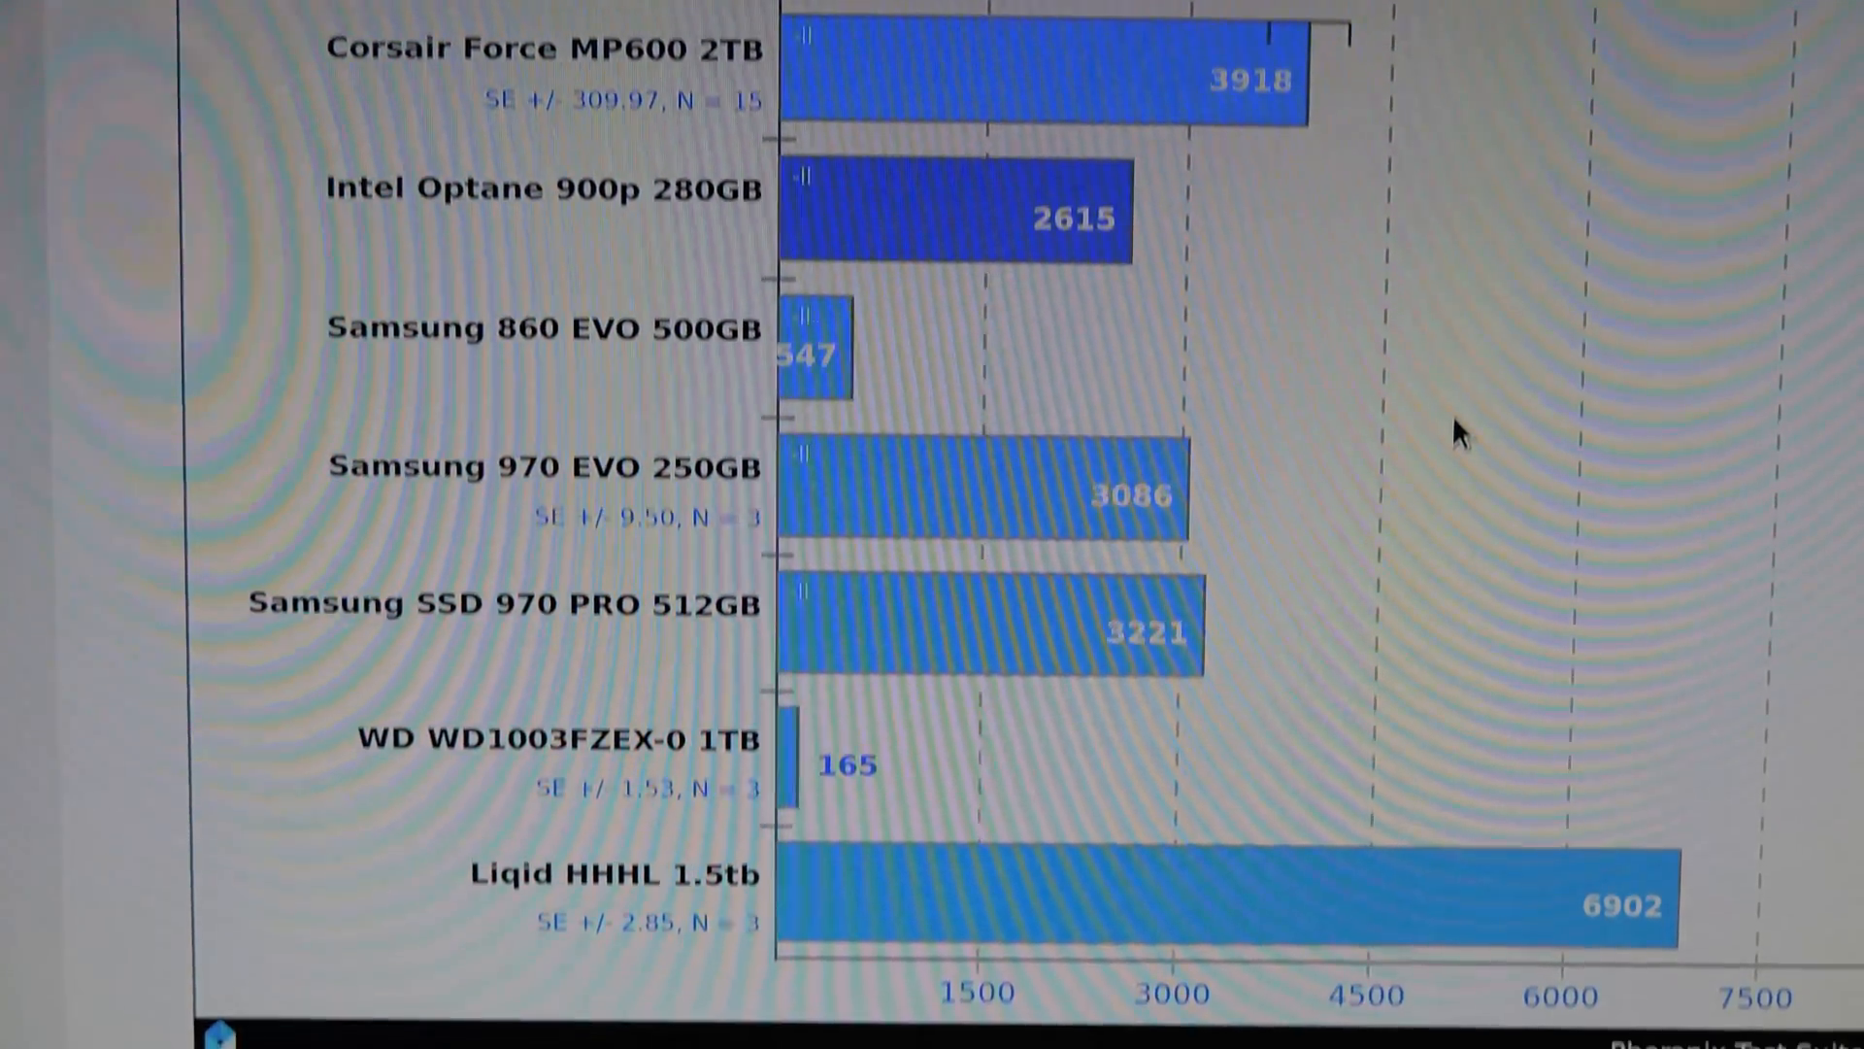
scroll("down", 3)
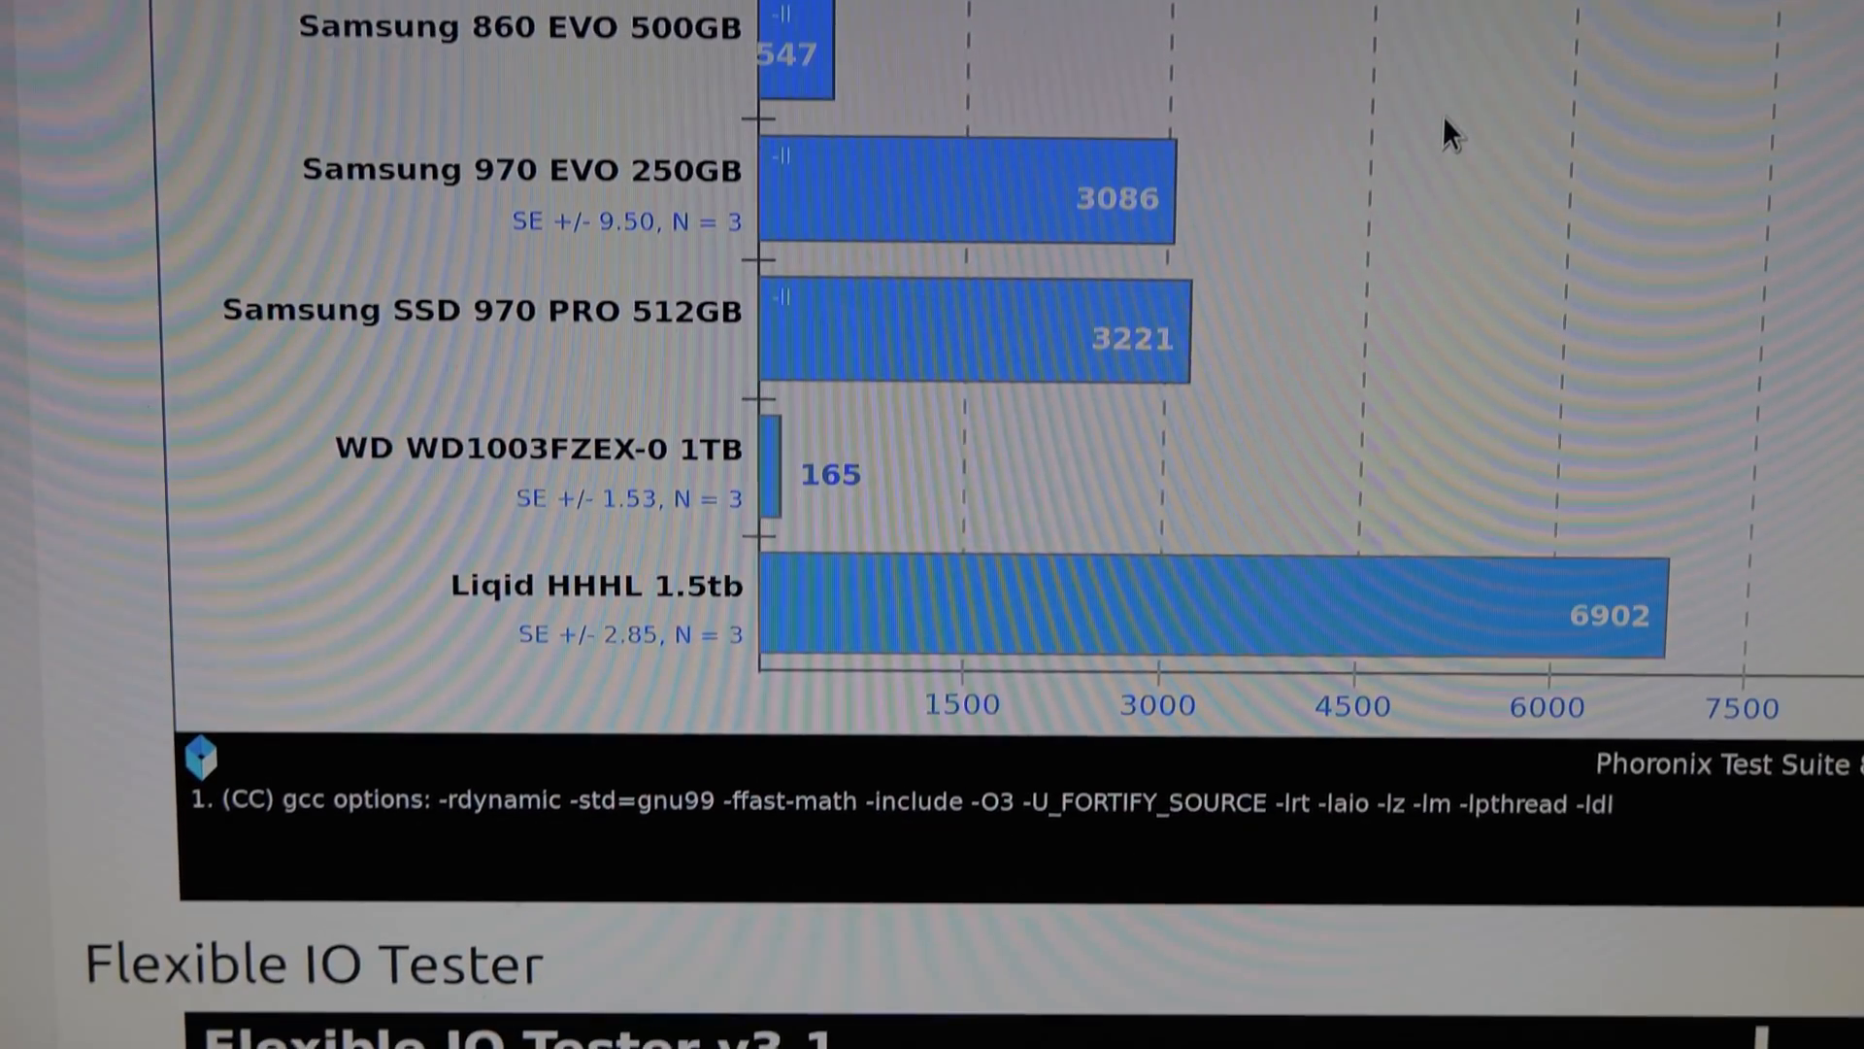
scroll("down", 3)
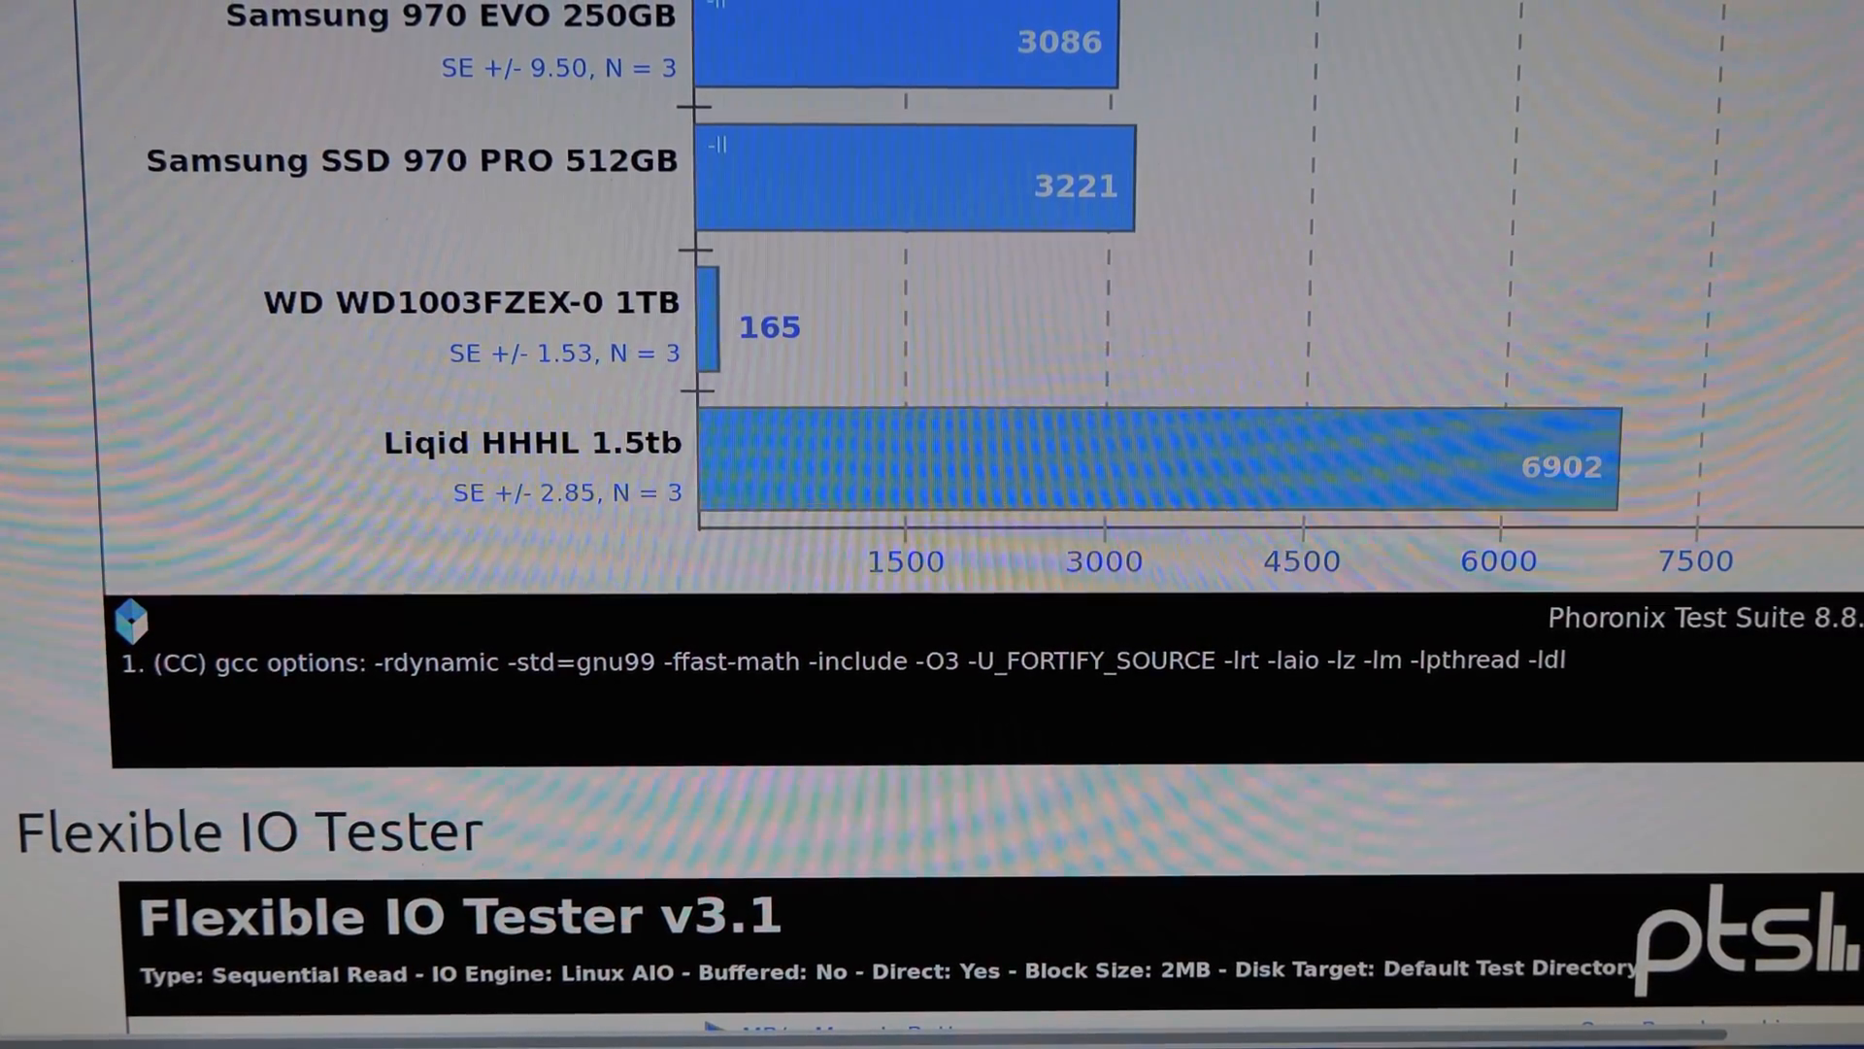
scroll("down", 3)
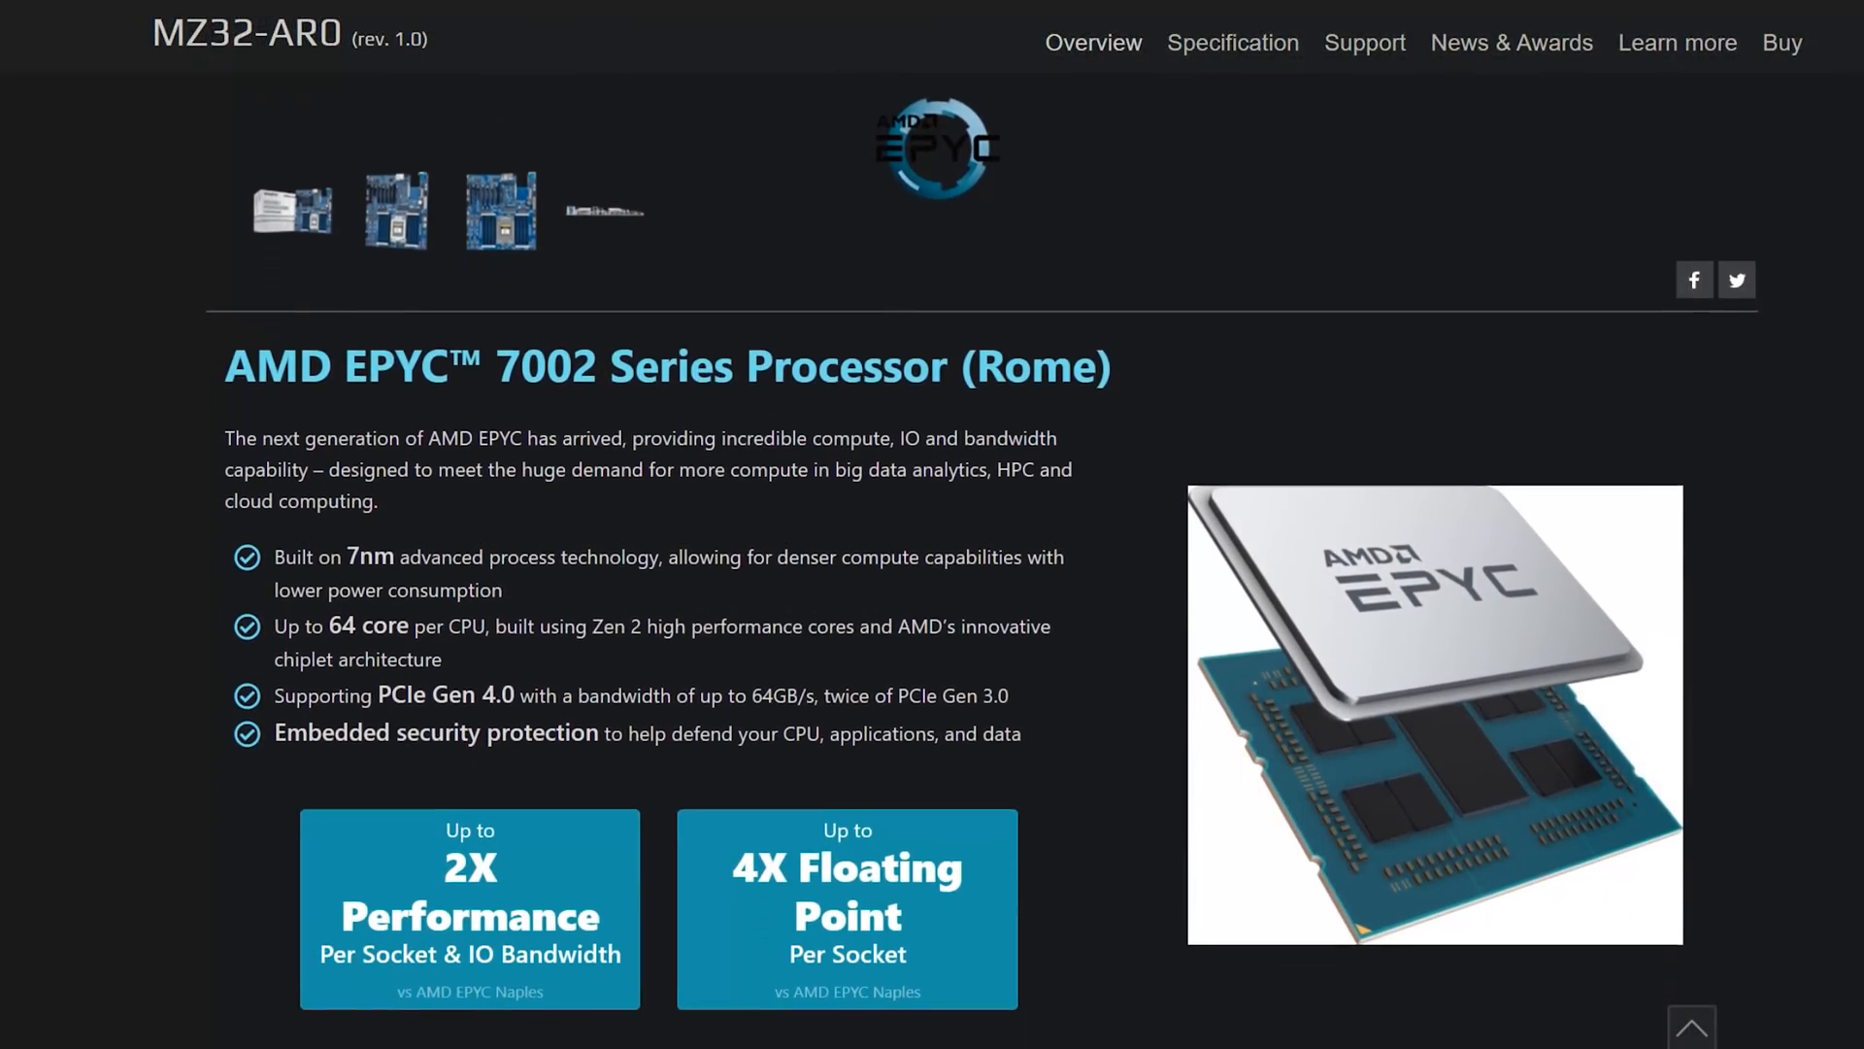
scroll("down", 3)
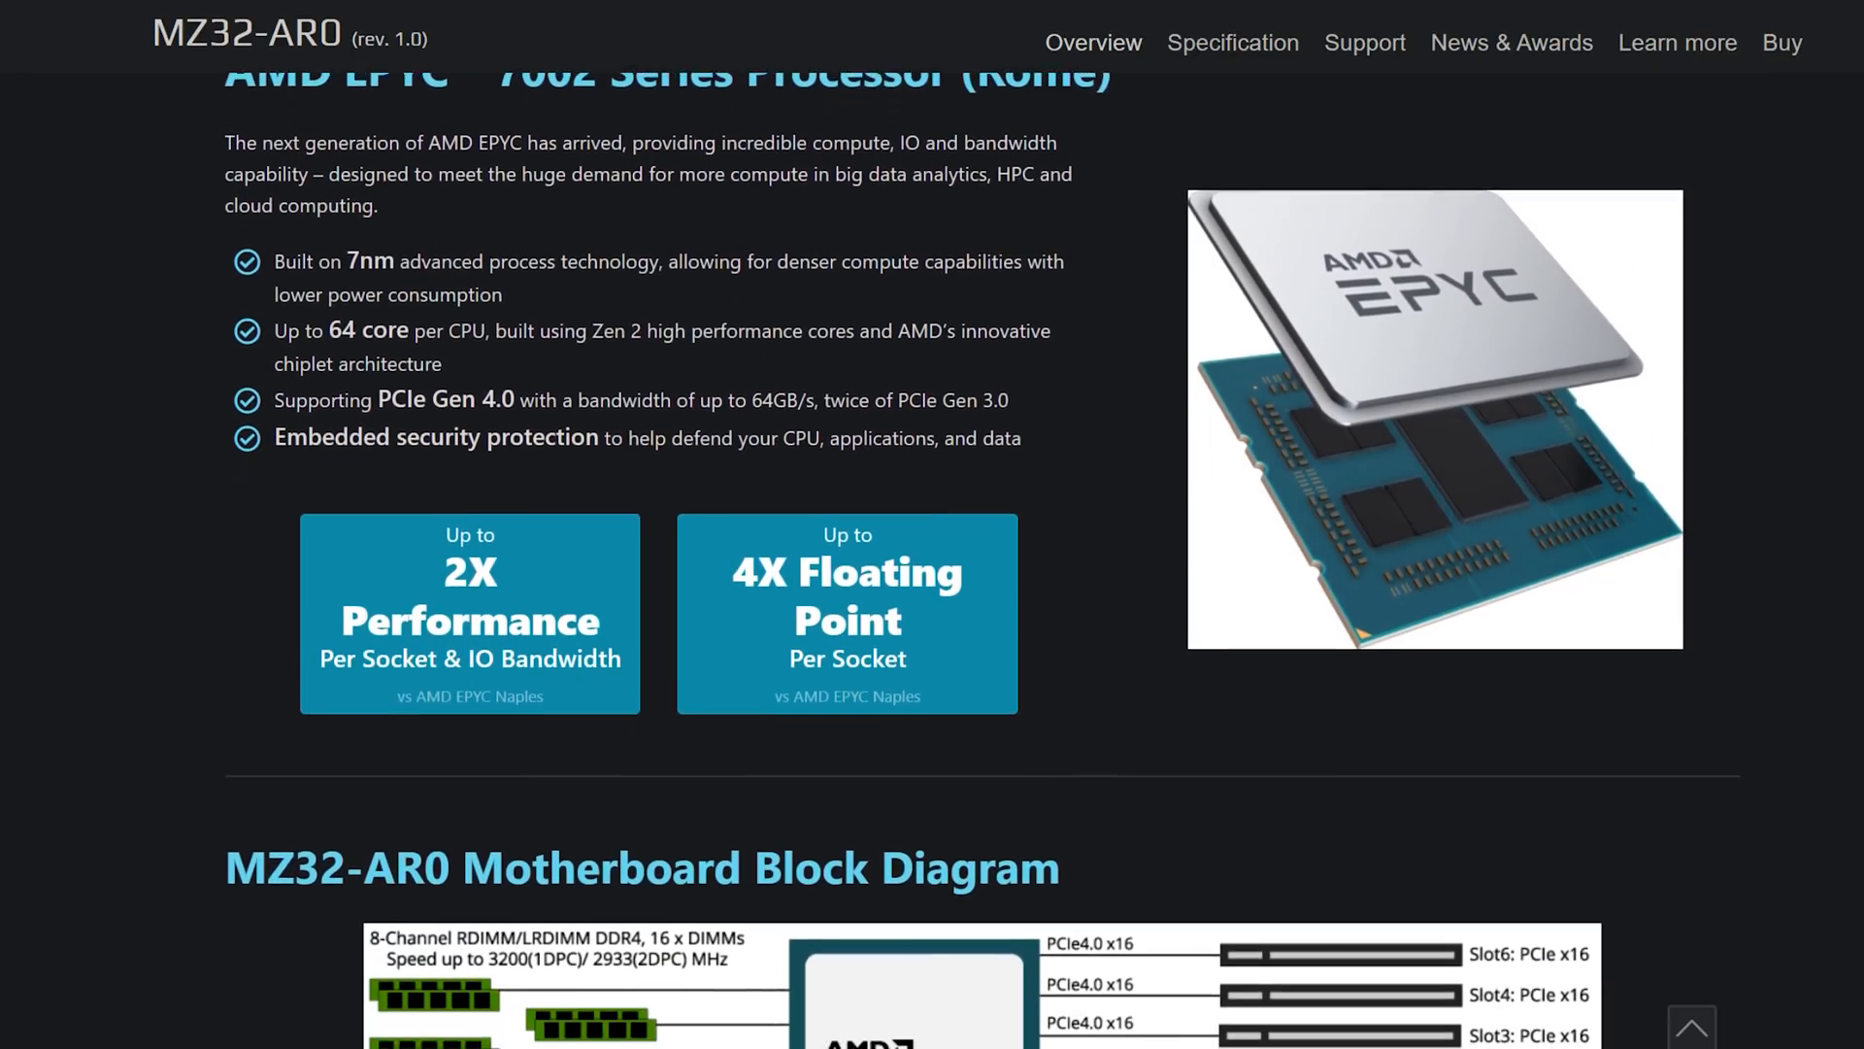
scroll("down", 3)
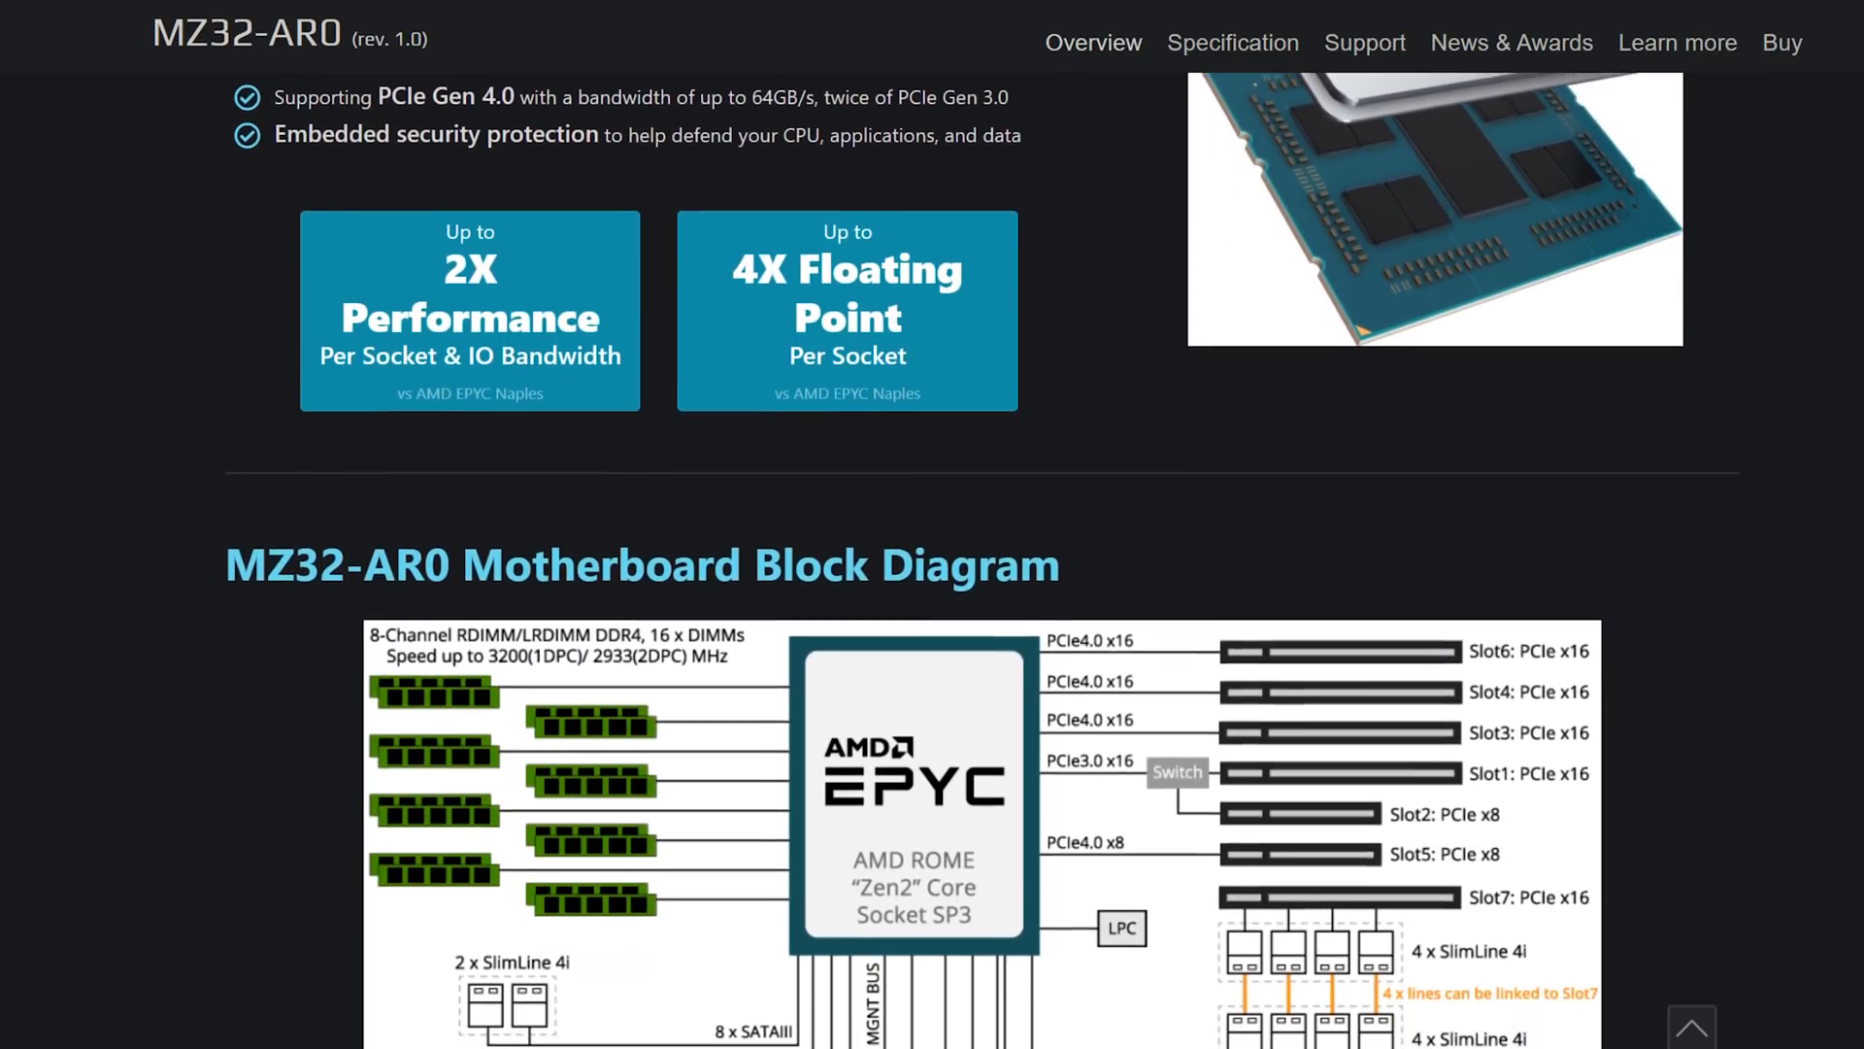
scroll("down", 3)
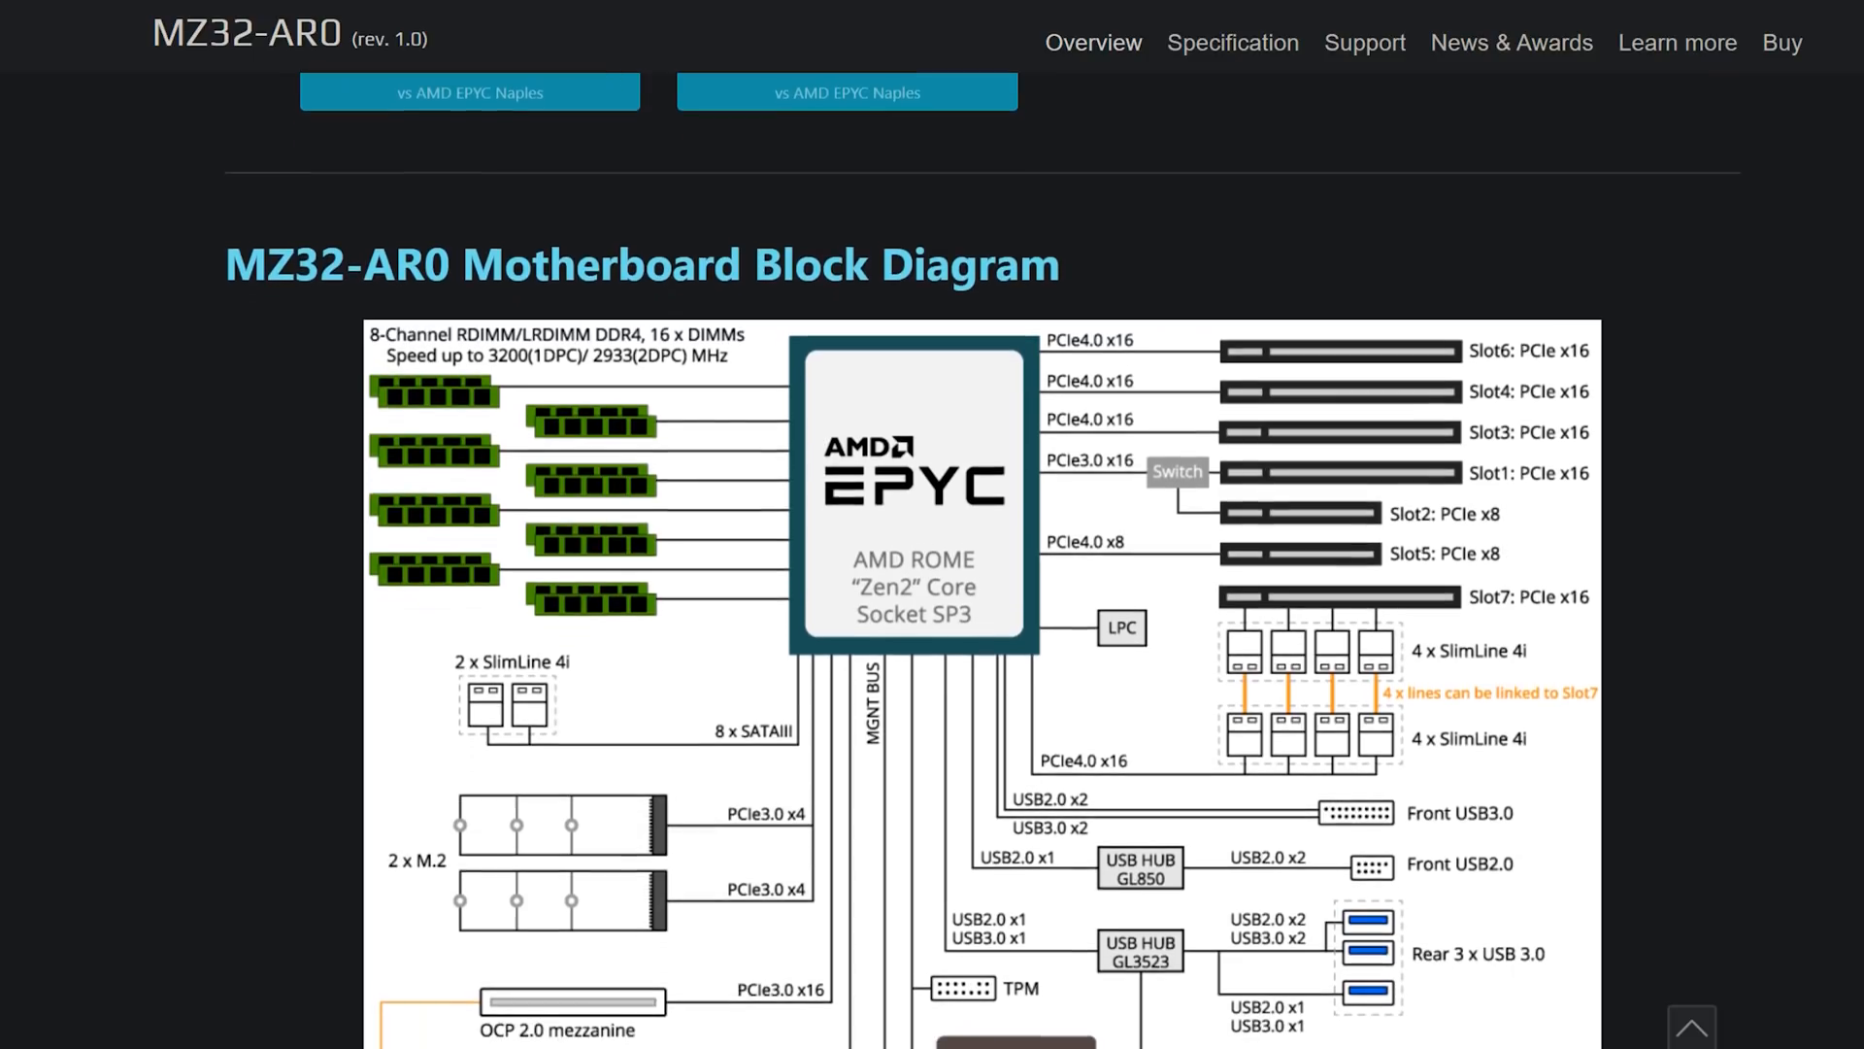
scroll("down", 3)
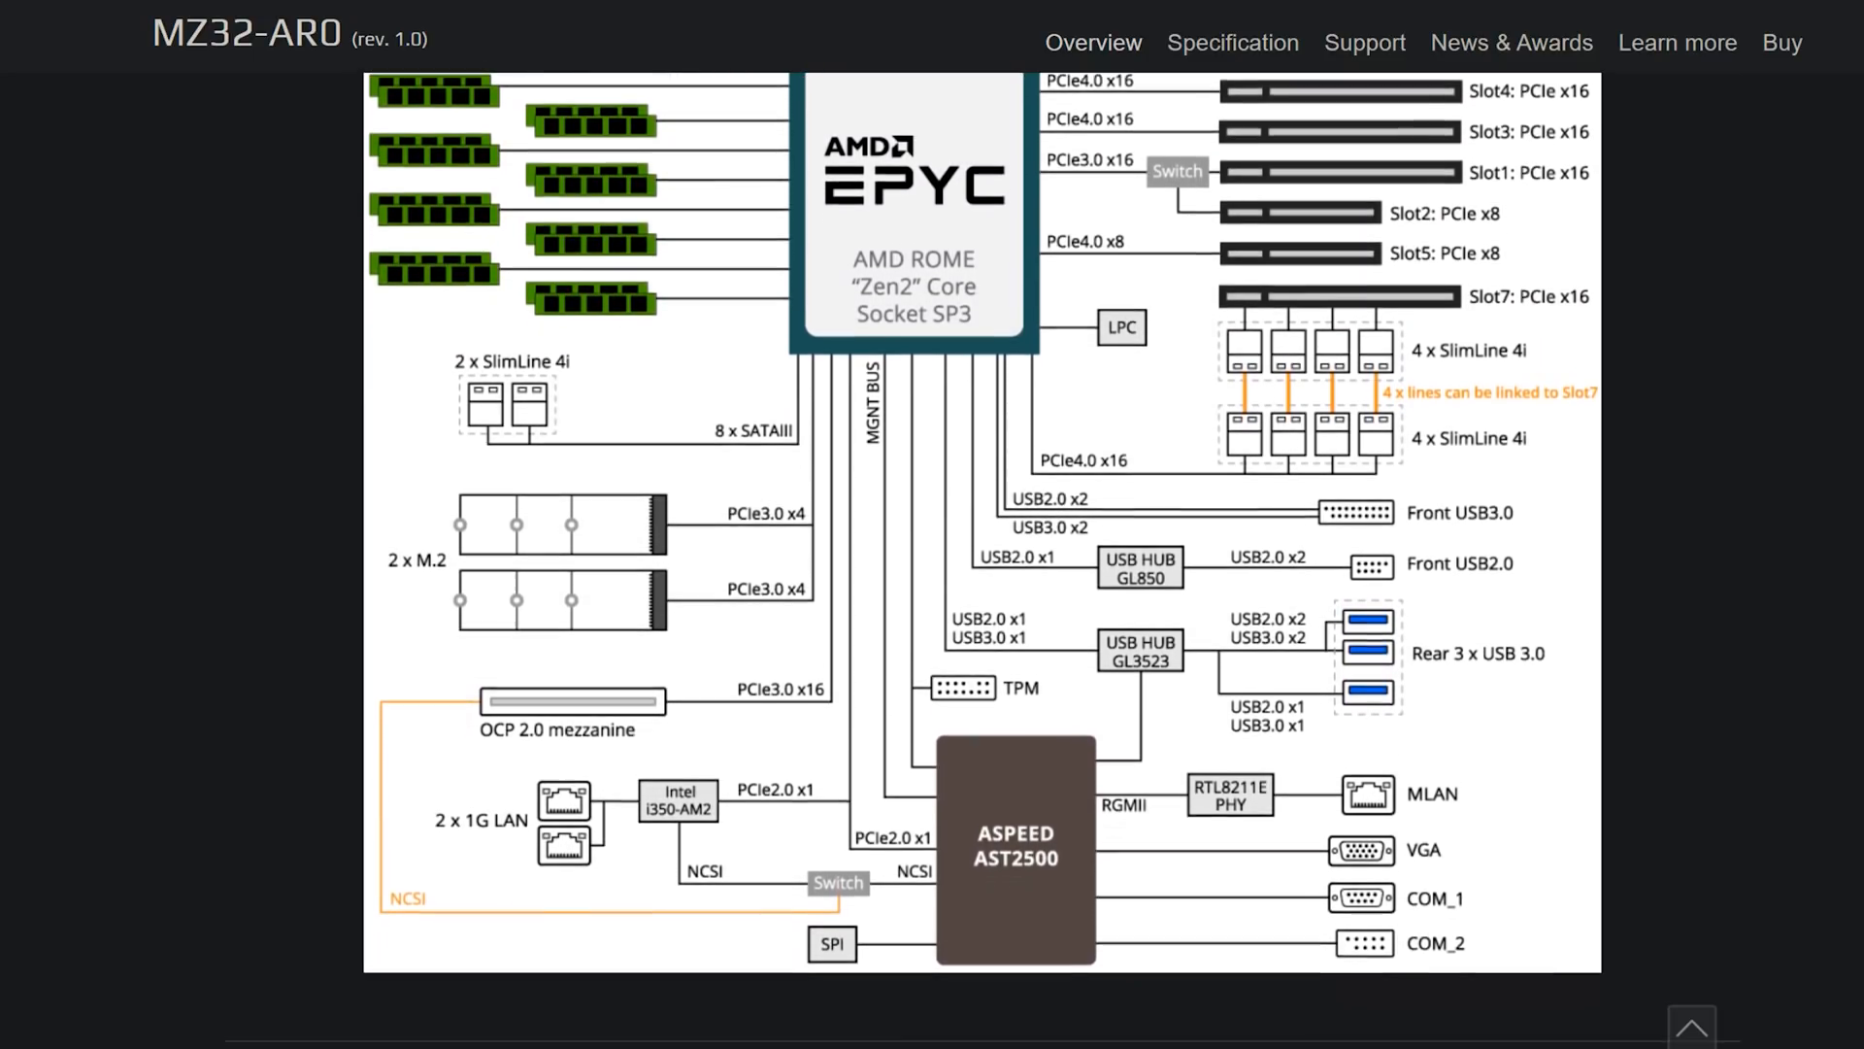
scroll("down", 3)
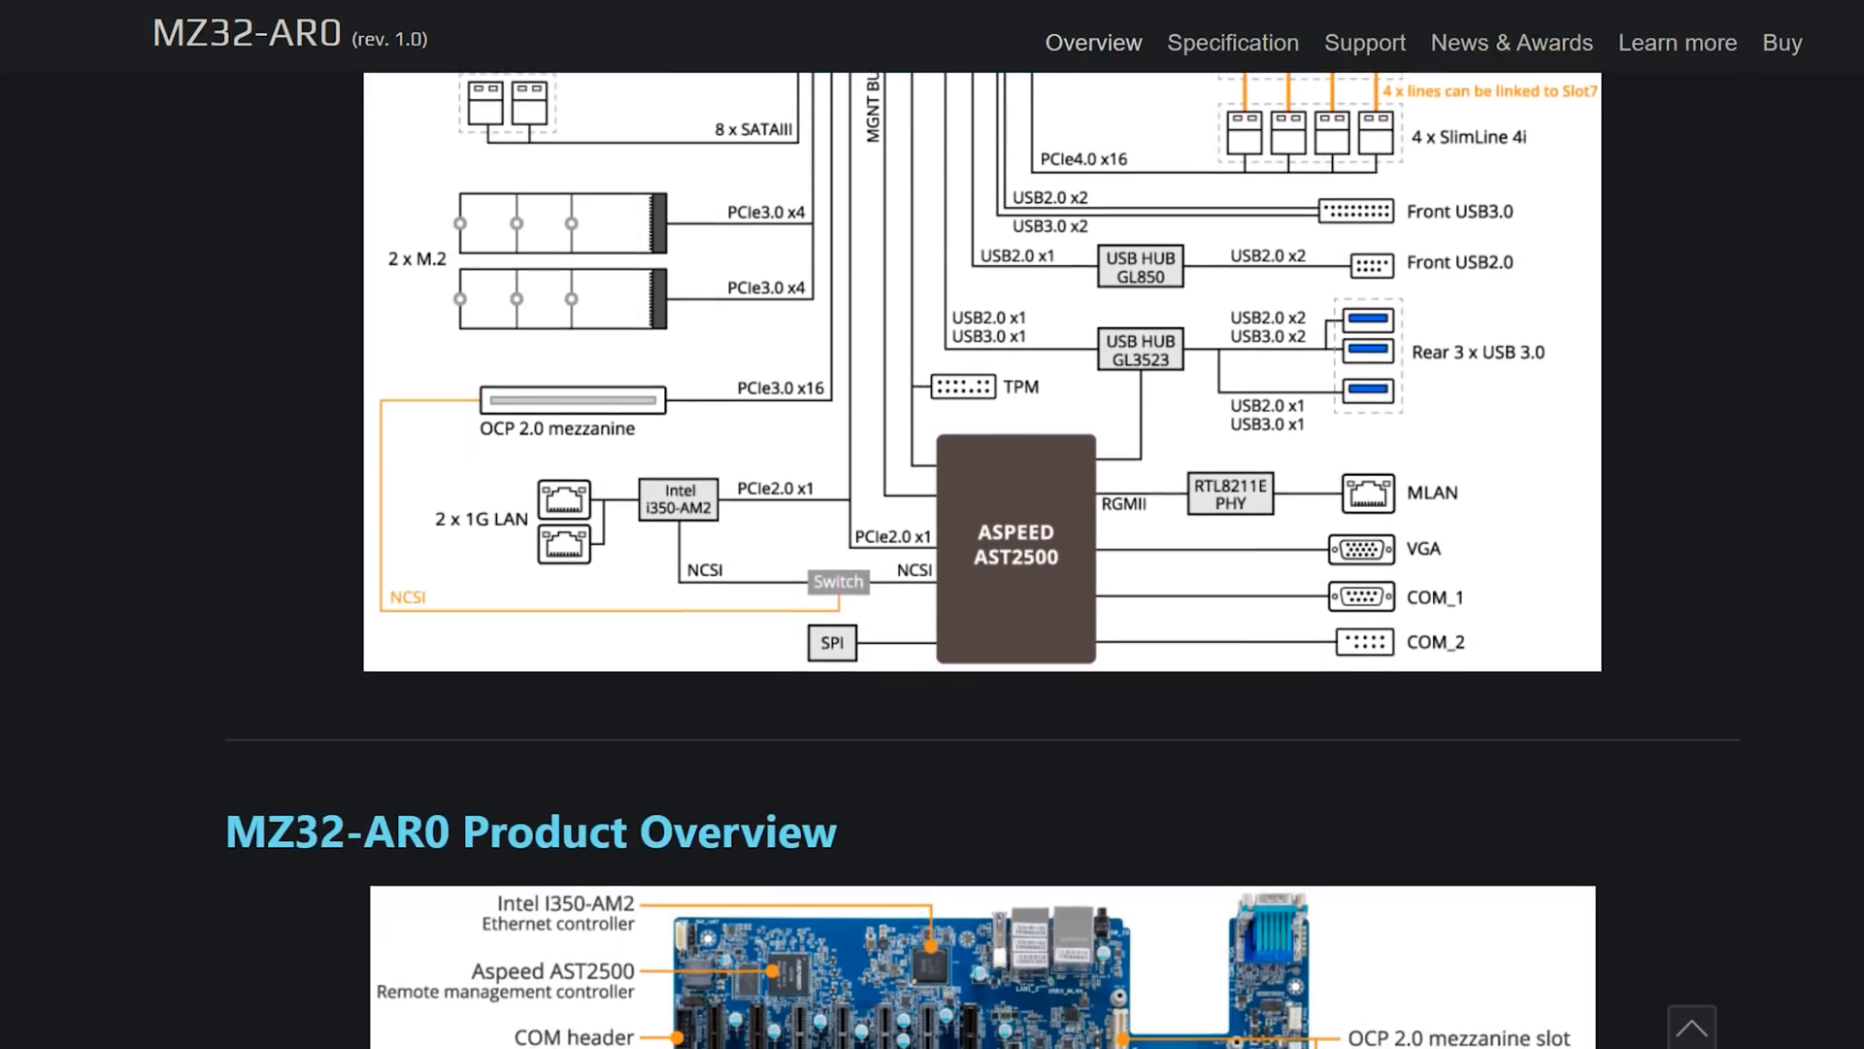
scroll("down", 3)
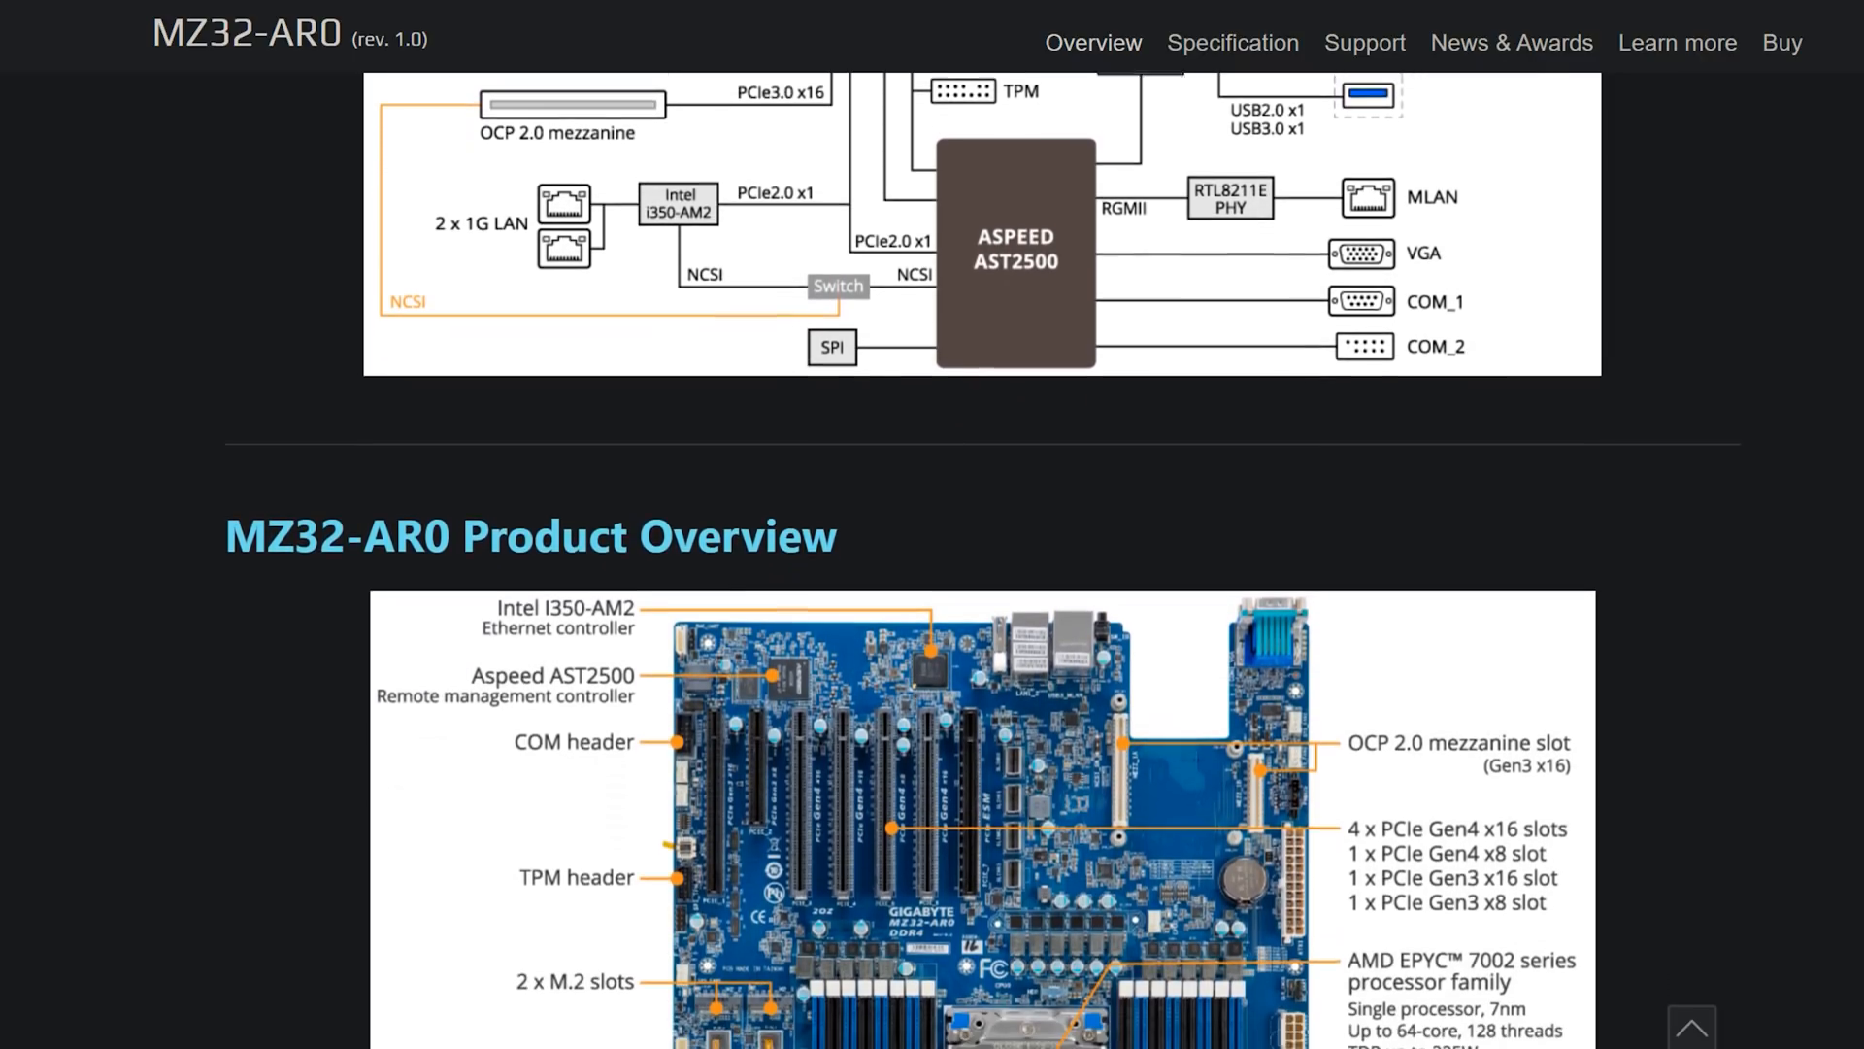
scroll("down", 3)
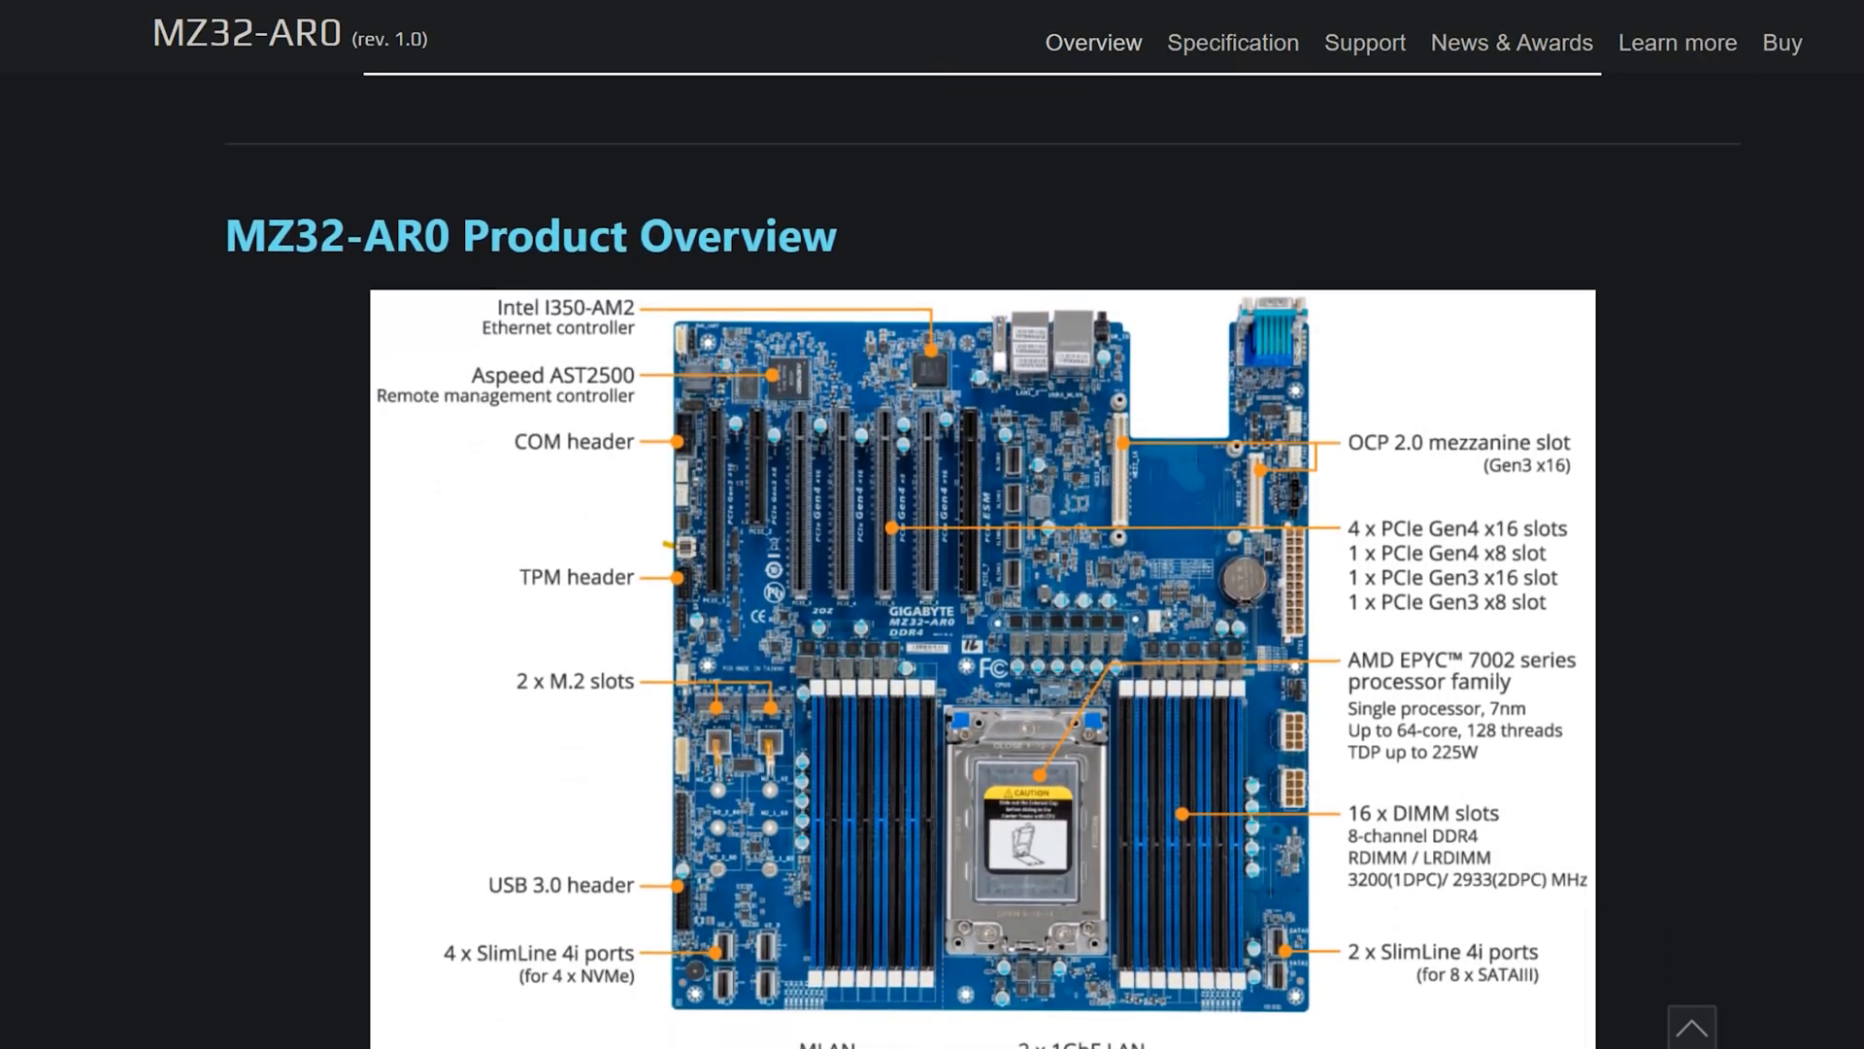
scroll("down", 3)
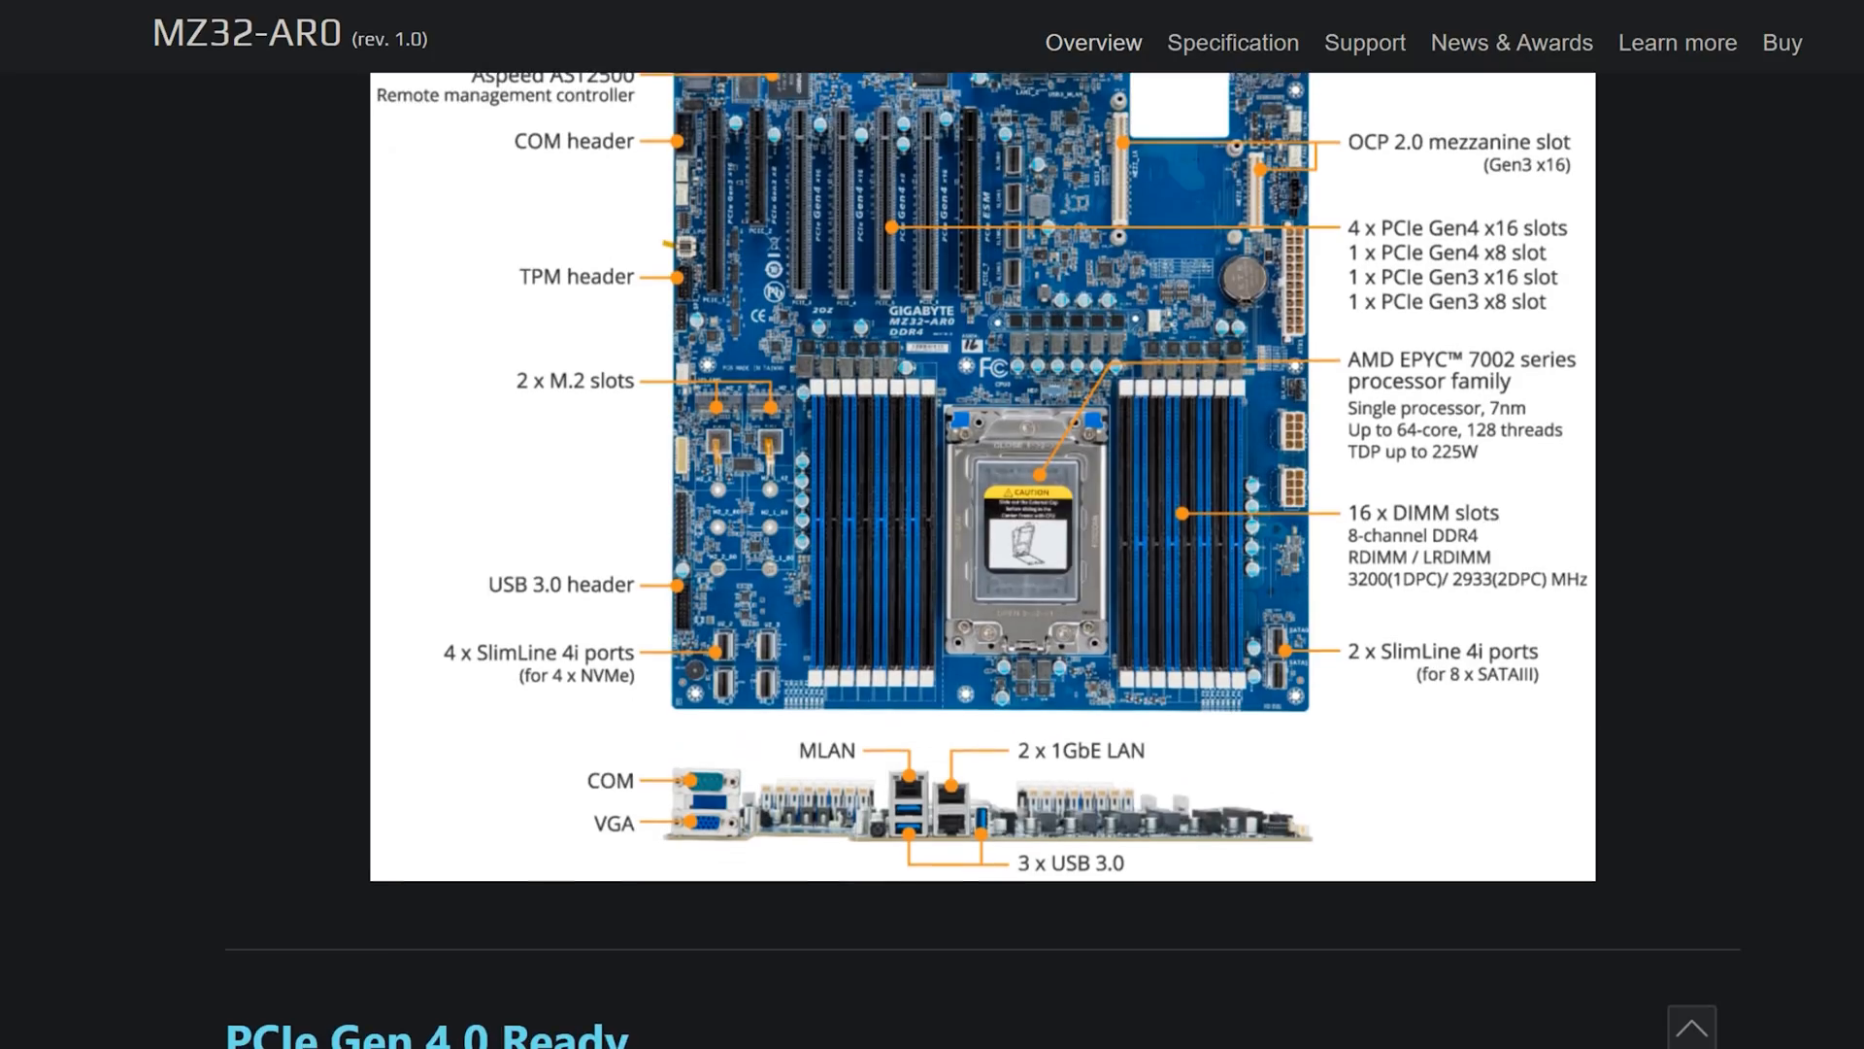
scroll("down", 3)
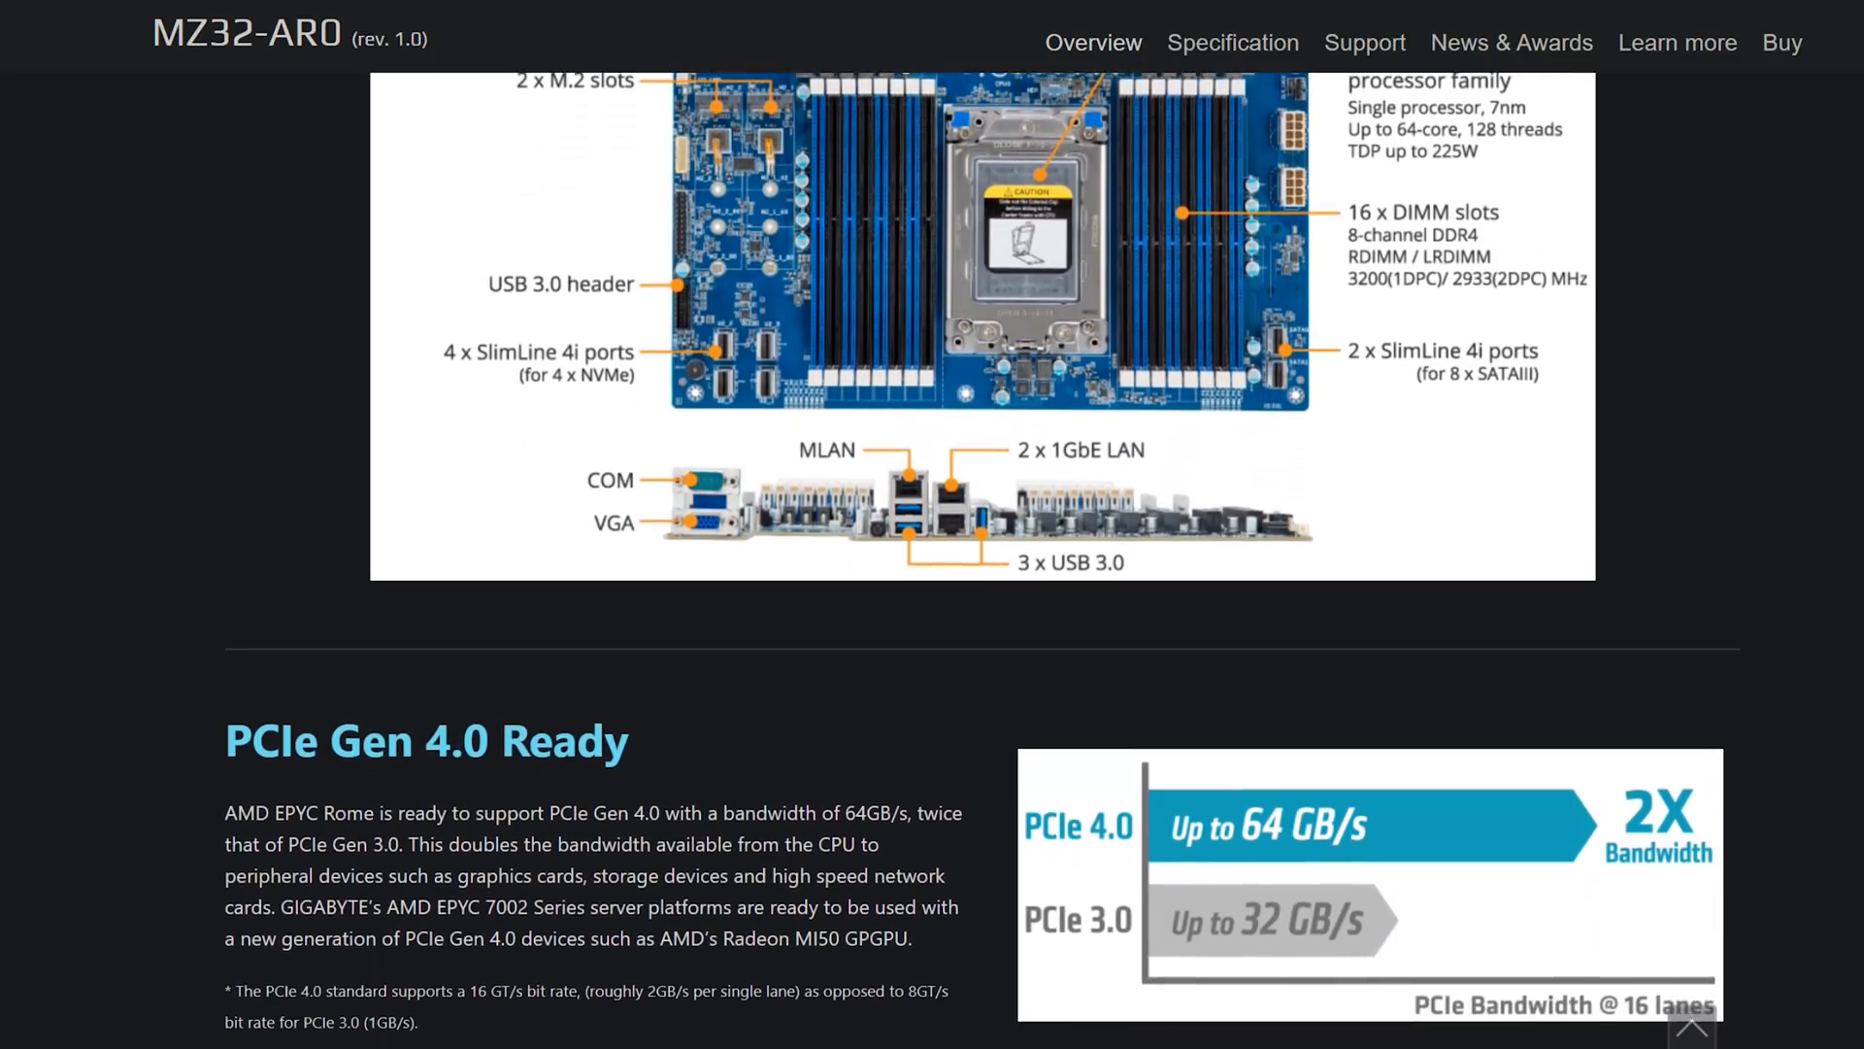
scroll("down", 3)
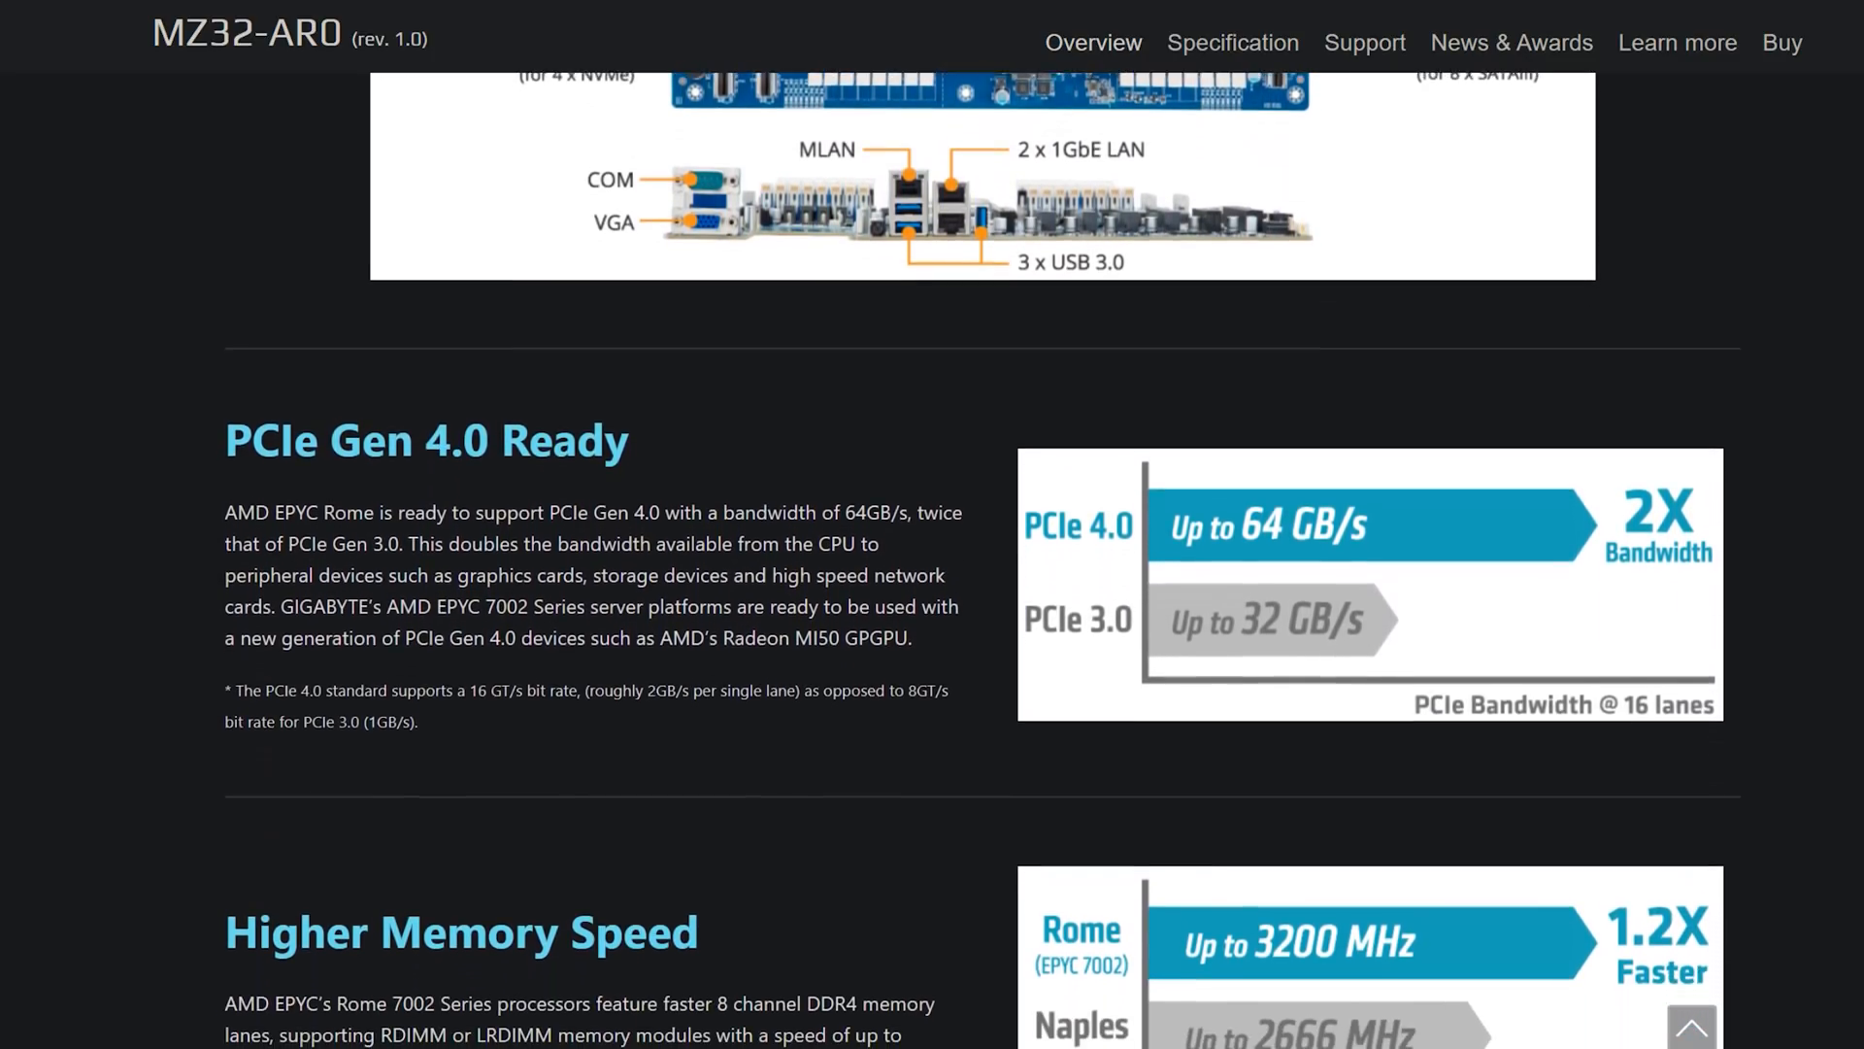
scroll("down", 3)
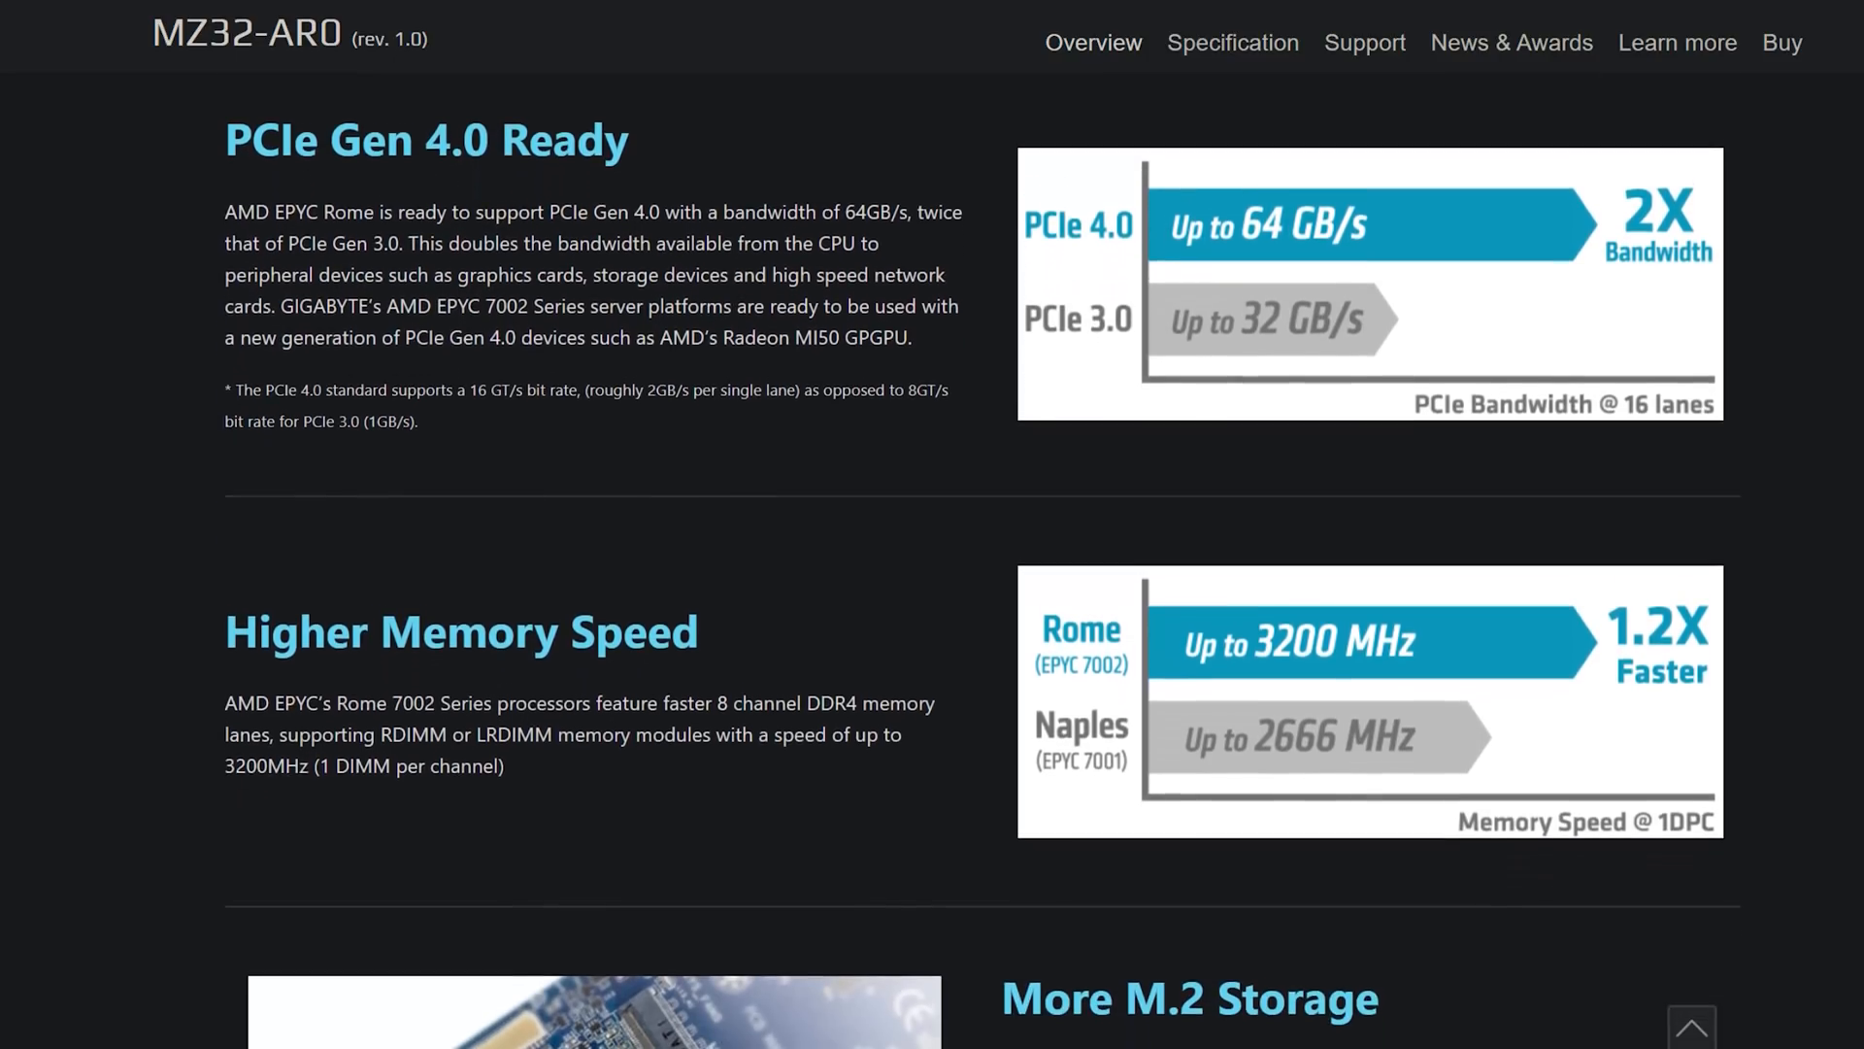
scroll("down", 3)
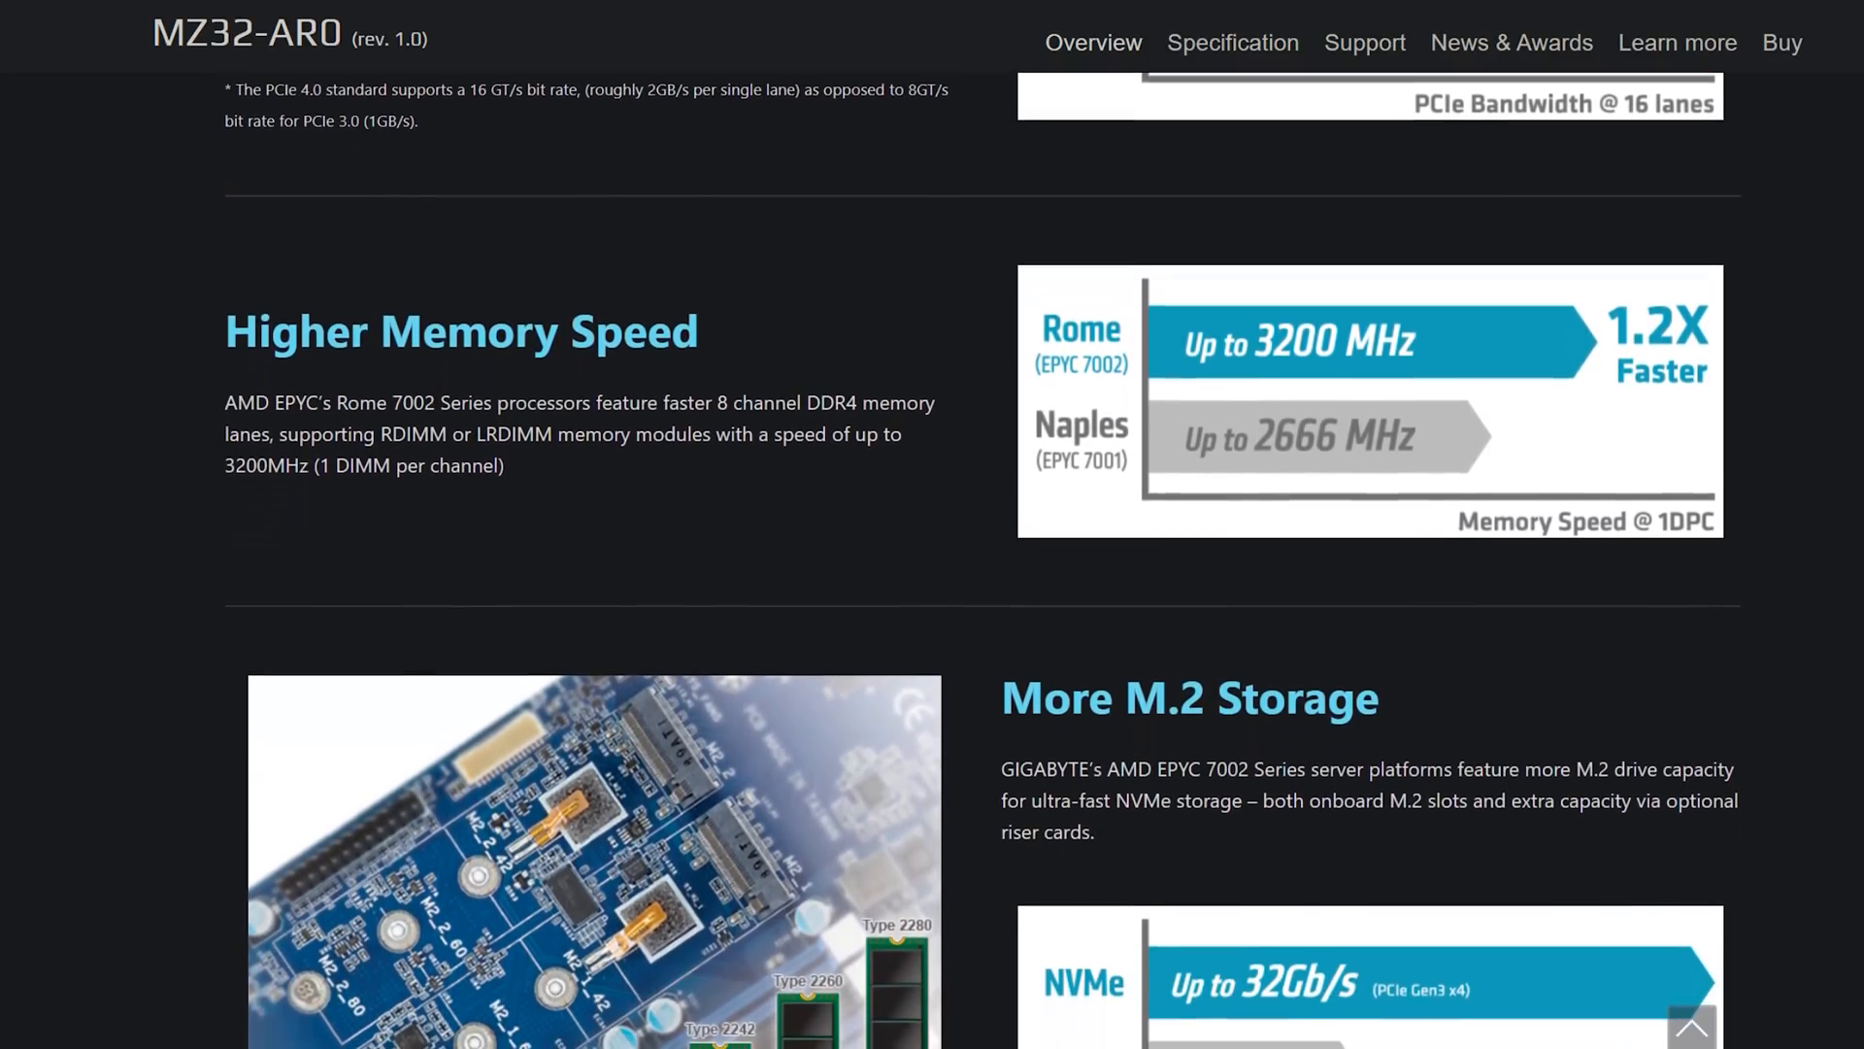
scroll("down", 3)
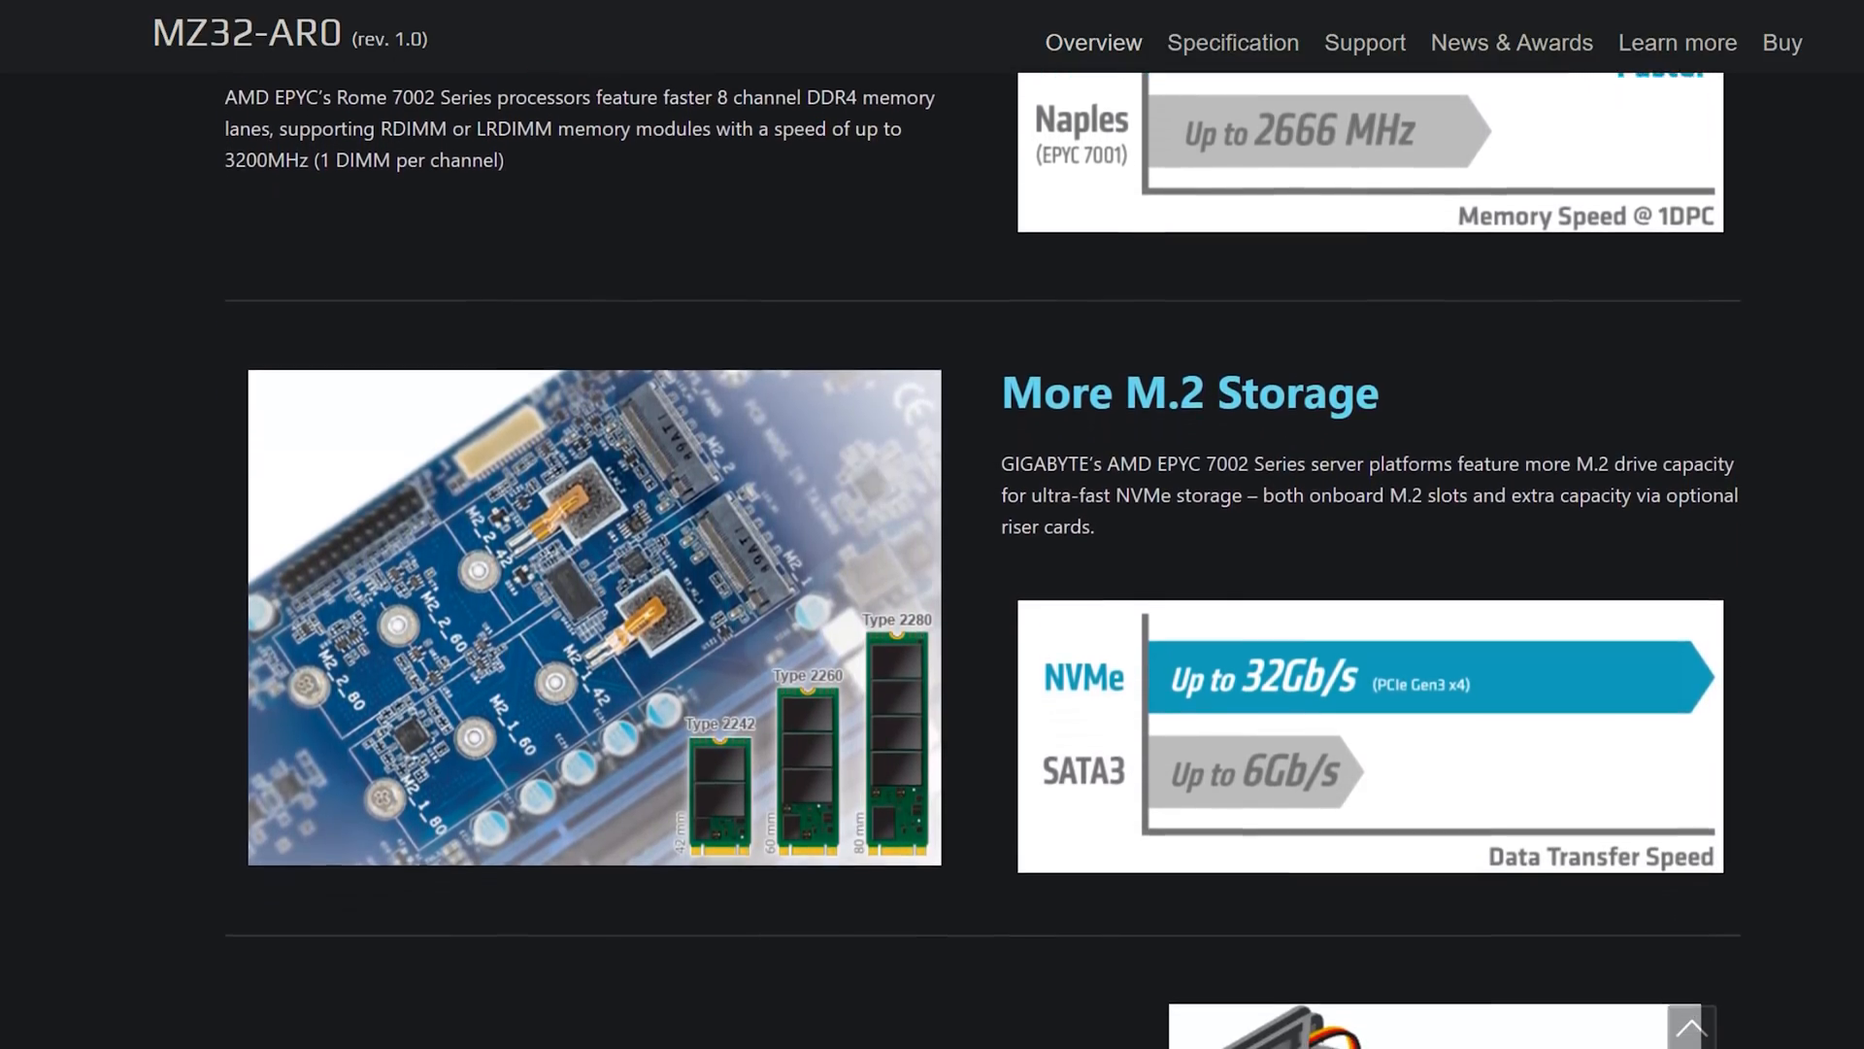
scroll("down", 3)
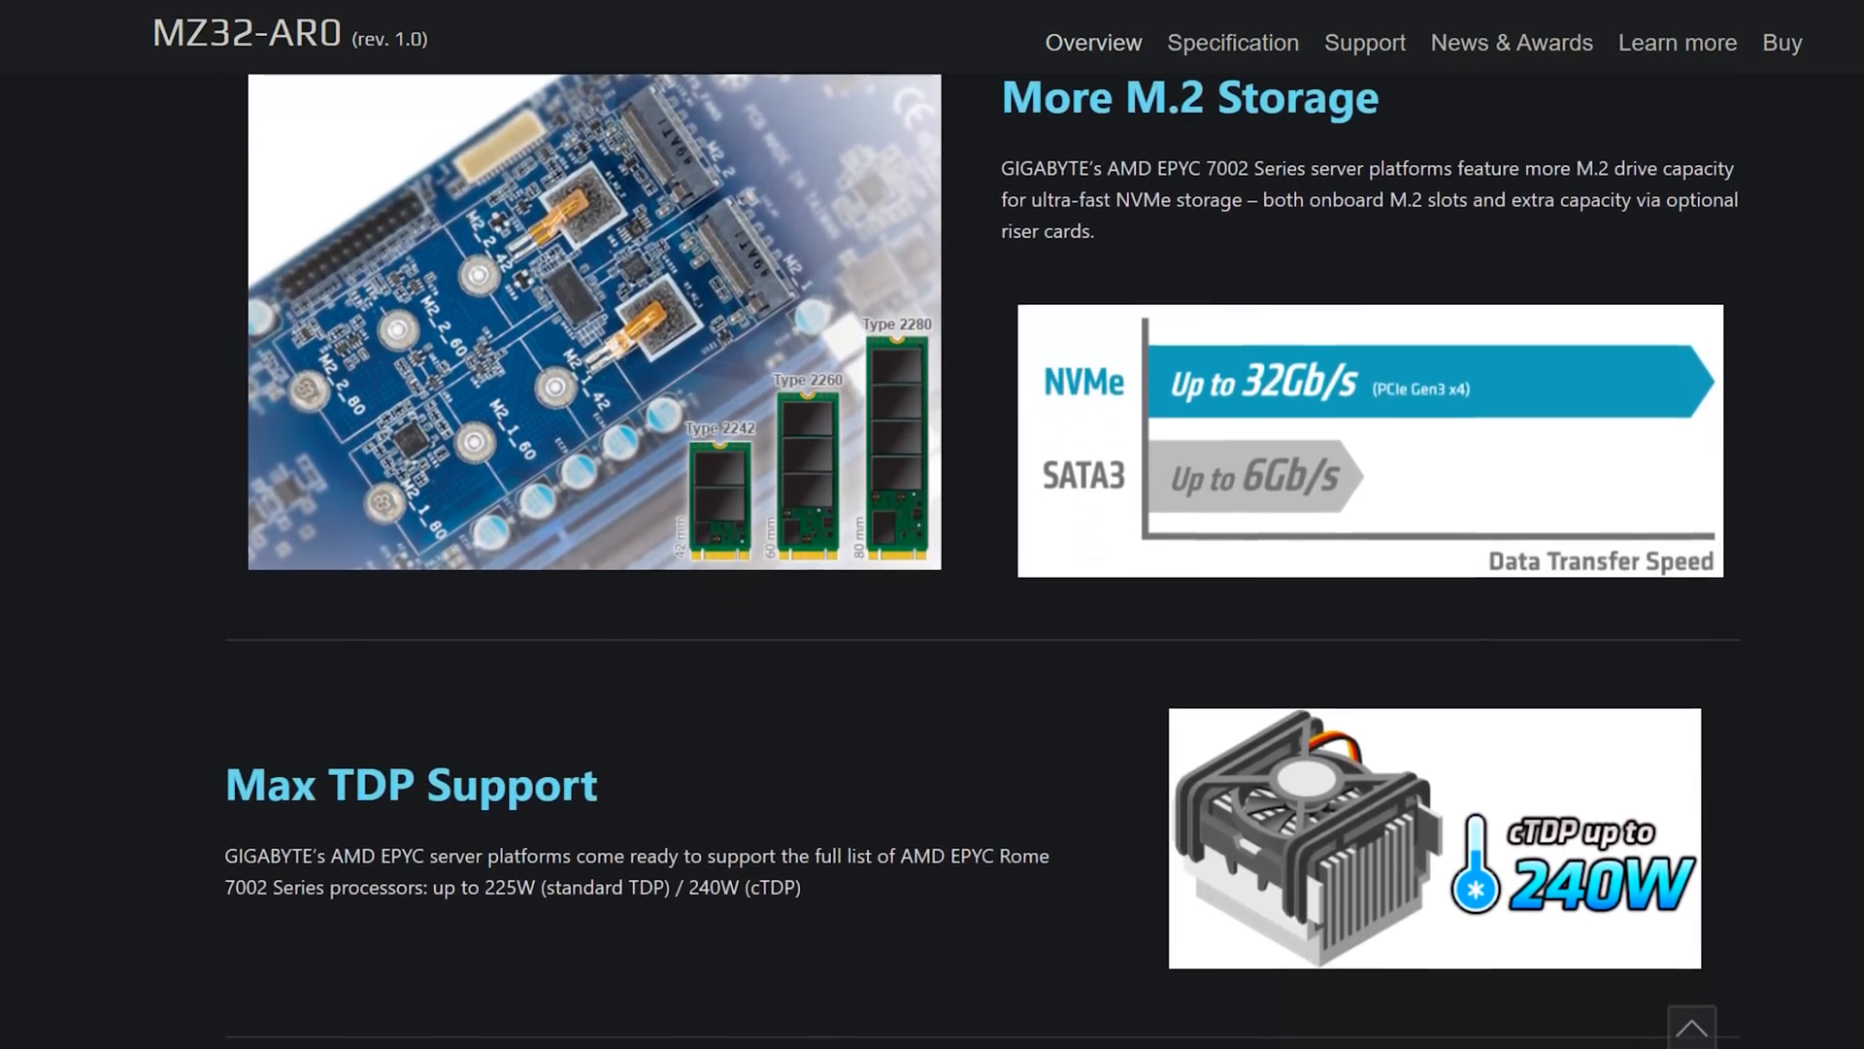
scroll("down", 3)
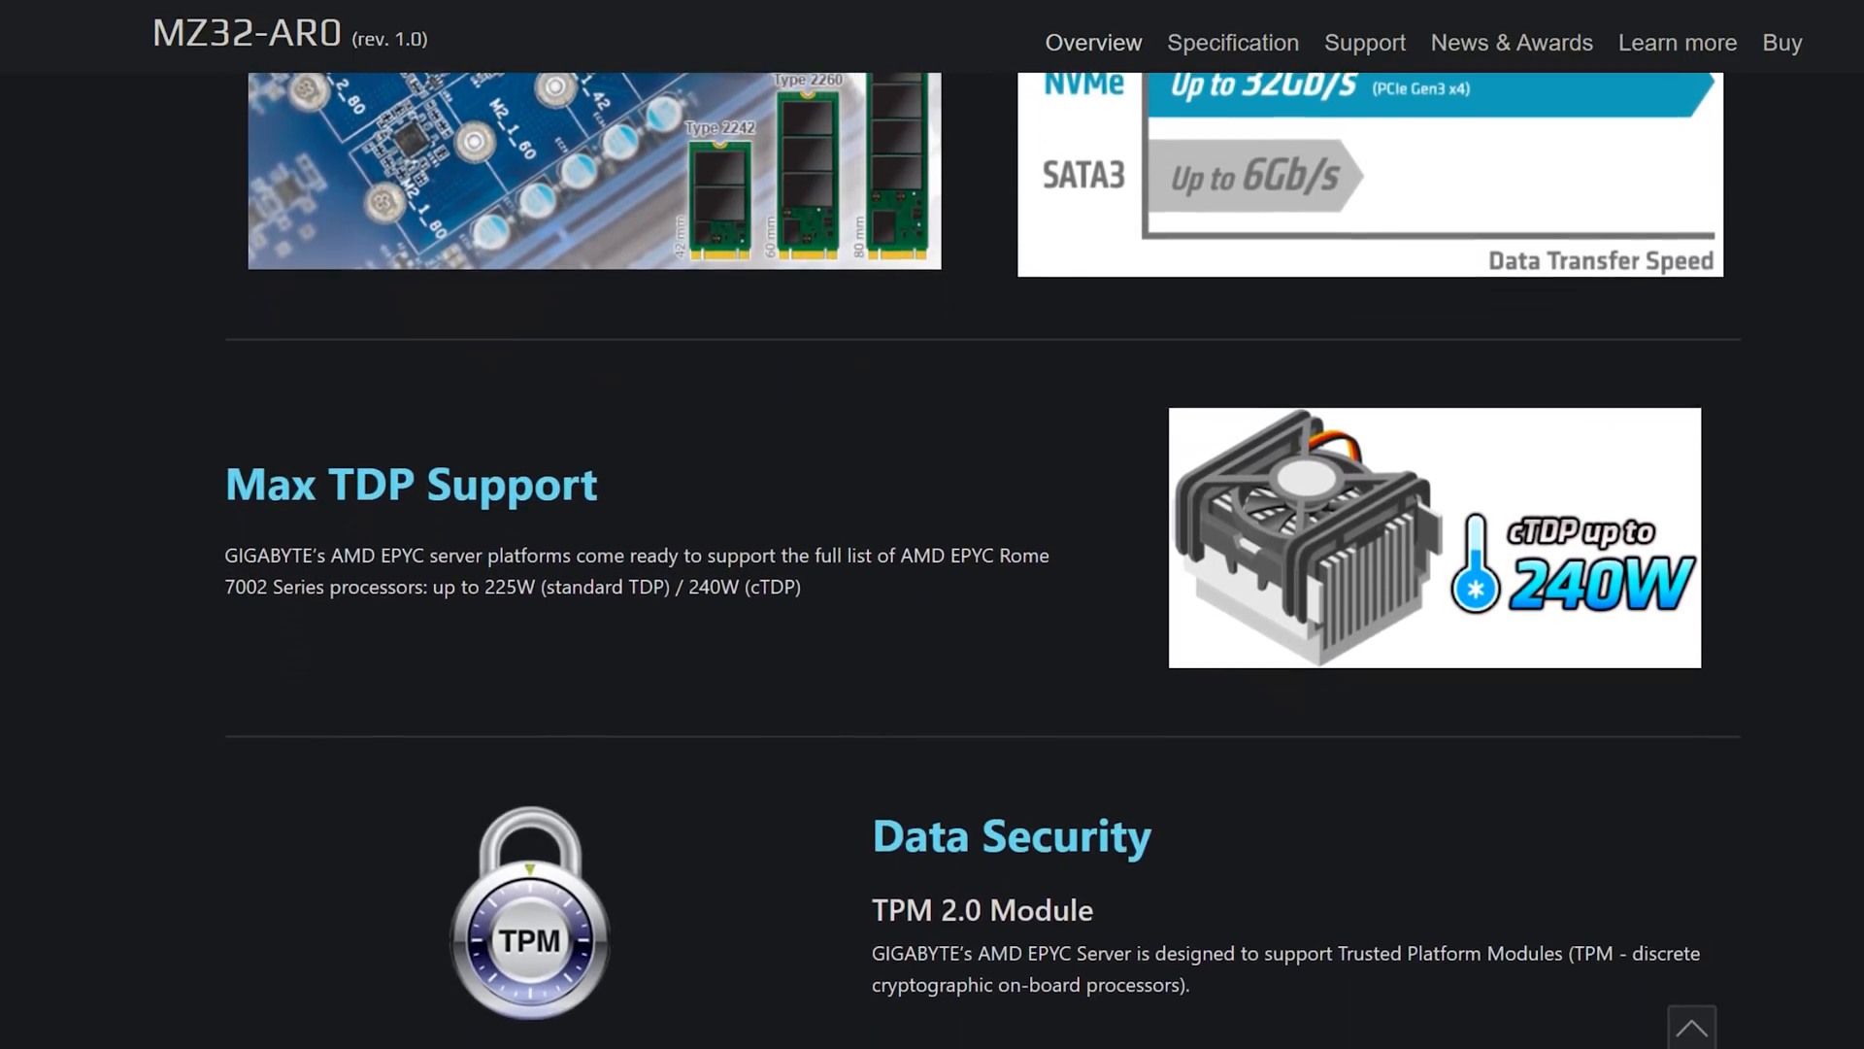
scroll("down", 3)
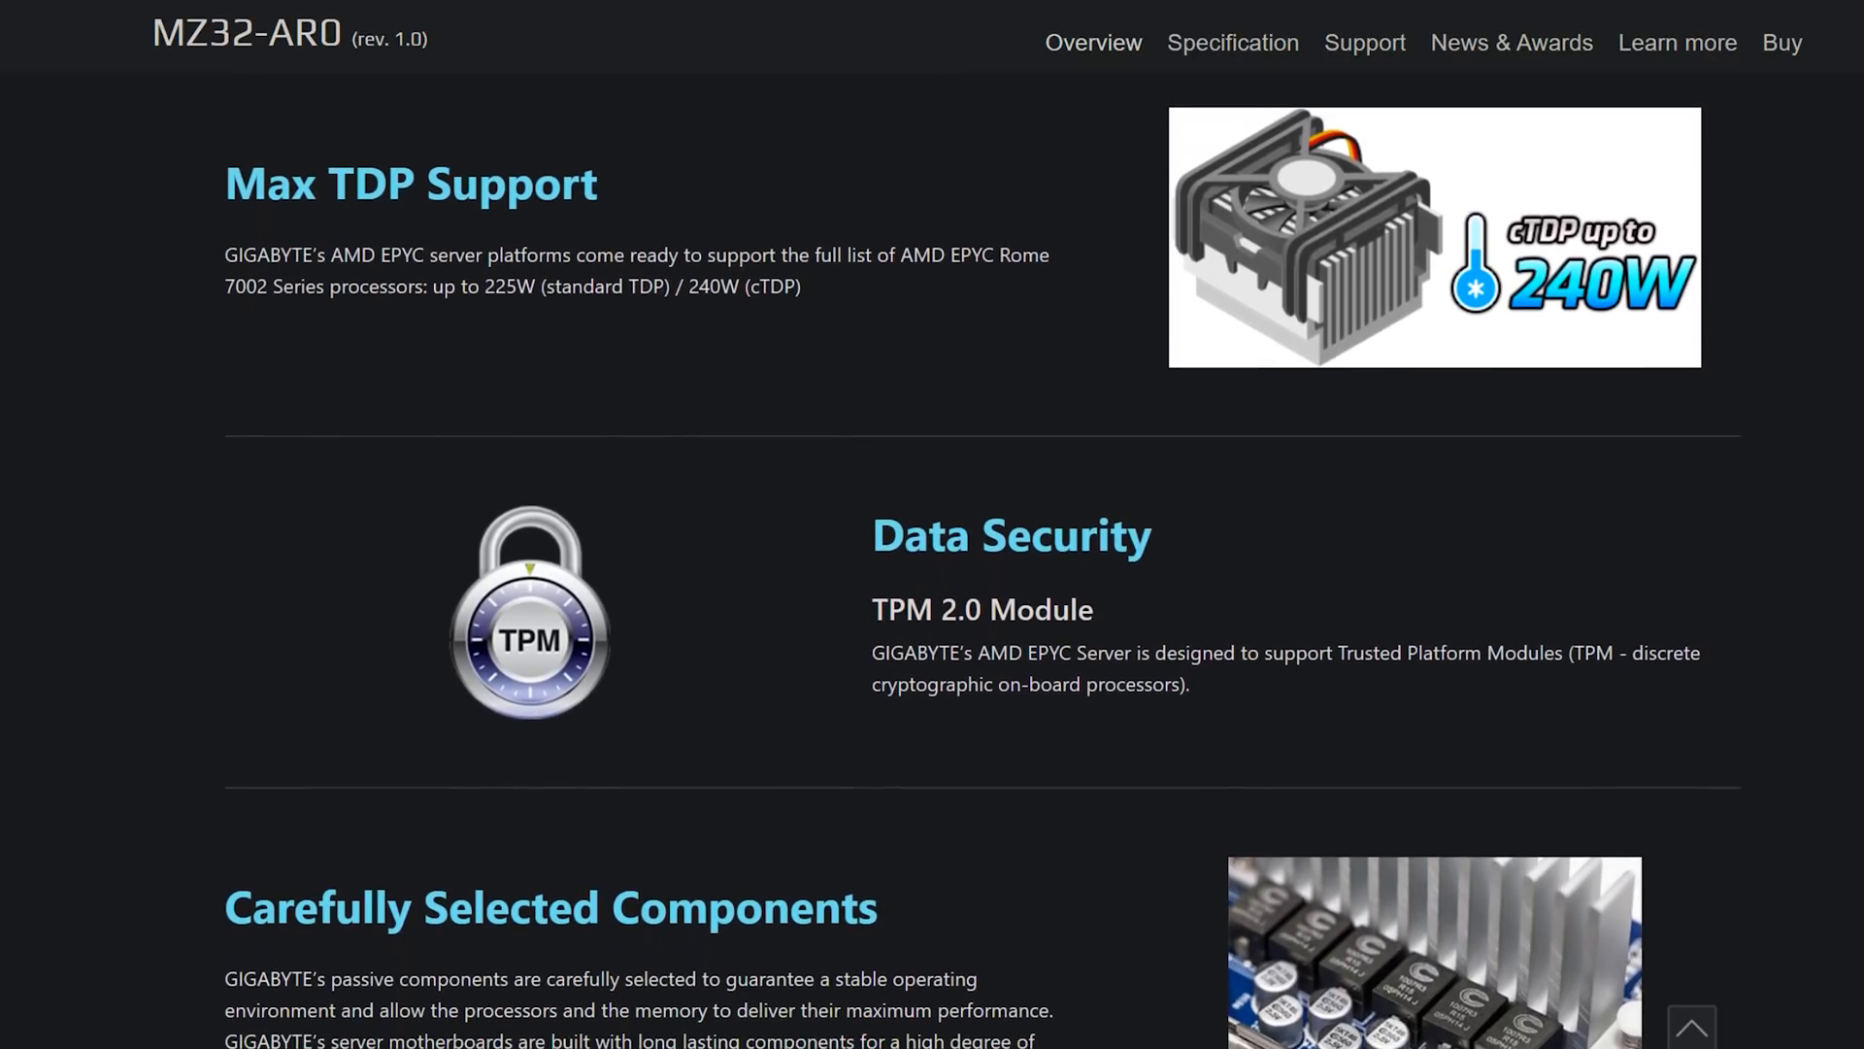